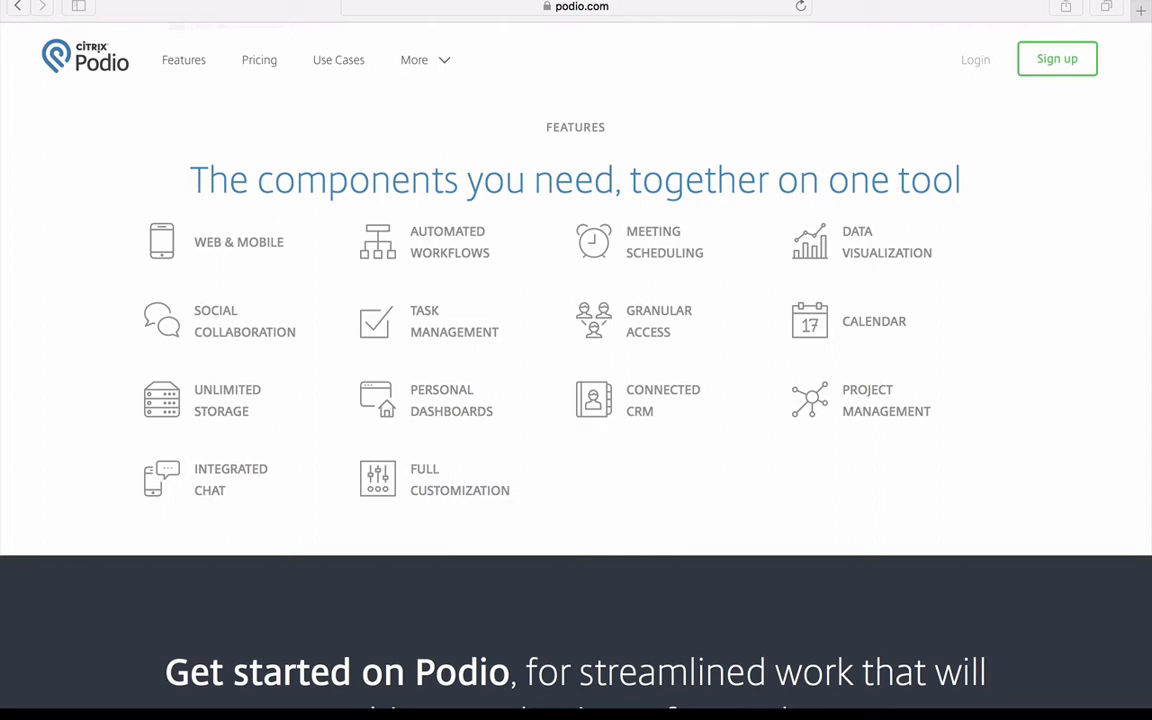
mouse_move(580, 488)
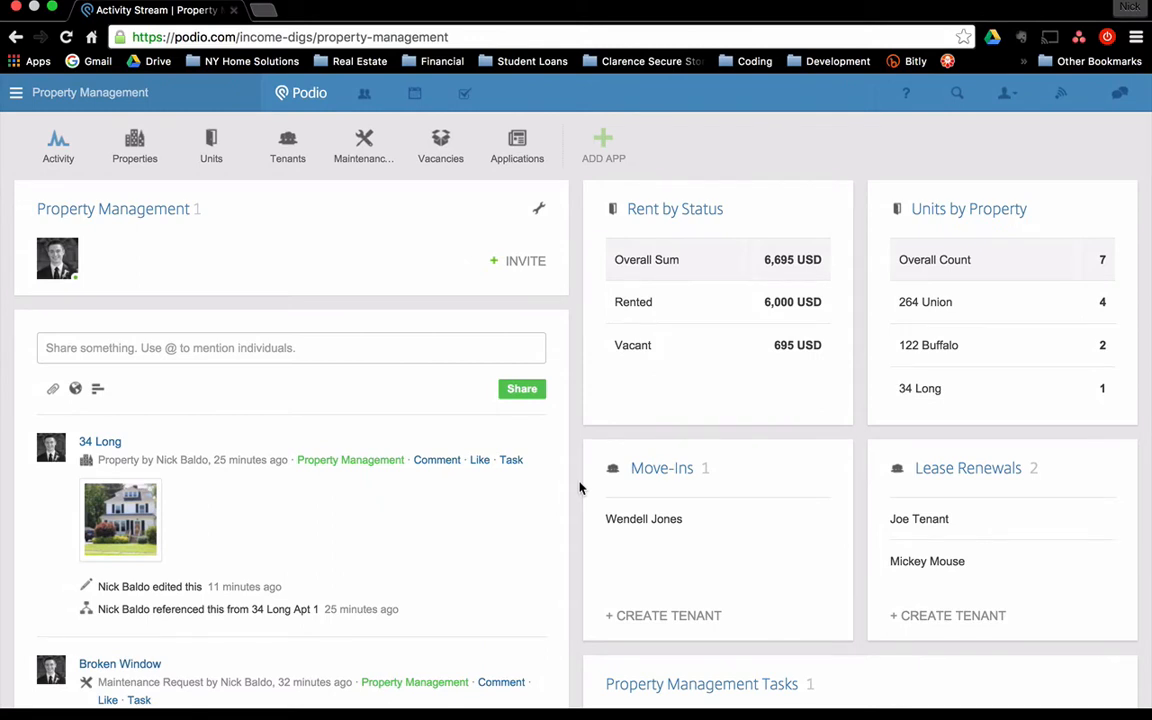
mouse_move(280, 380)
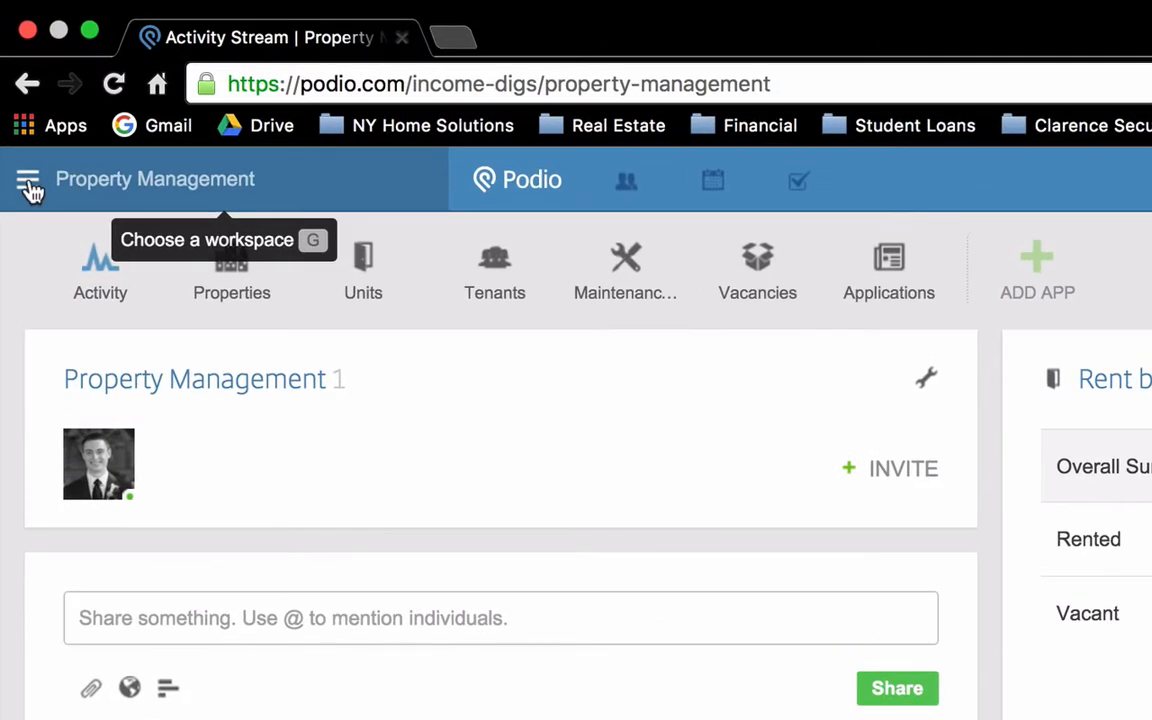
click(28, 180)
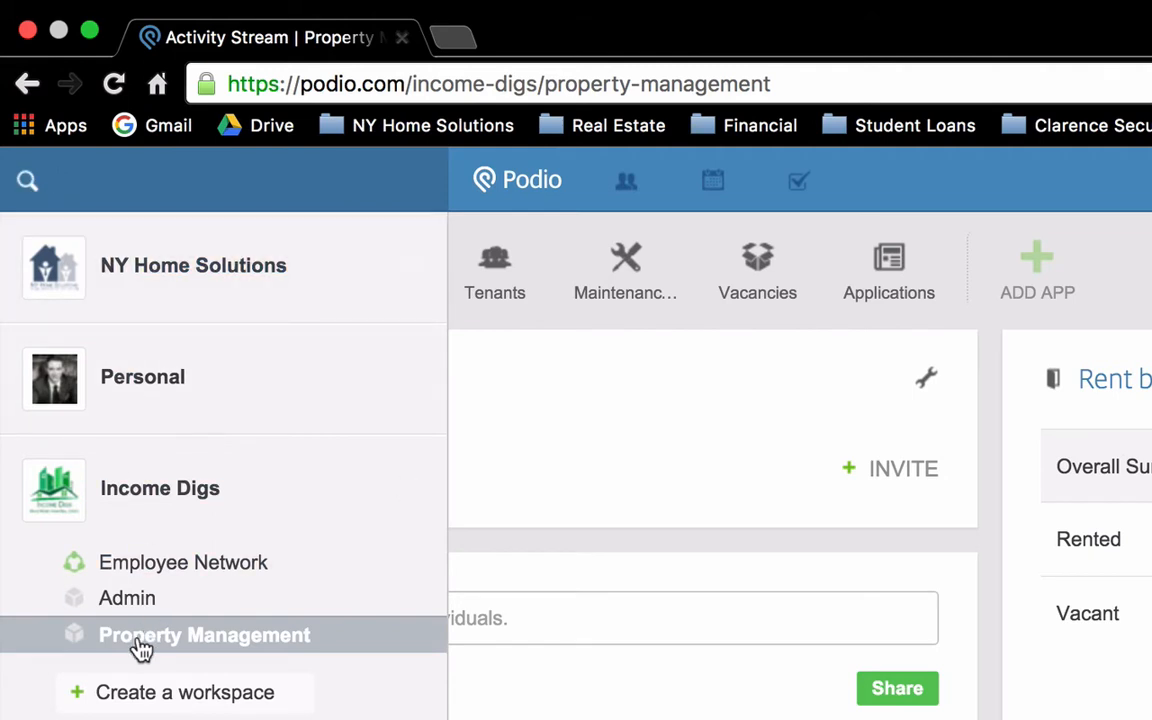
mouse_move(218, 418)
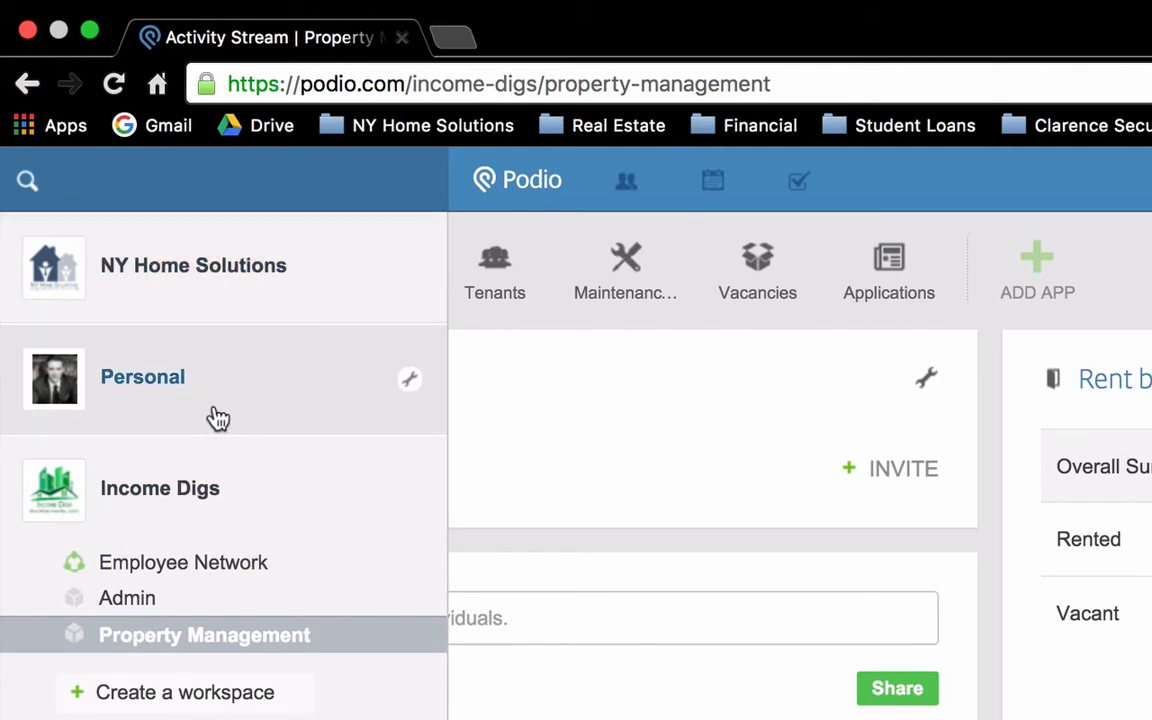
mouse_move(188, 650)
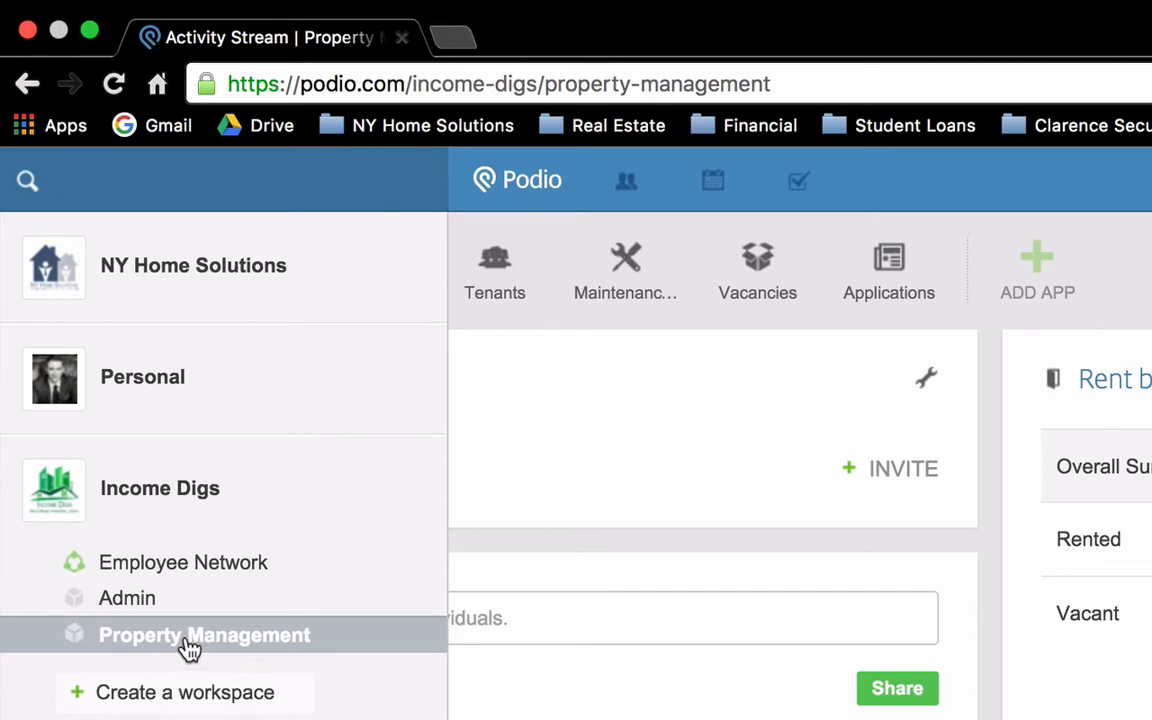
click(204, 636)
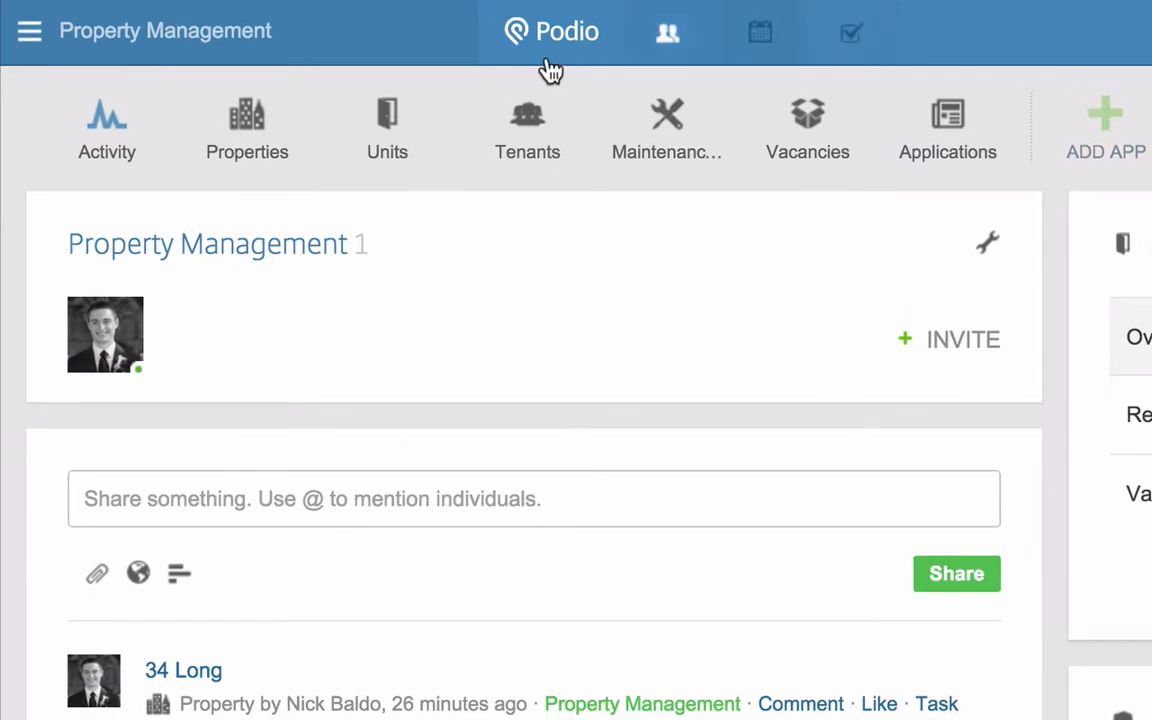
mouse_move(928, 112)
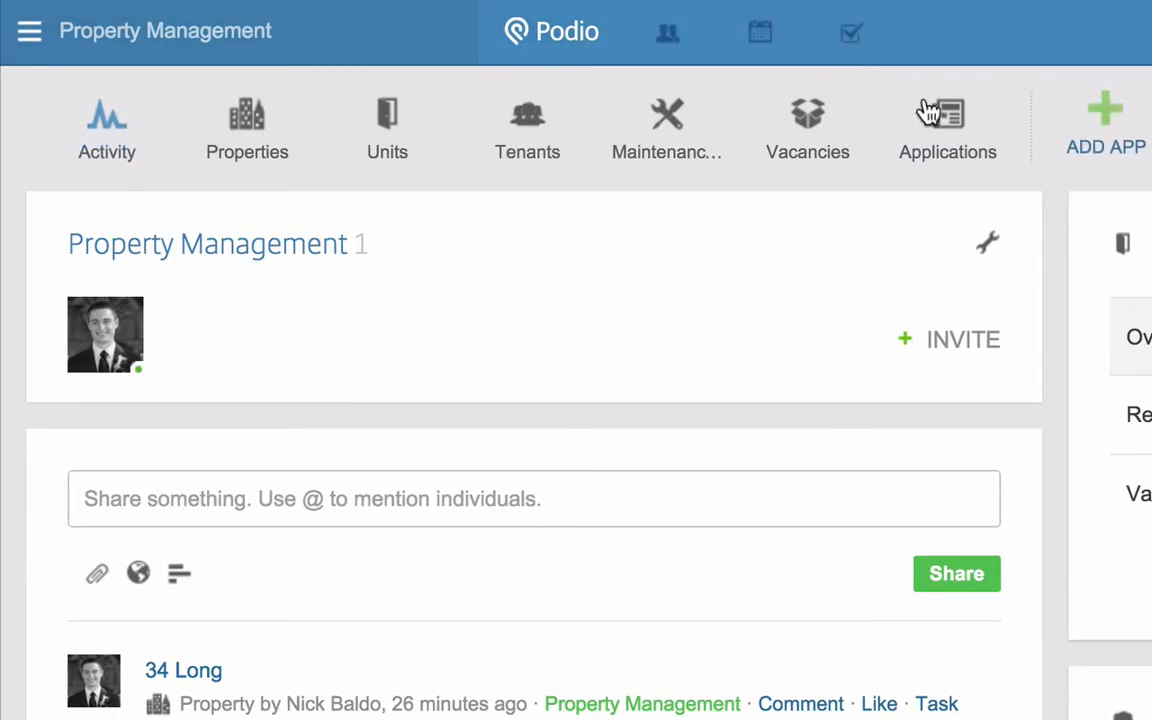
mouse_move(876, 176)
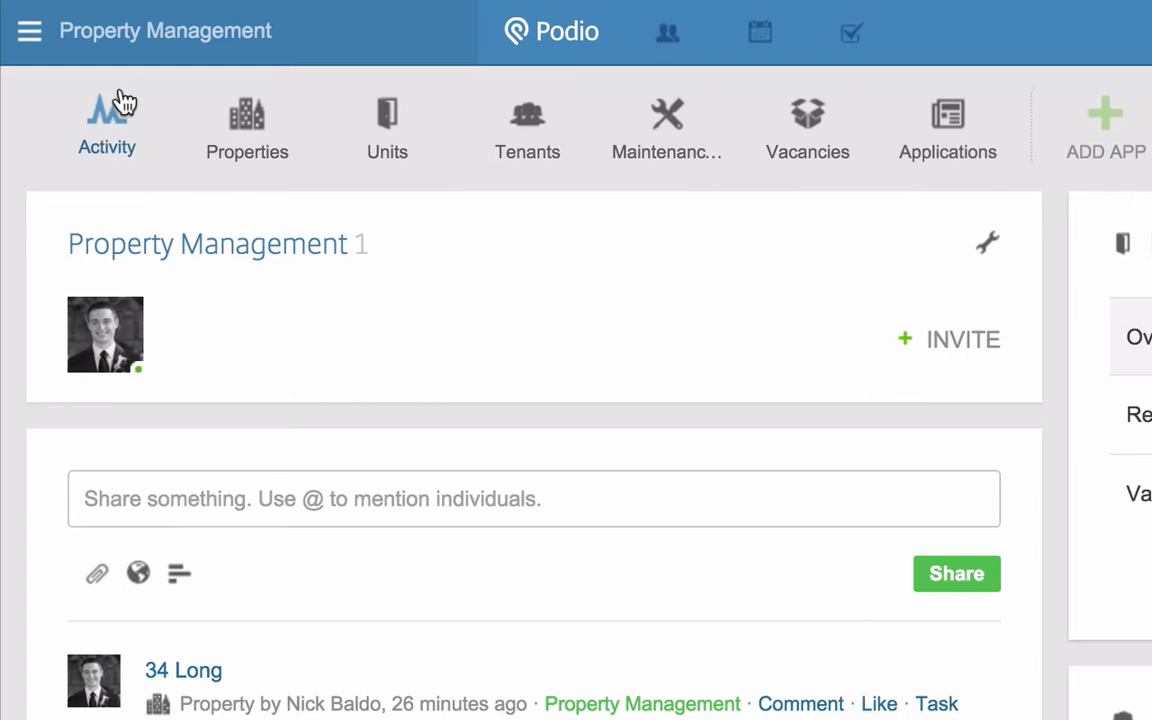
mouse_move(124, 104)
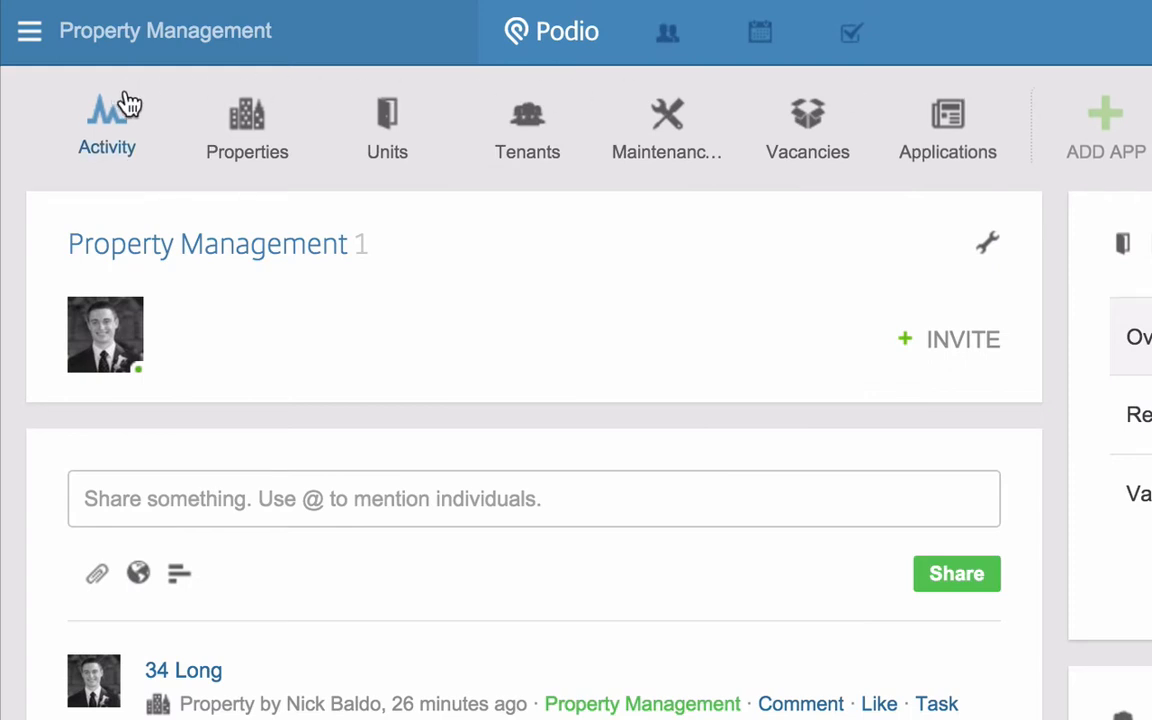
mouse_move(148, 110)
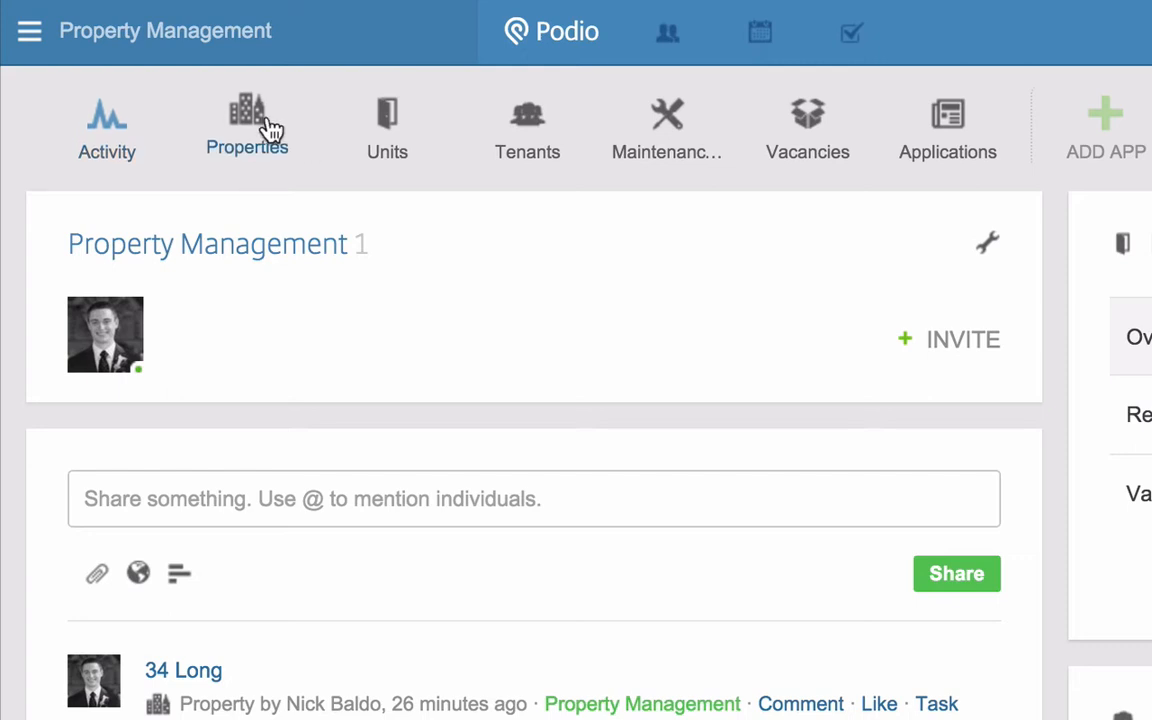
mouse_move(290, 128)
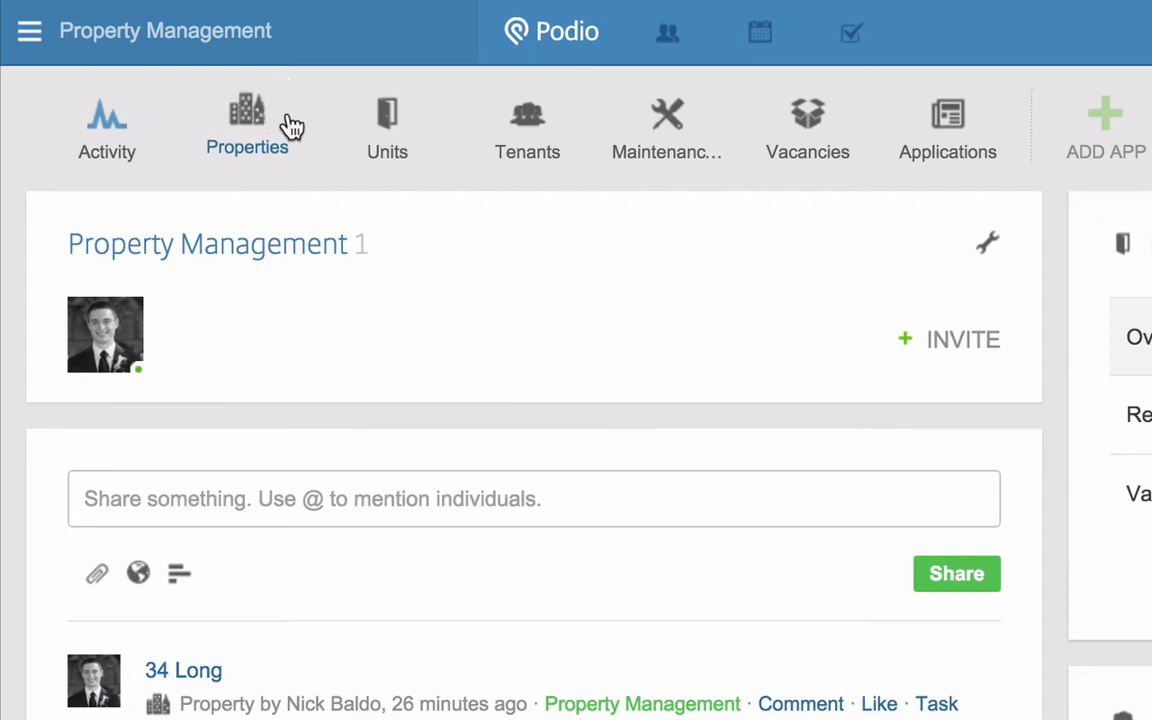
mouse_move(622, 124)
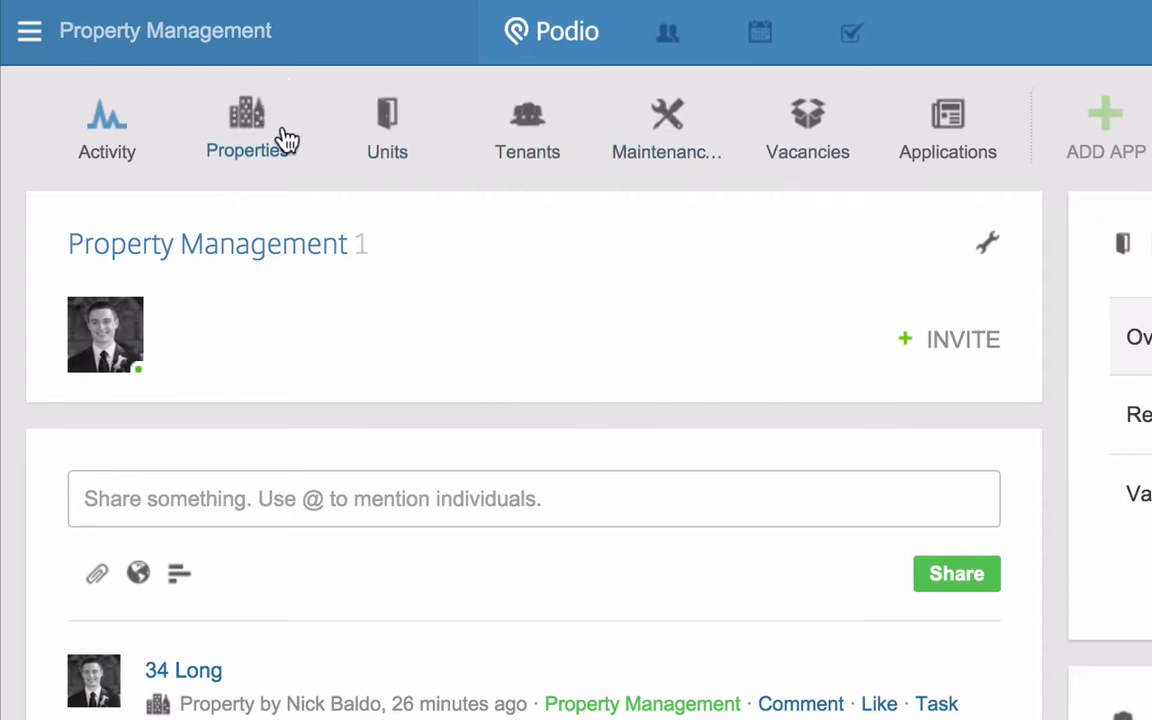
mouse_move(808, 128)
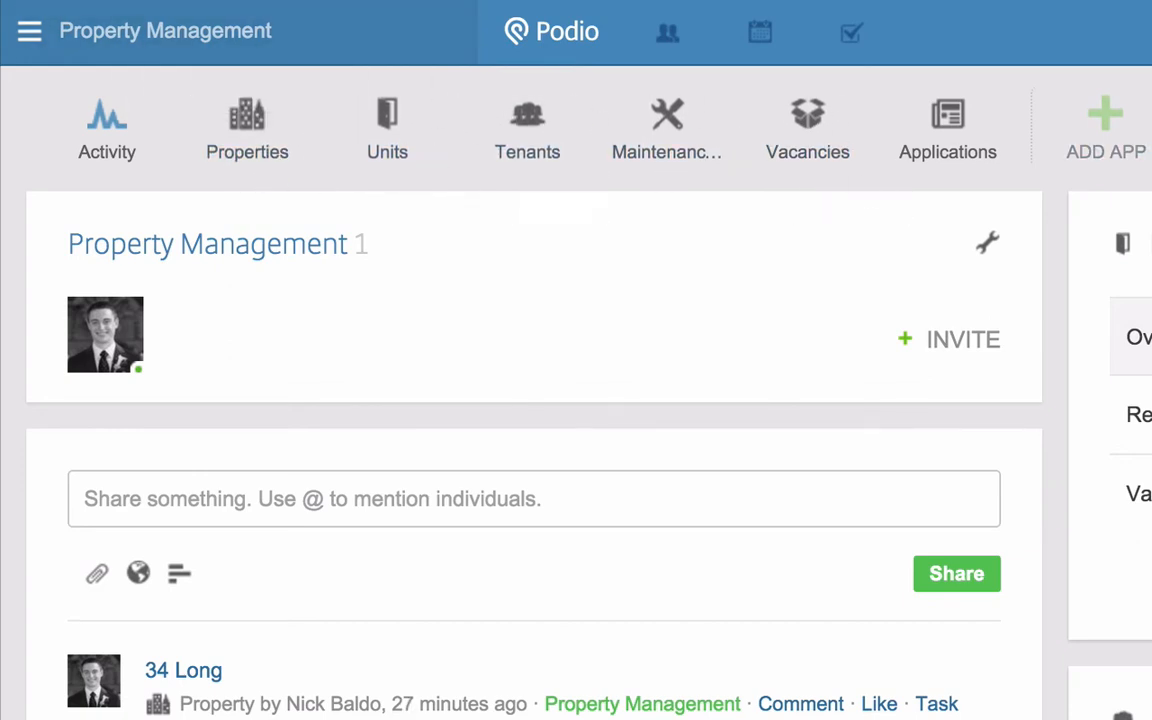
mouse_move(248, 130)
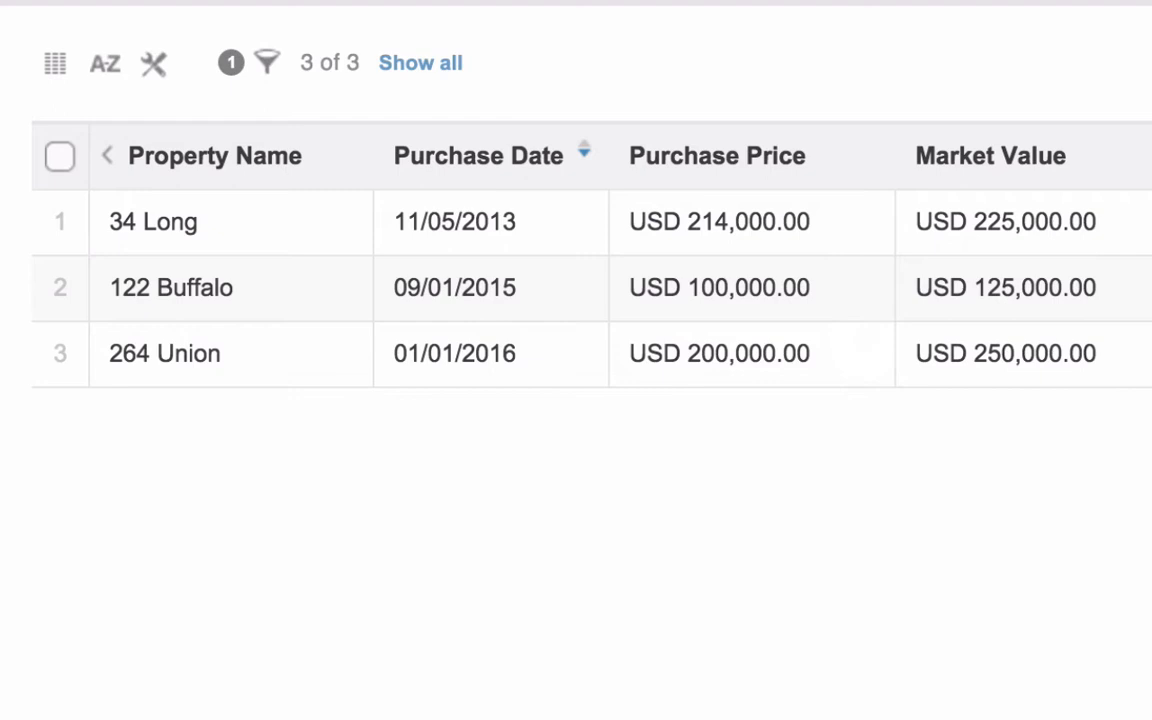
mouse_move(136, 216)
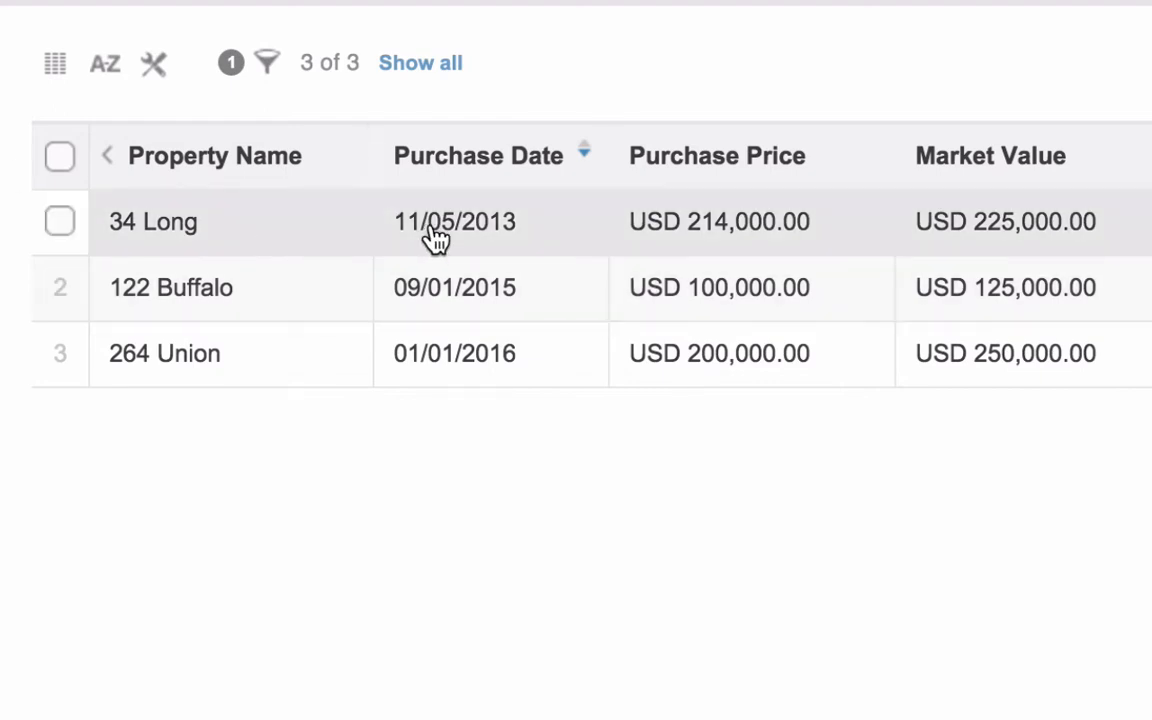
mouse_move(512, 232)
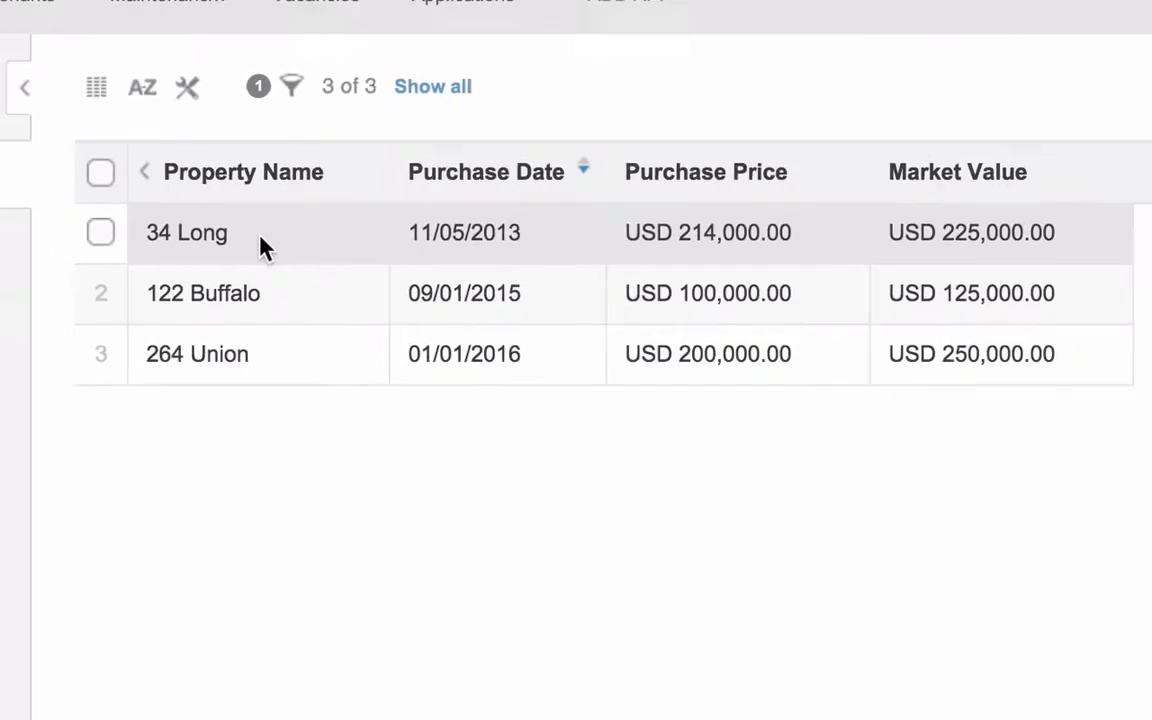
- Open the 34 Long property record showing its address and active multi-family status
click(188, 232)
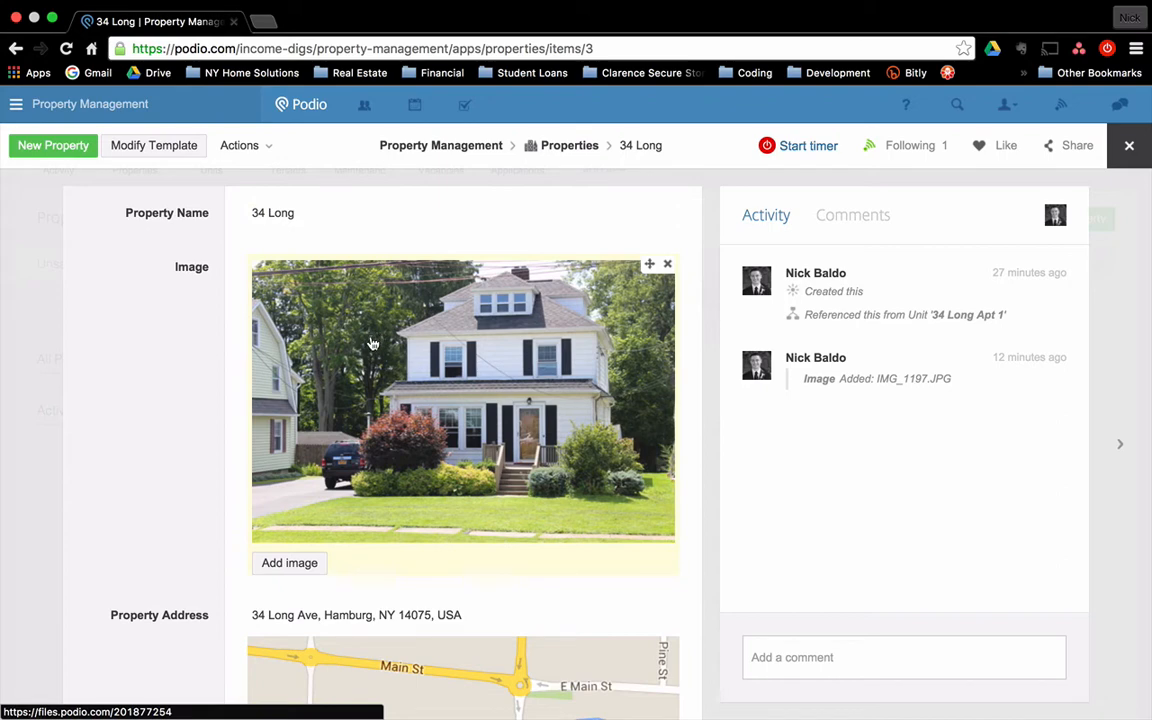
scroll(down, 3)
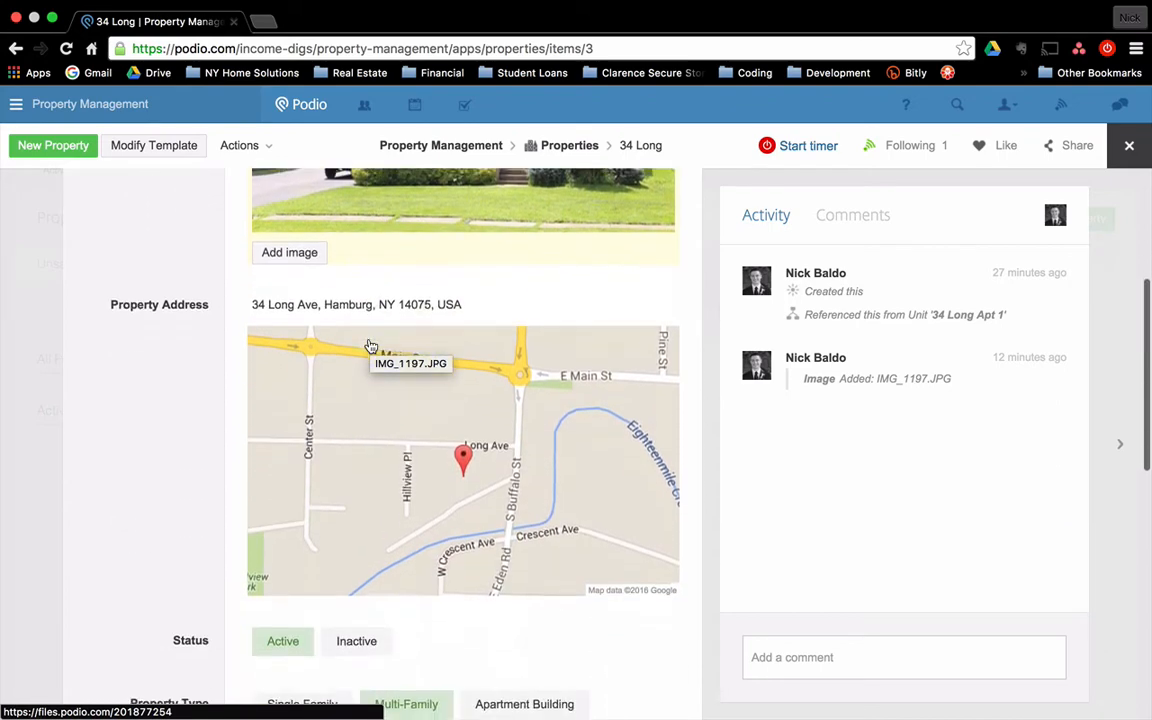
scroll(down, 3)
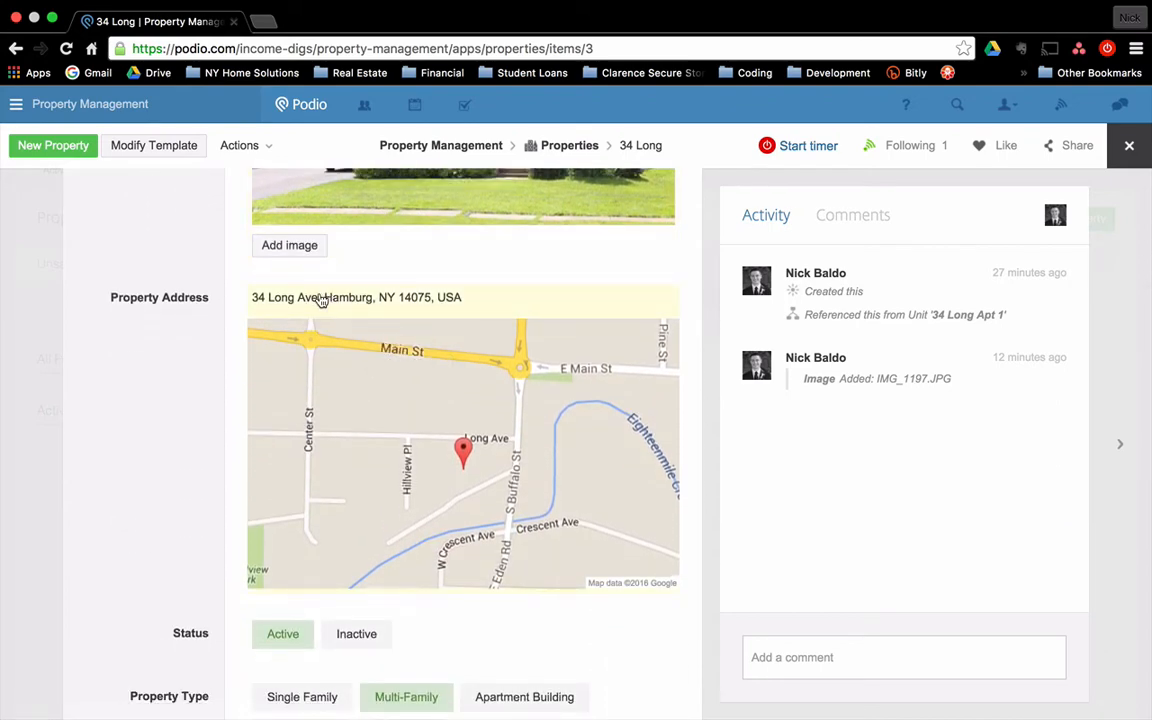
scroll(down, 3)
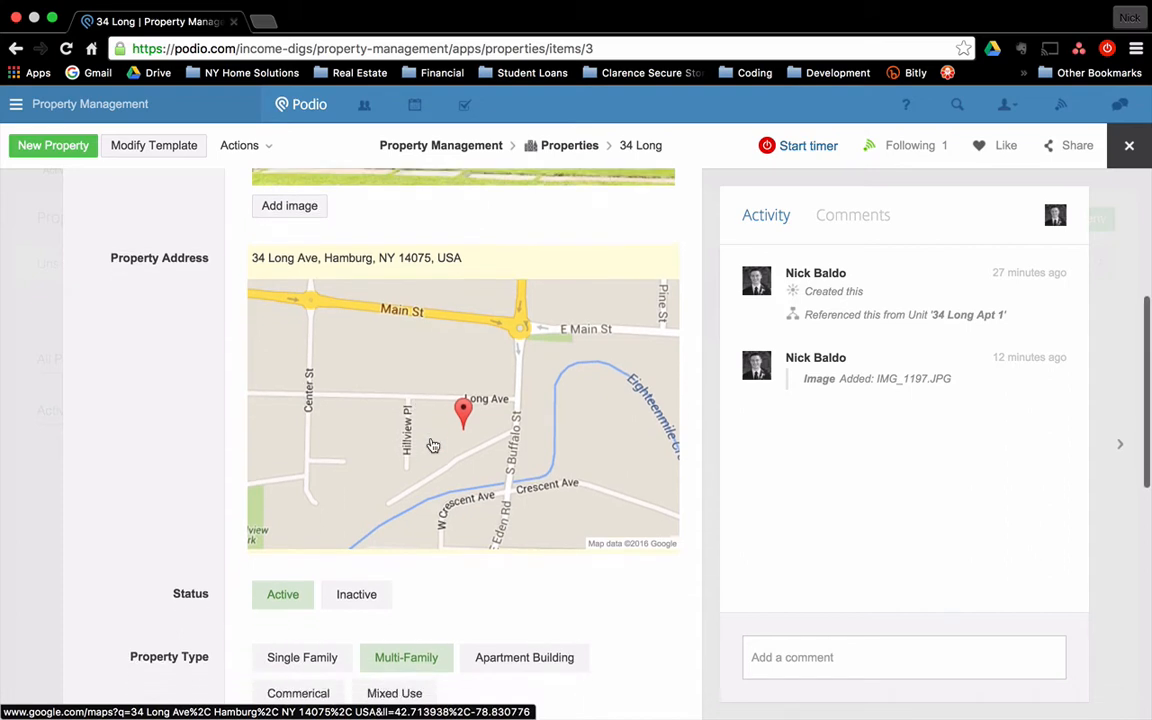
scroll(down, 3)
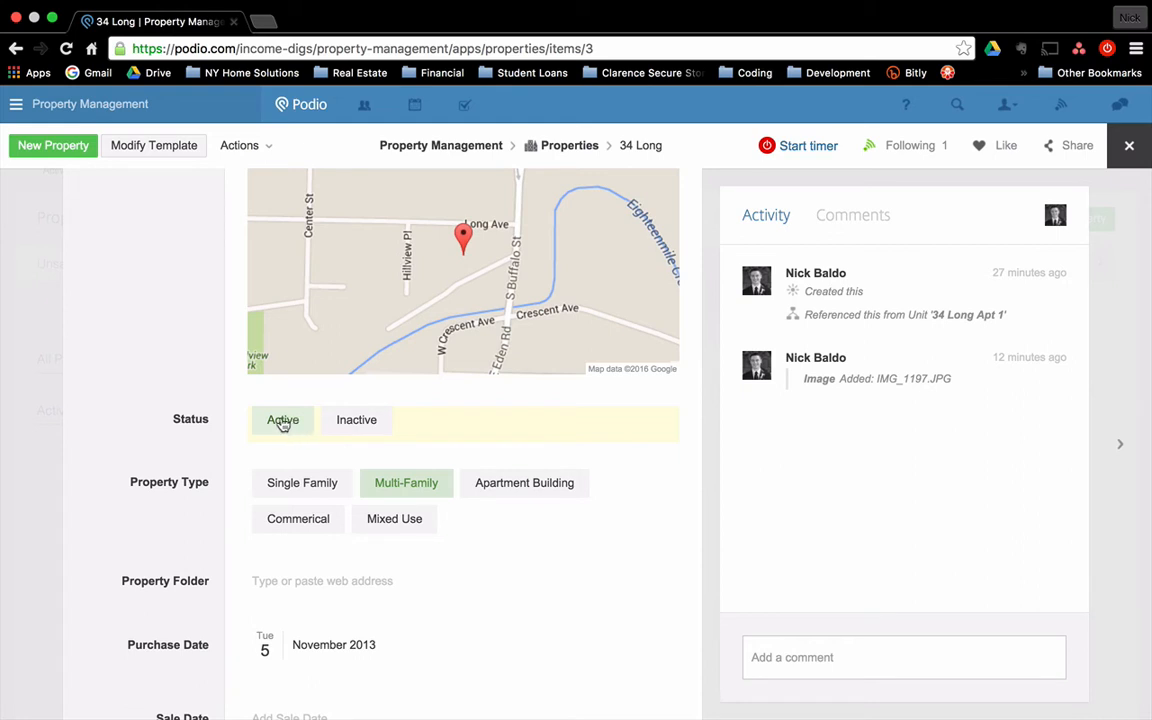
- Review the $214,000 purchase price, $225,000 value and linked unit 34 Long Apt 1
scroll(down, 3)
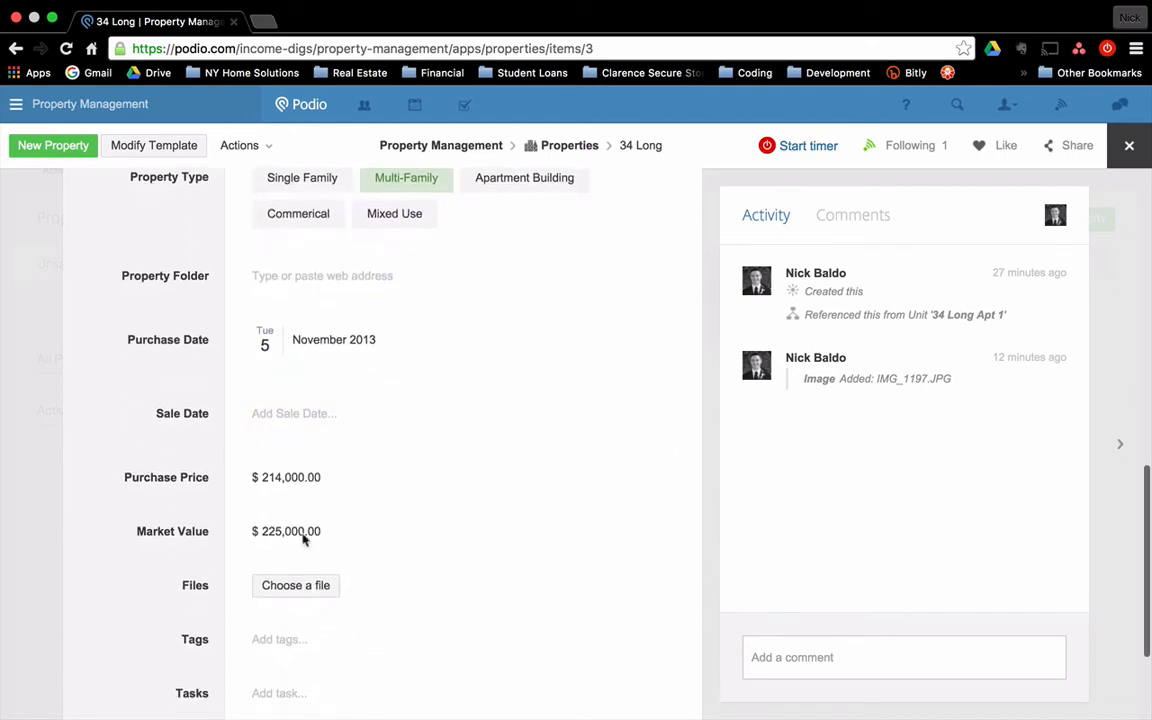
scroll(down, 3)
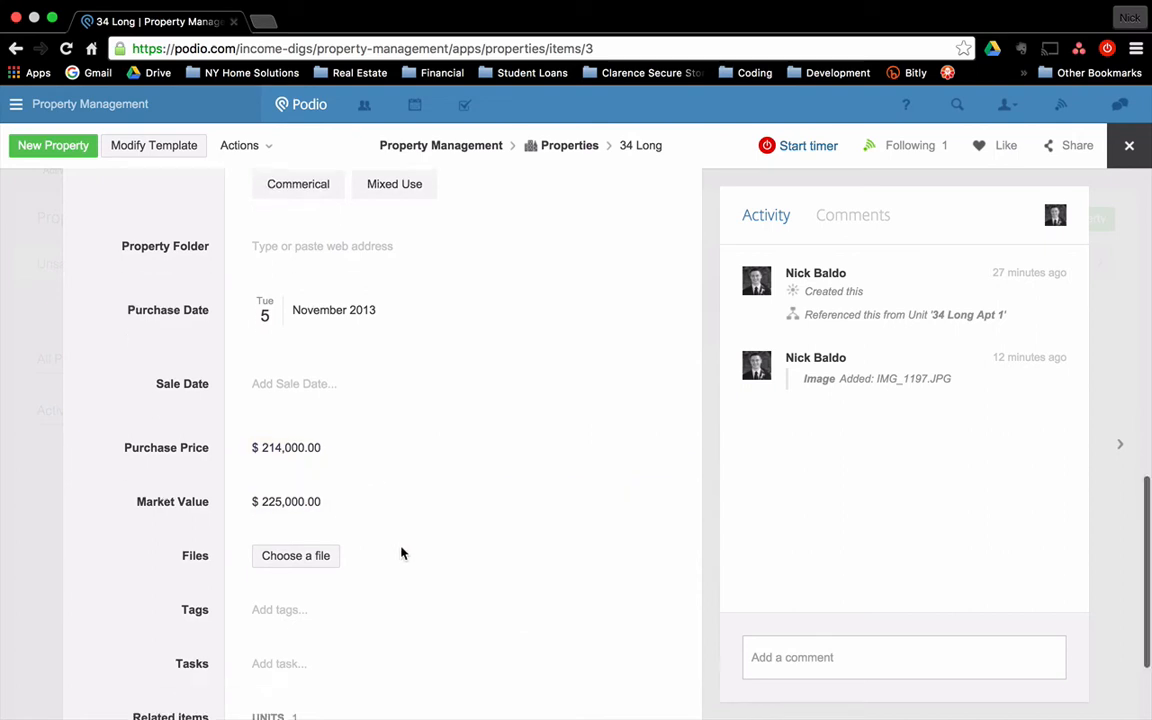
scroll(down, 3)
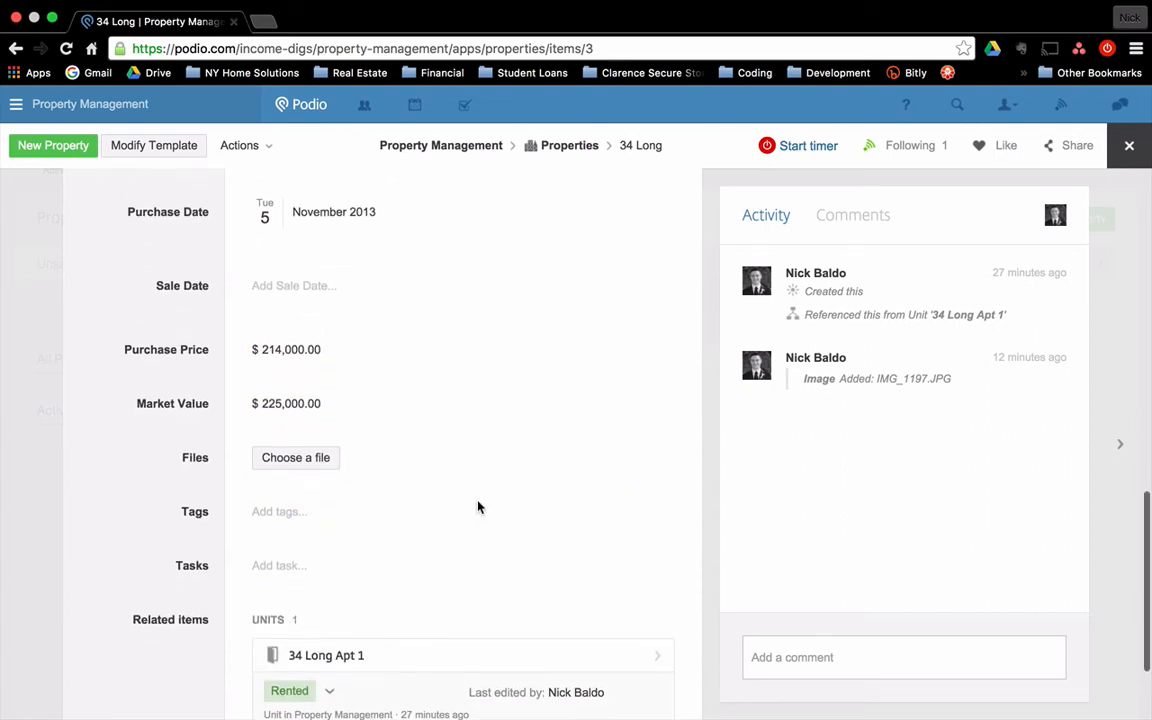
scroll(down, 3)
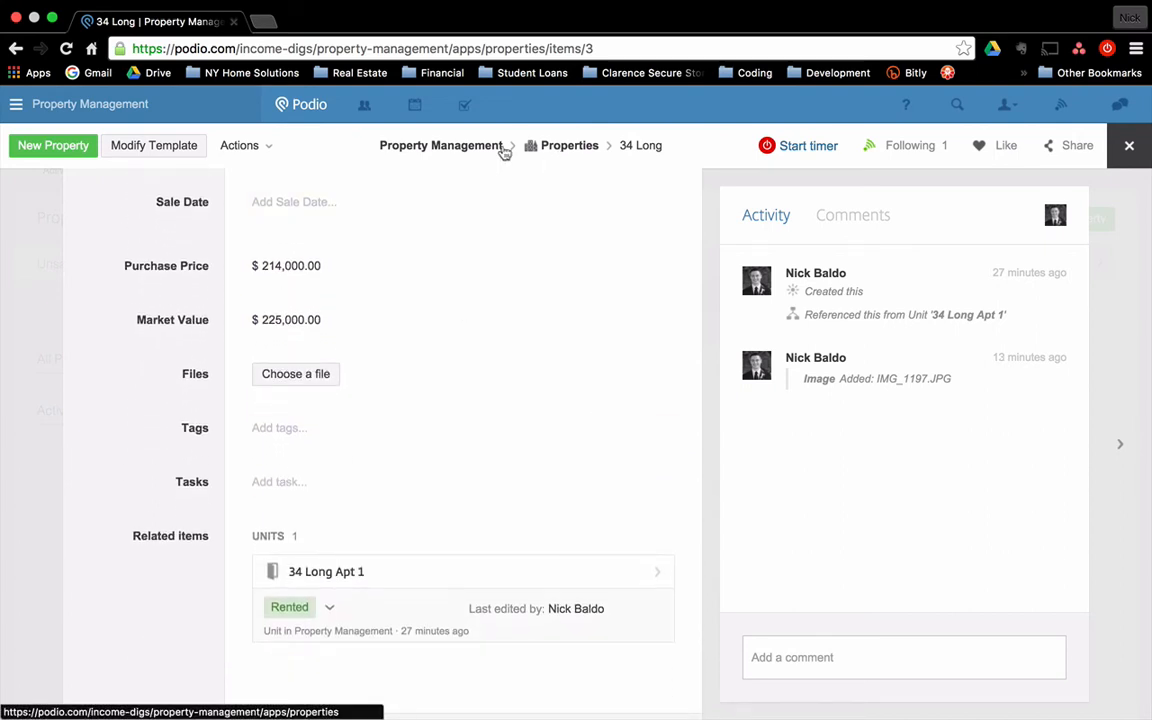
mouse_move(570, 144)
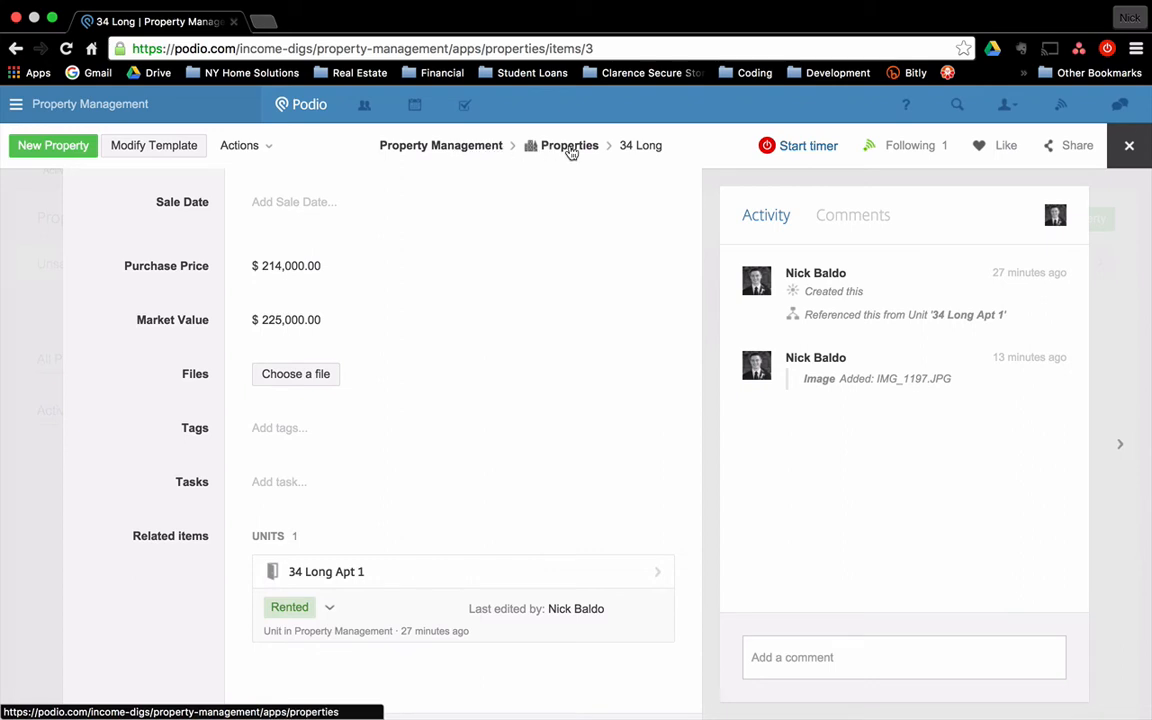
- Return to the properties list, then show the Units table with all seven units
click(568, 144)
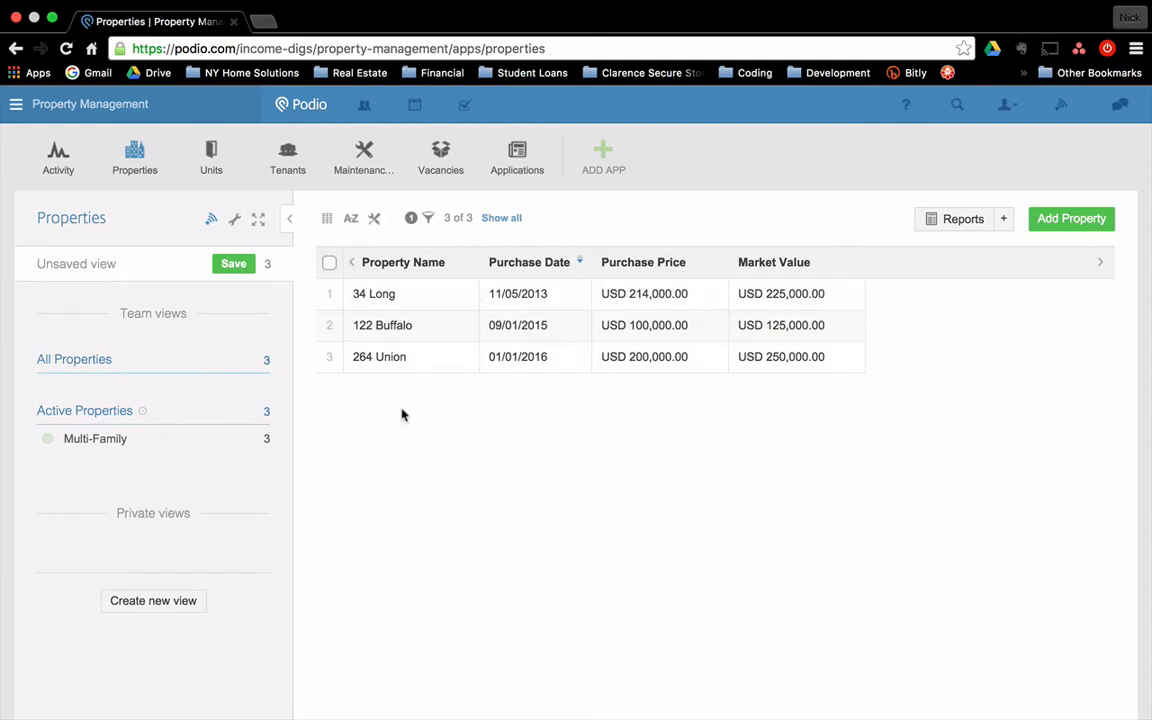
mouse_move(212, 156)
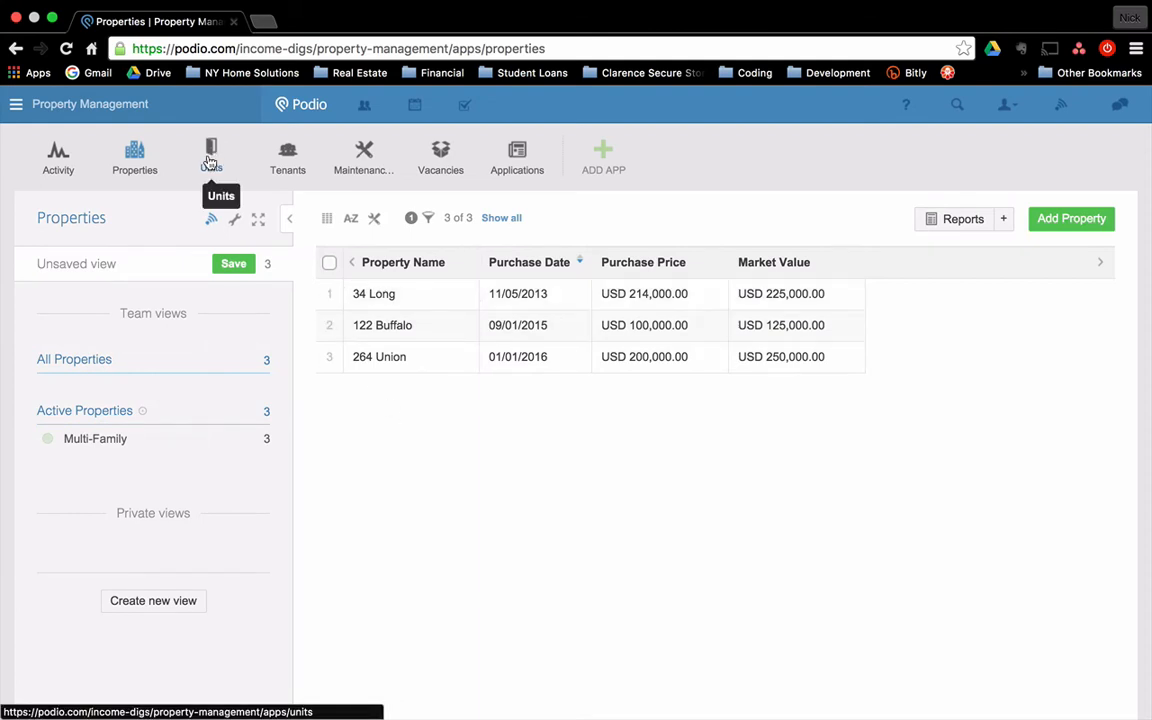
click(212, 156)
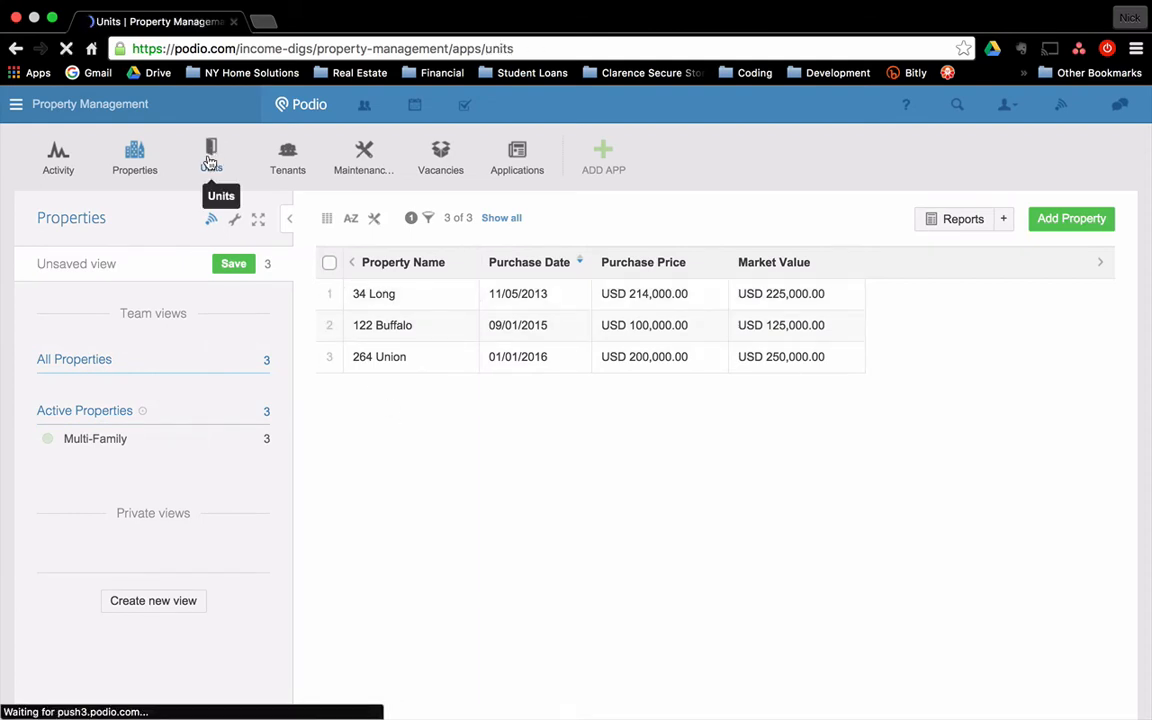
click(212, 156)
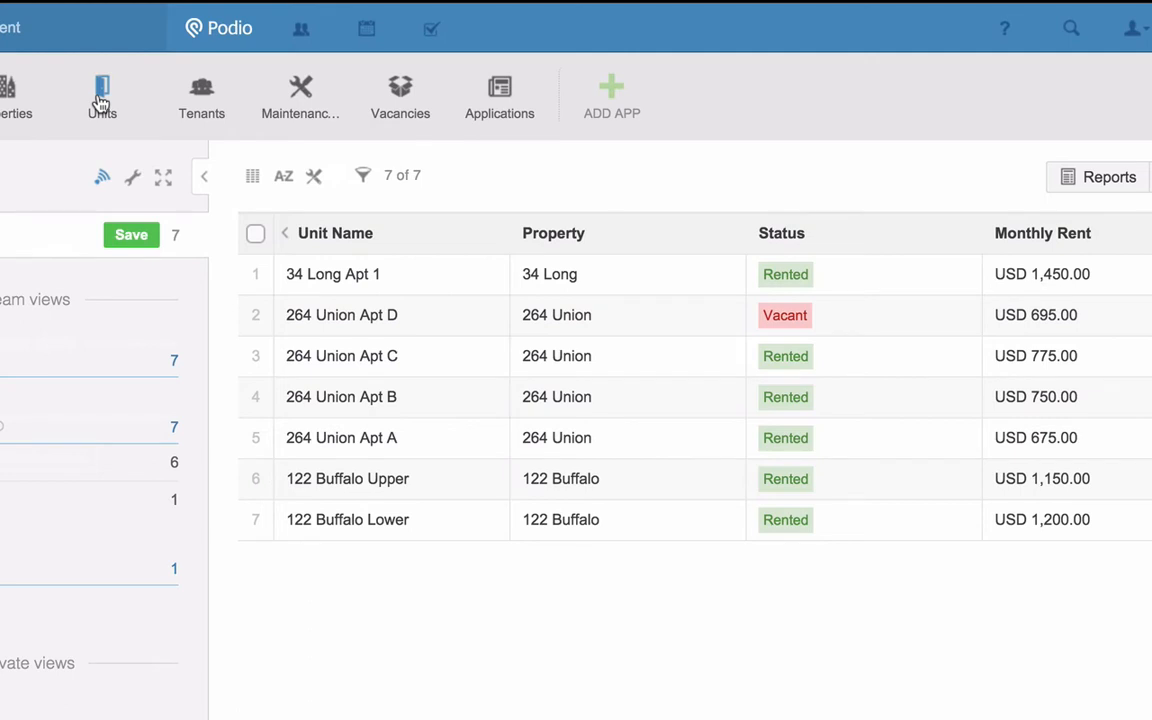
mouse_move(364, 300)
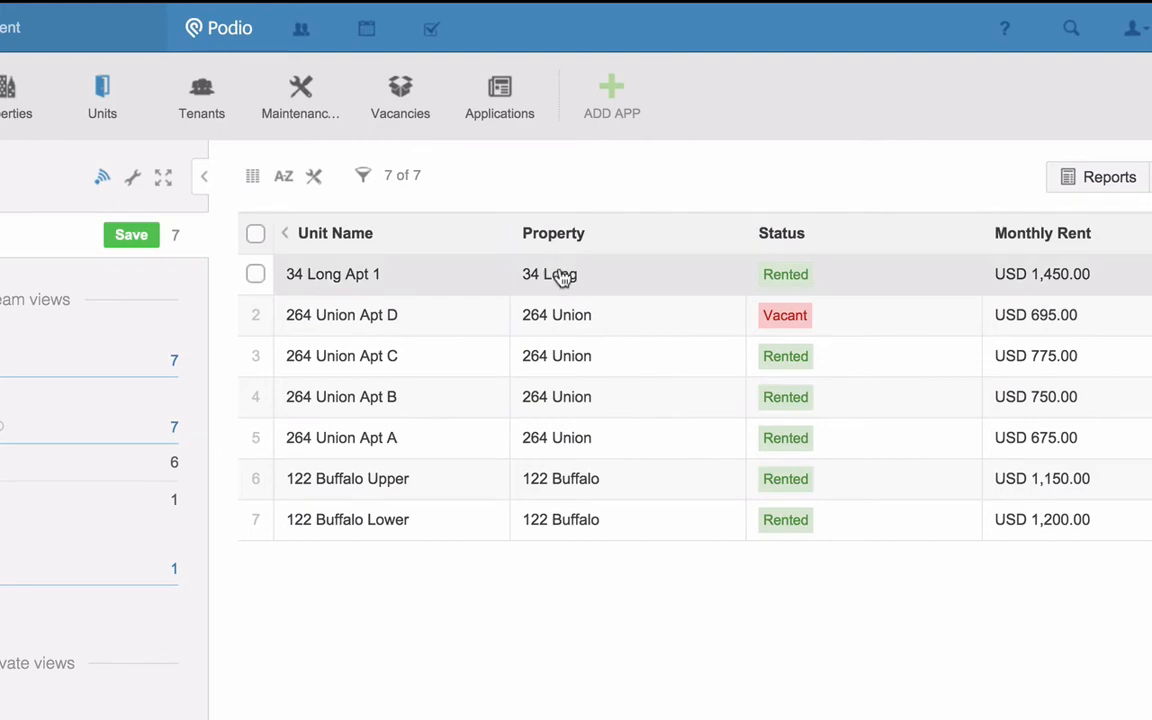
click(332, 272)
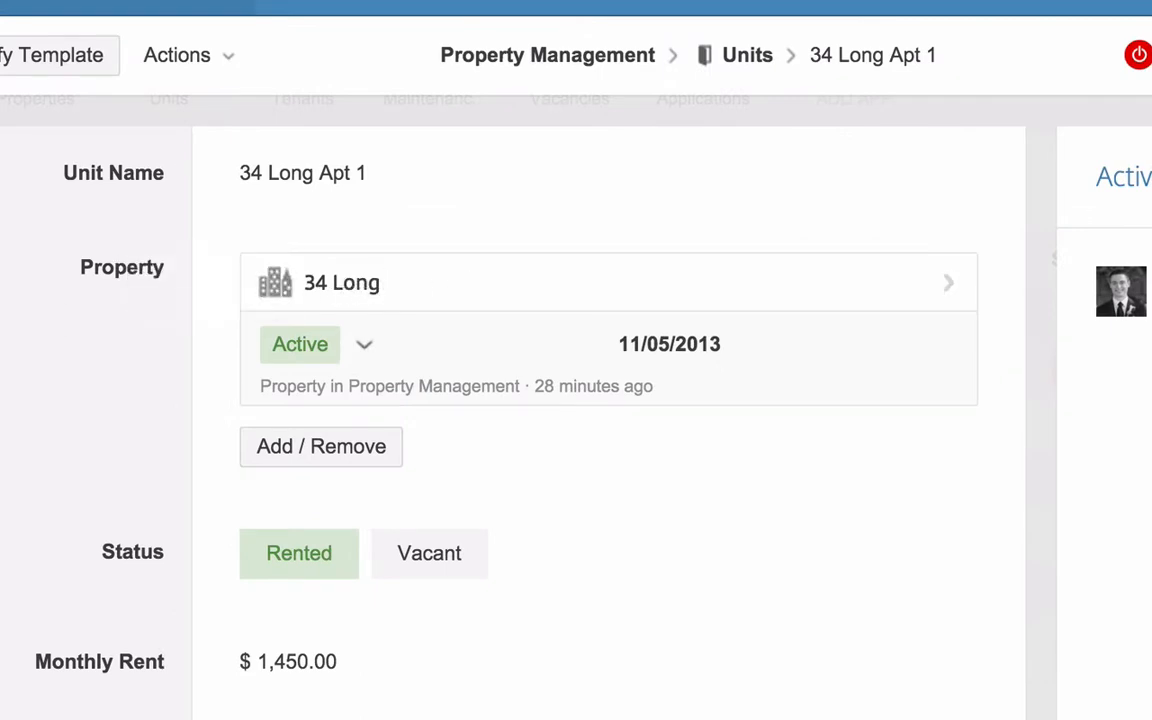
mouse_move(84, 344)
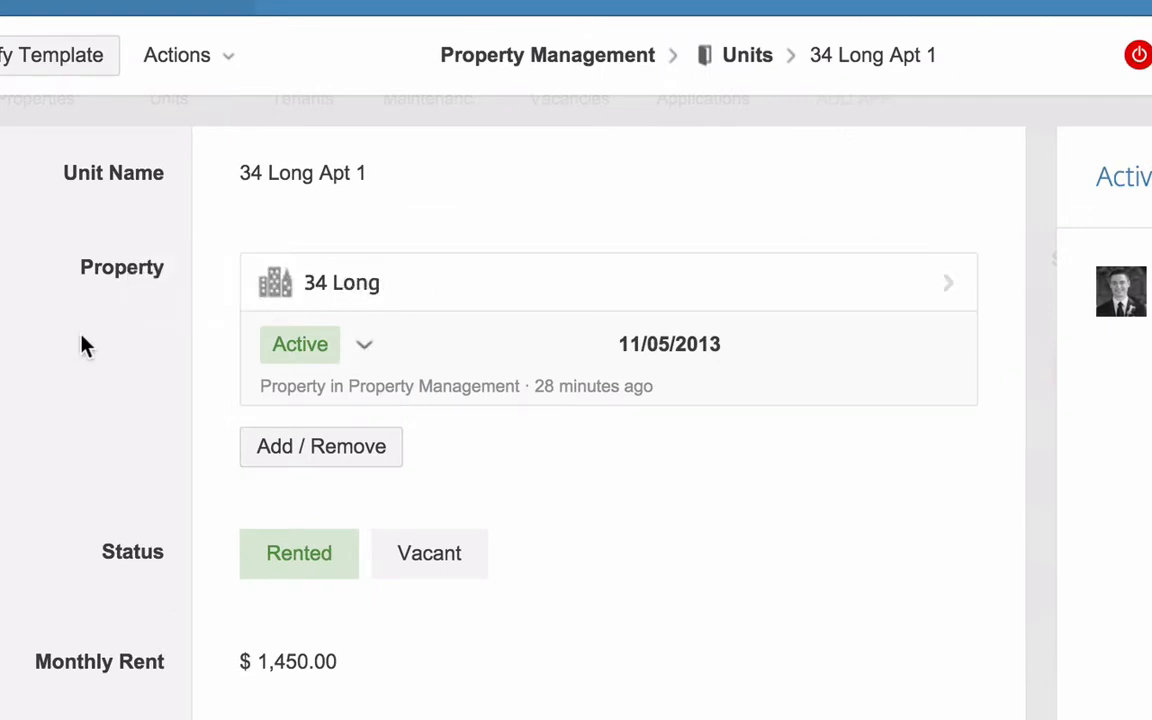
mouse_move(504, 308)
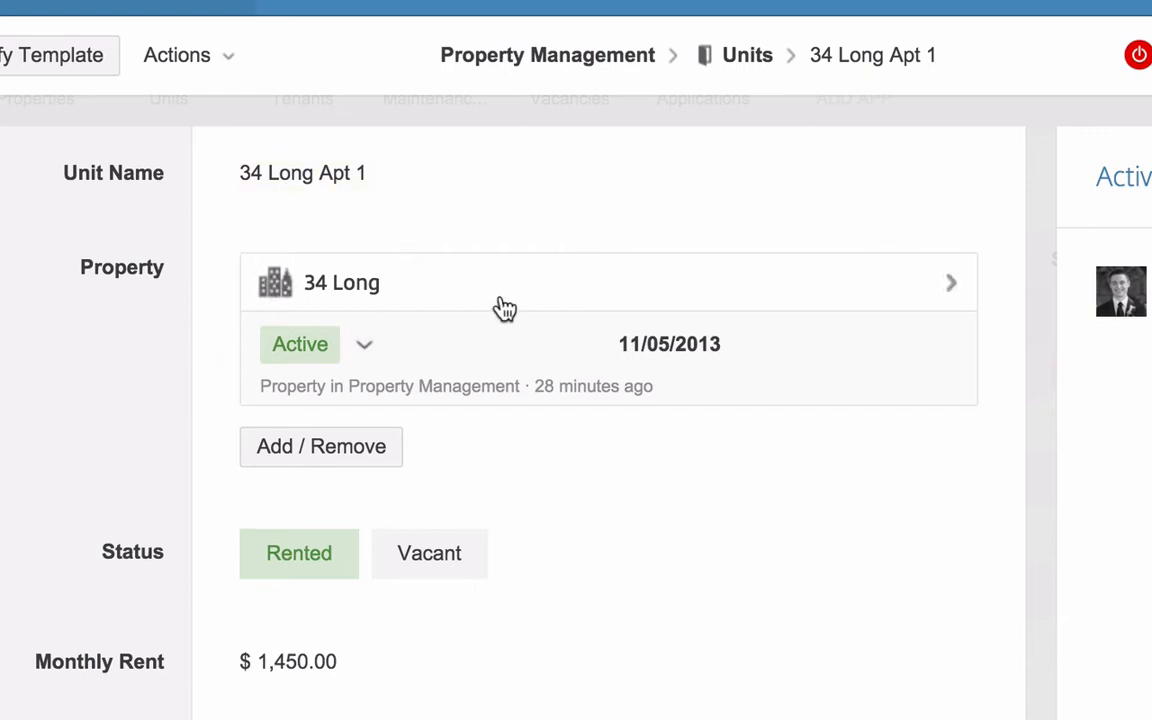
mouse_move(328, 332)
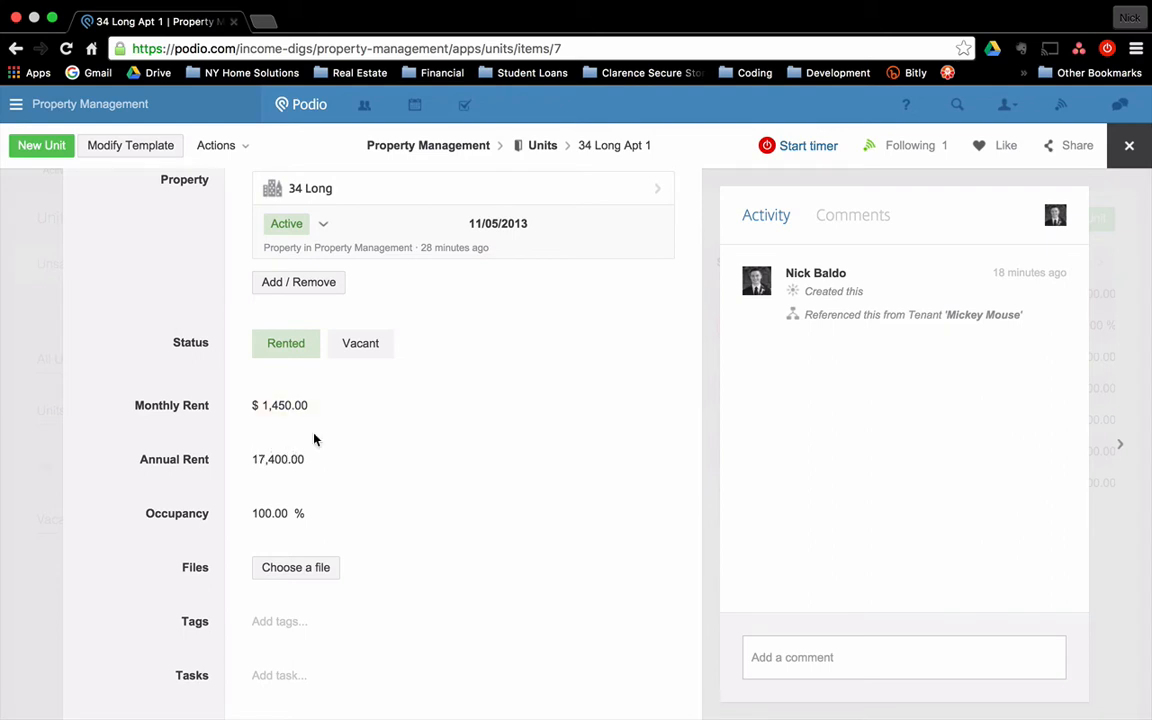
mouse_move(308, 444)
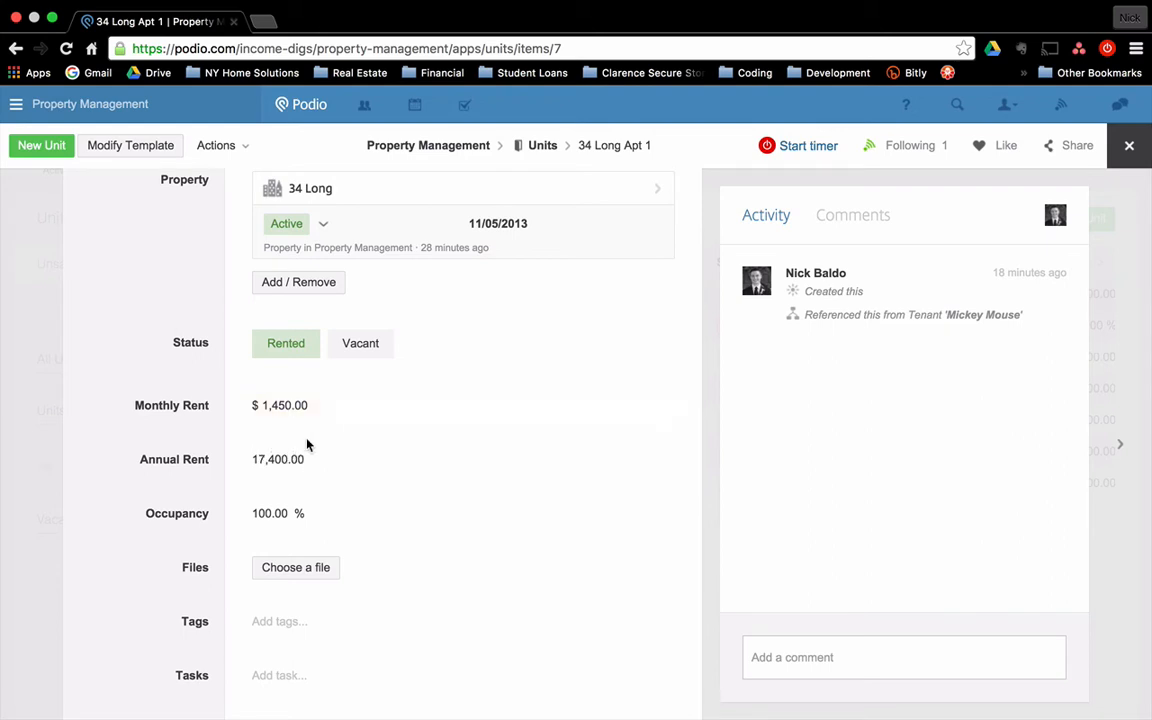
mouse_move(316, 520)
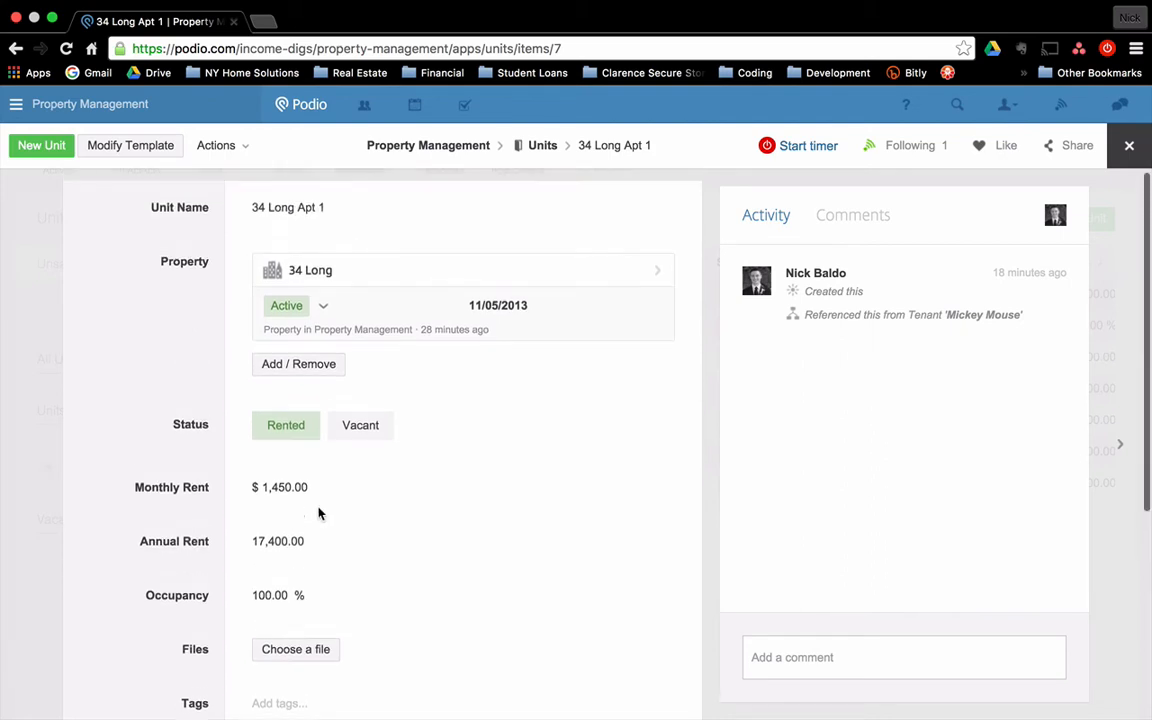
scroll(down, 3)
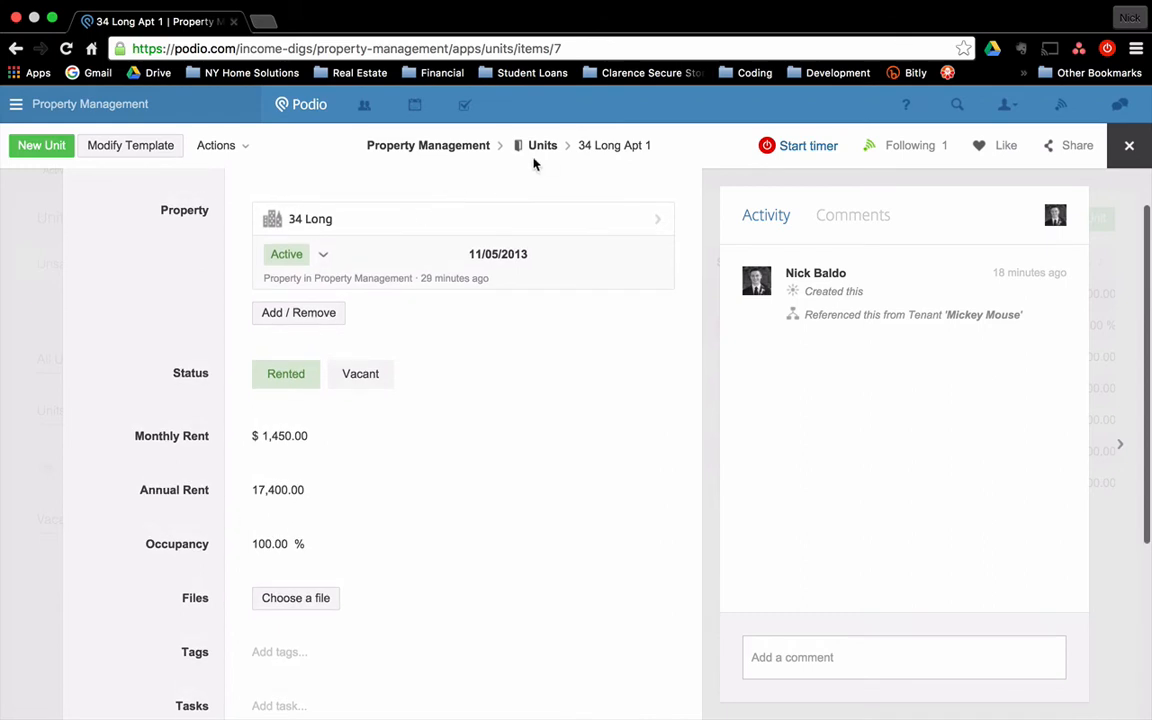
click(542, 144)
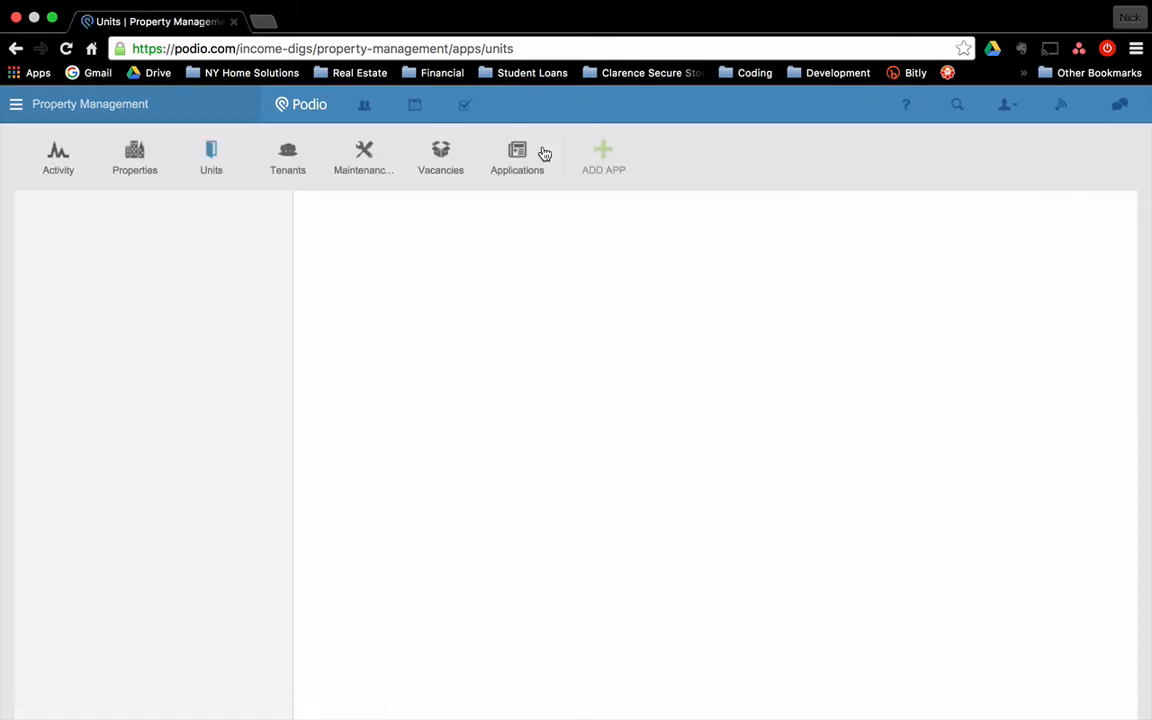
click(212, 156)
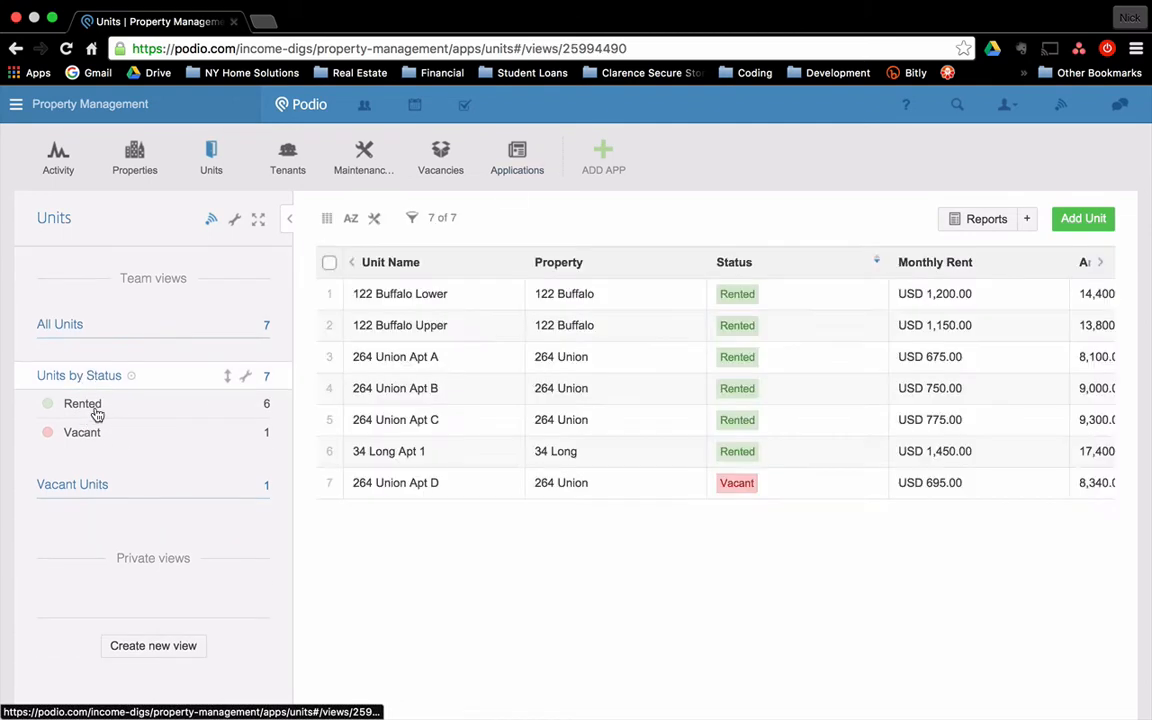
mouse_move(960, 452)
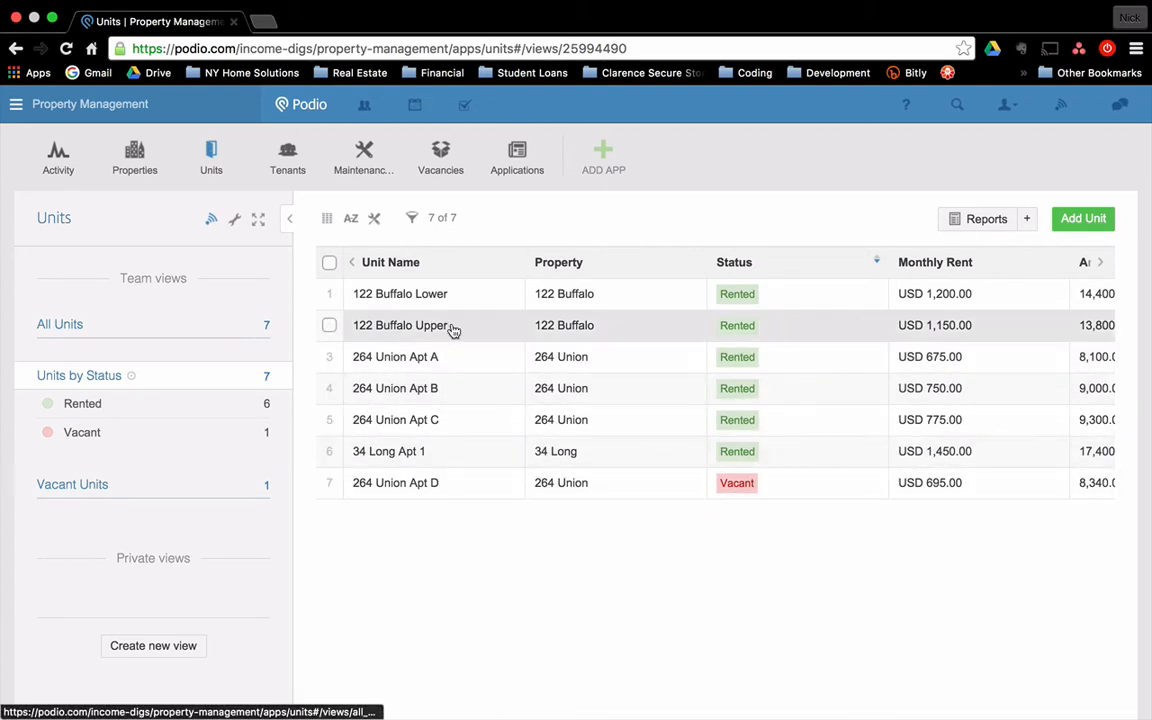
mouse_move(452, 324)
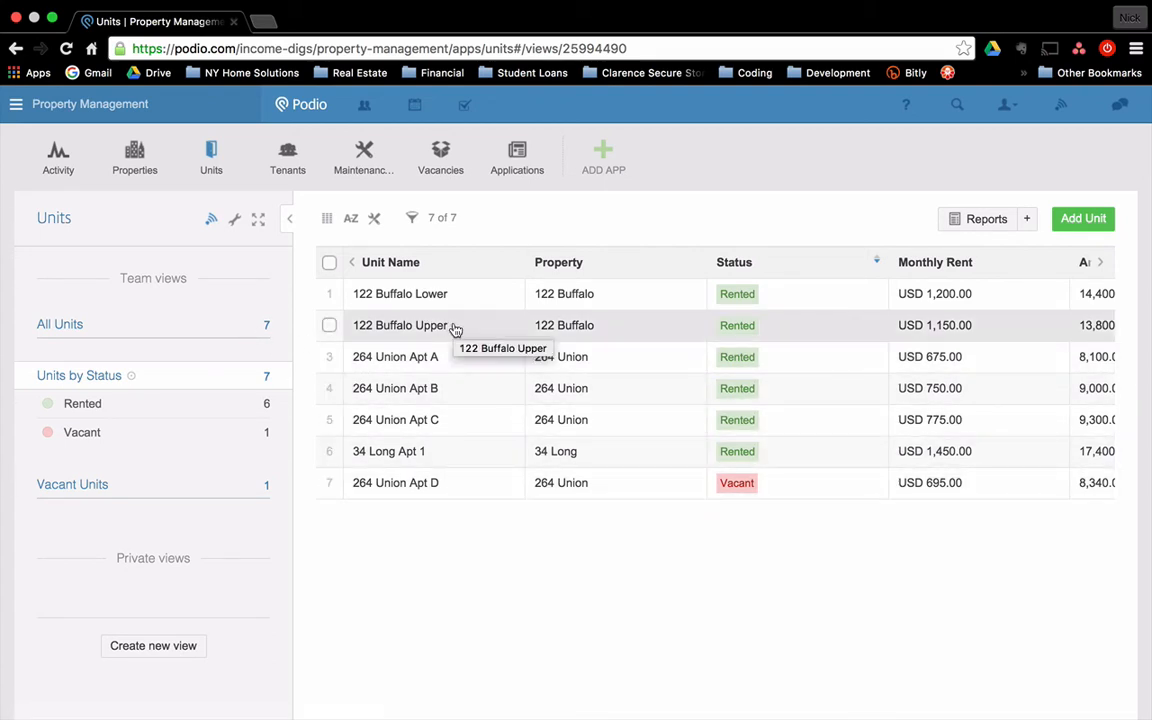
mouse_move(288, 156)
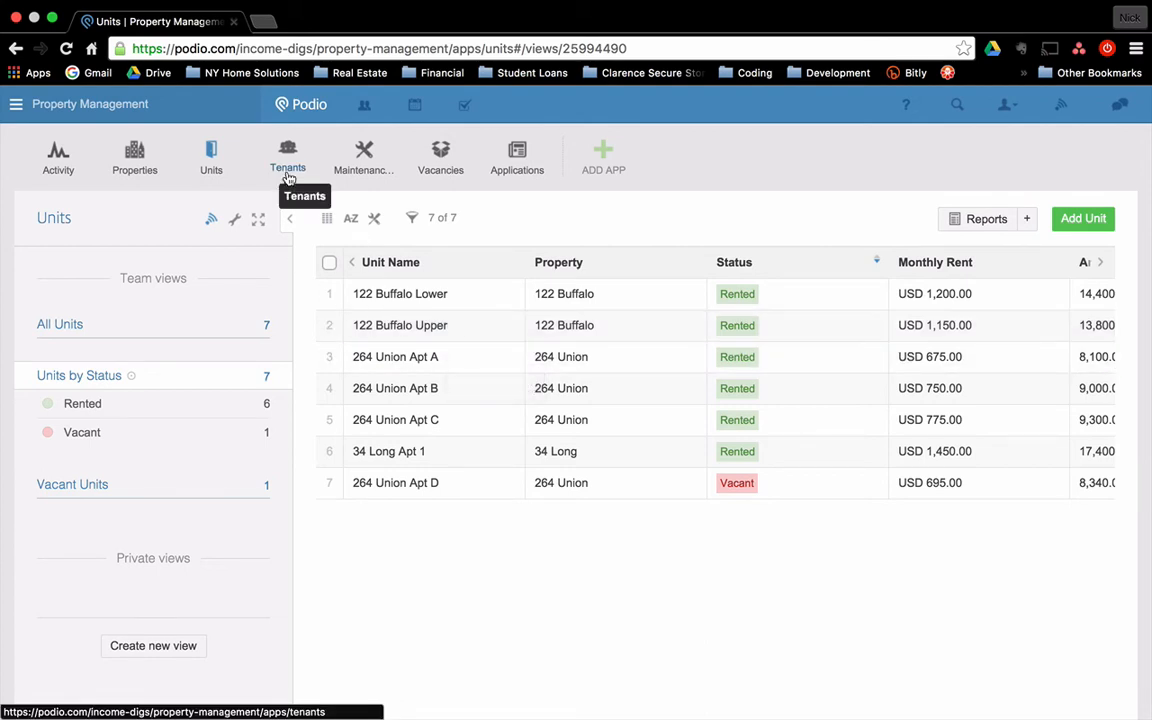
click(288, 156)
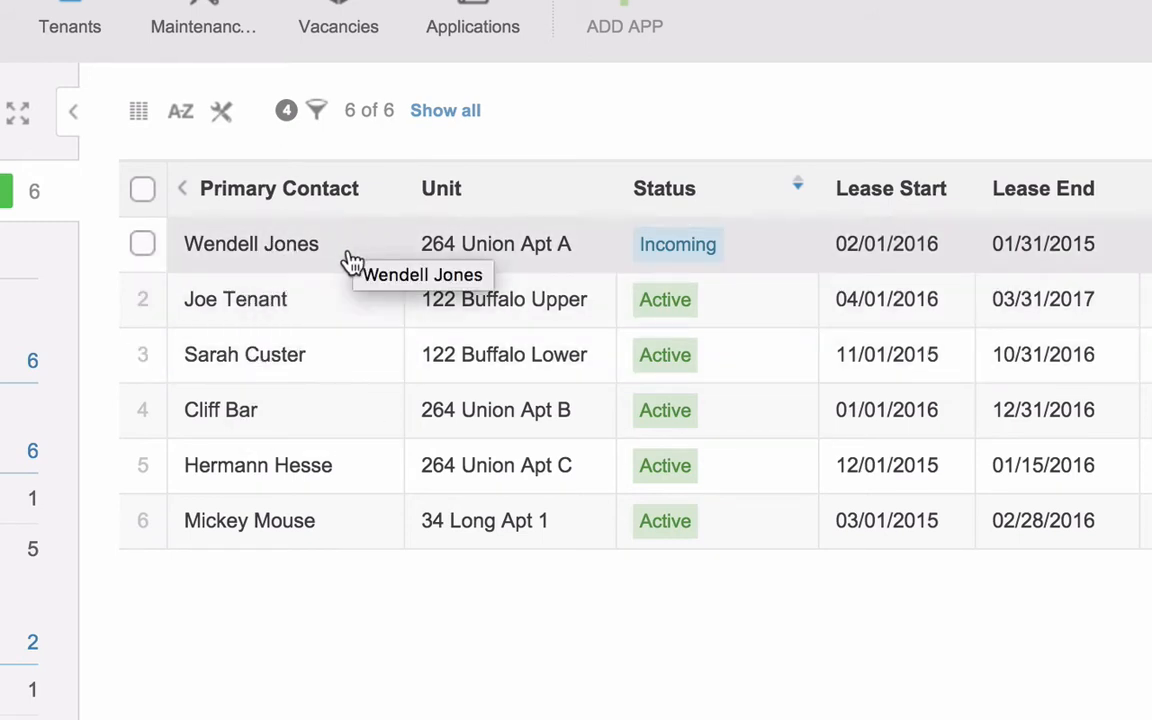
mouse_move(290, 292)
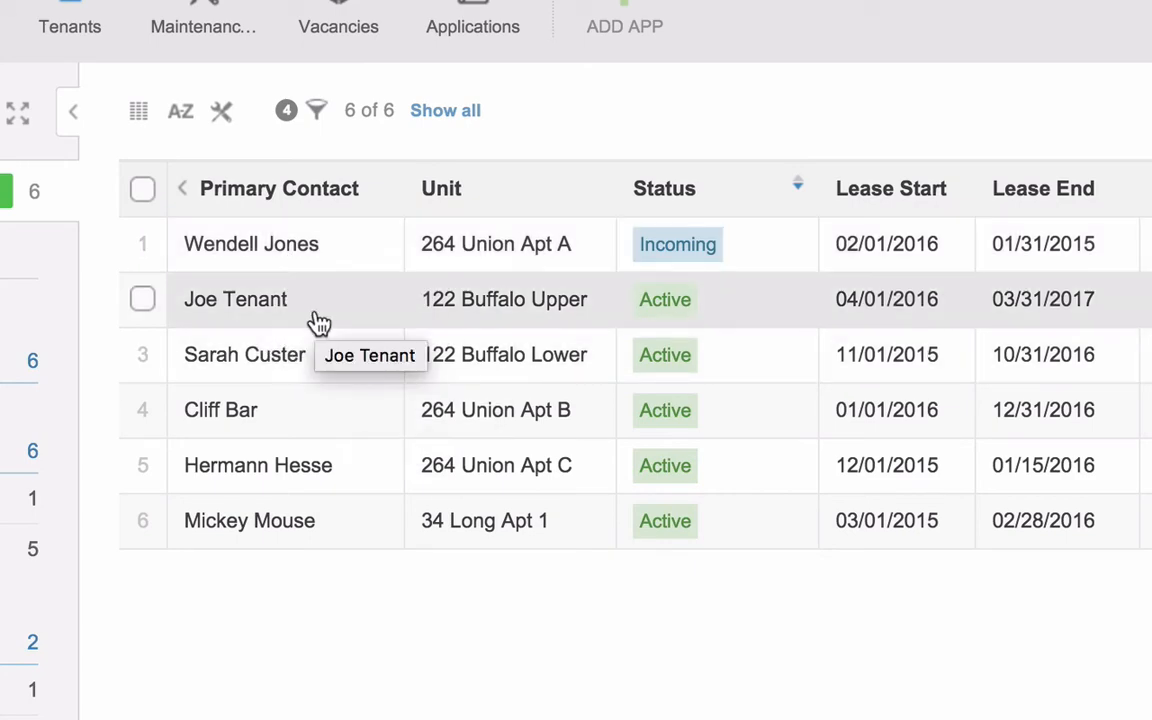
- Open Joe Tenant's annual lease April 2016–March 2017 and start editing its Target Renewal date
click(236, 300)
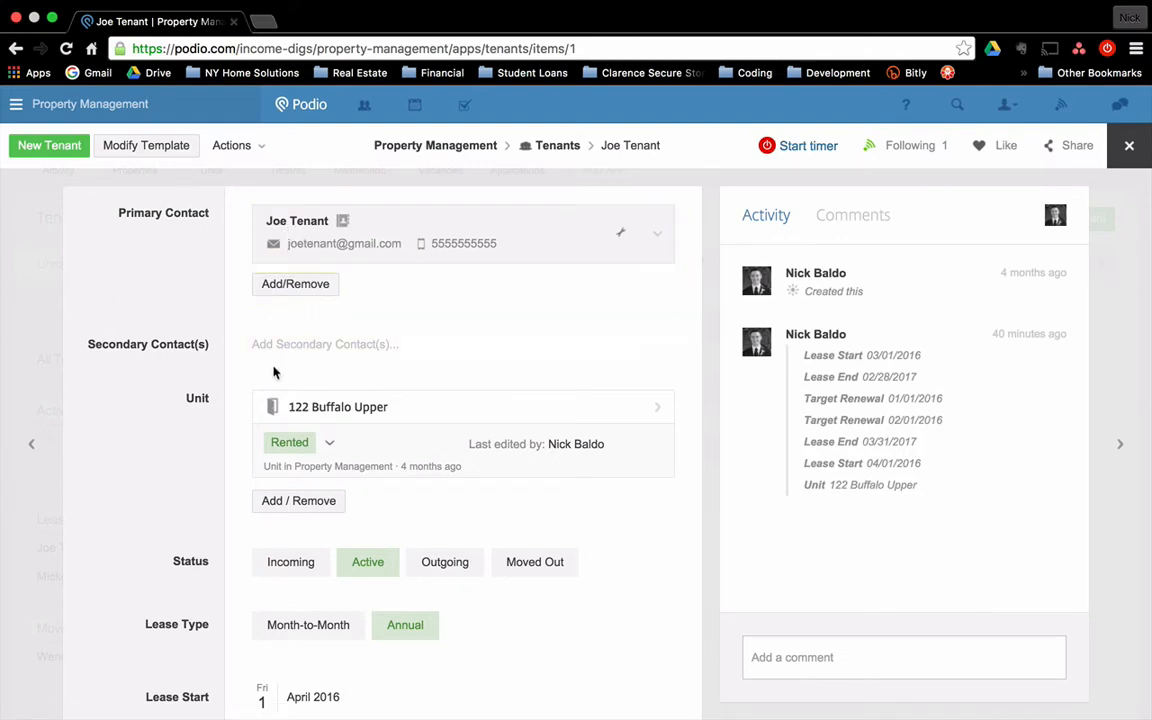
scroll(down, 3)
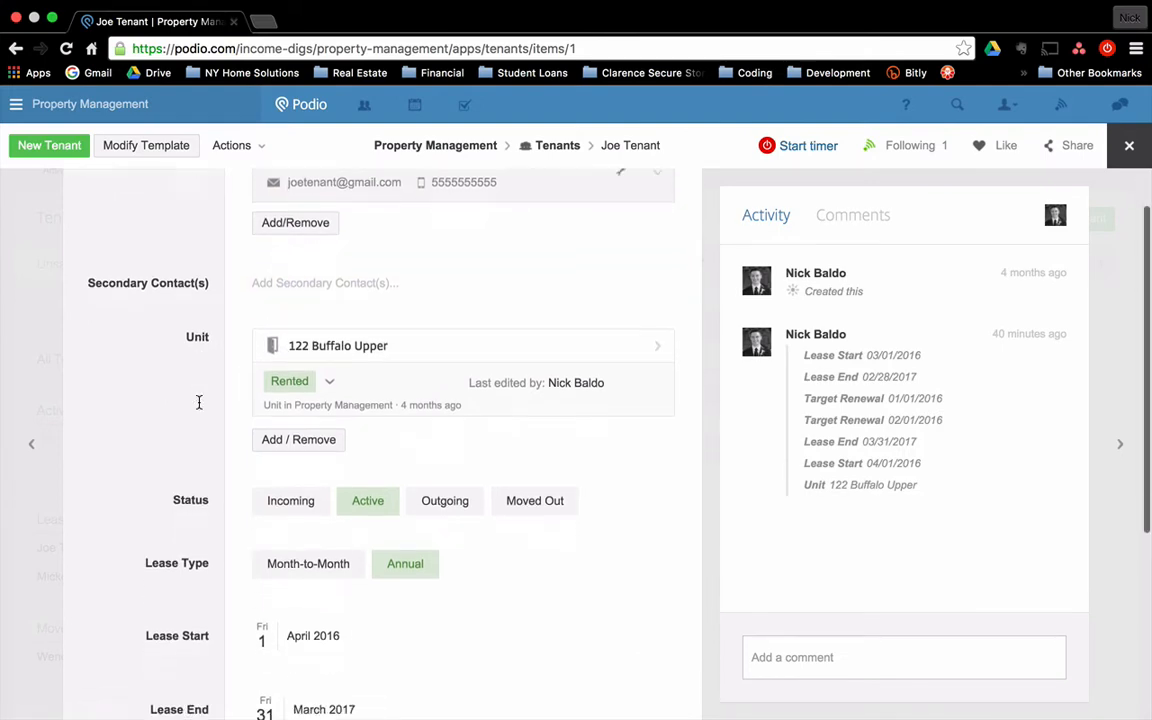
scroll(down, 3)
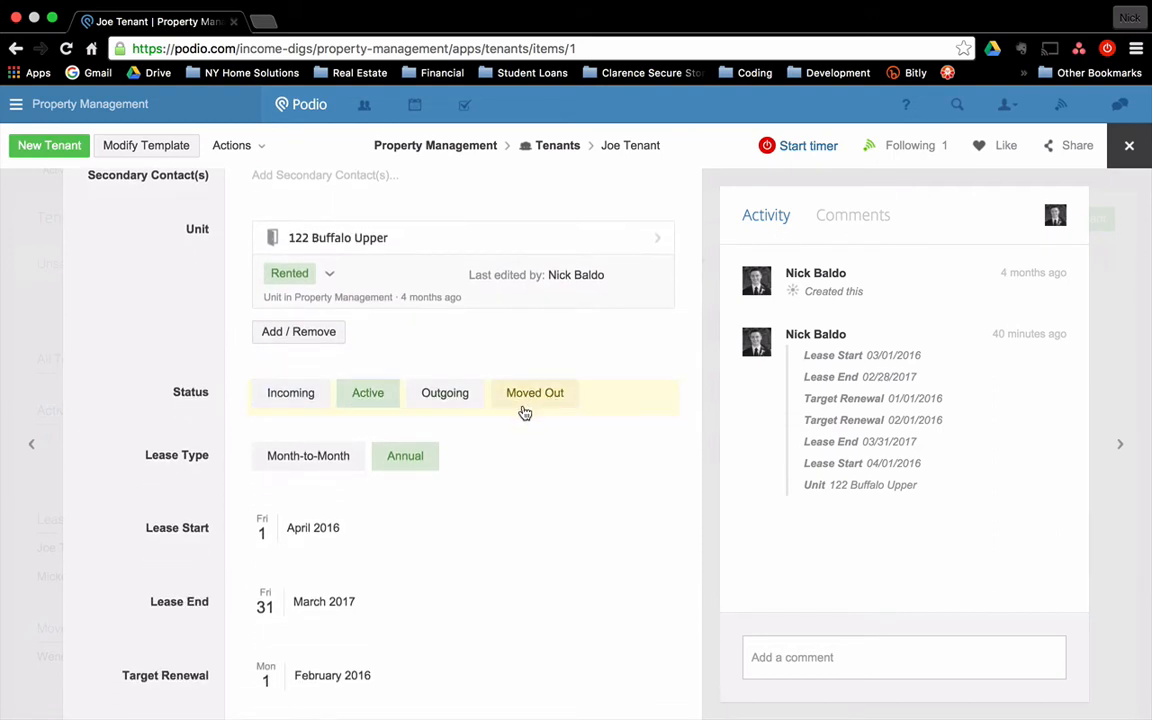
scroll(down, 3)
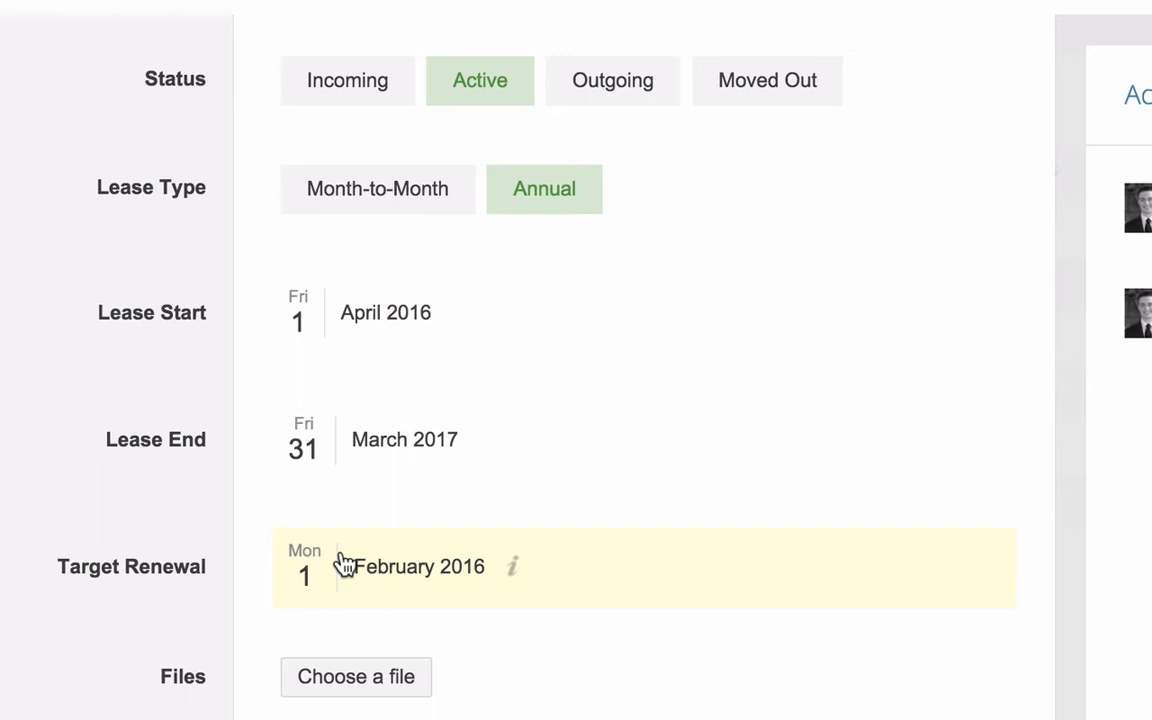
click(420, 568)
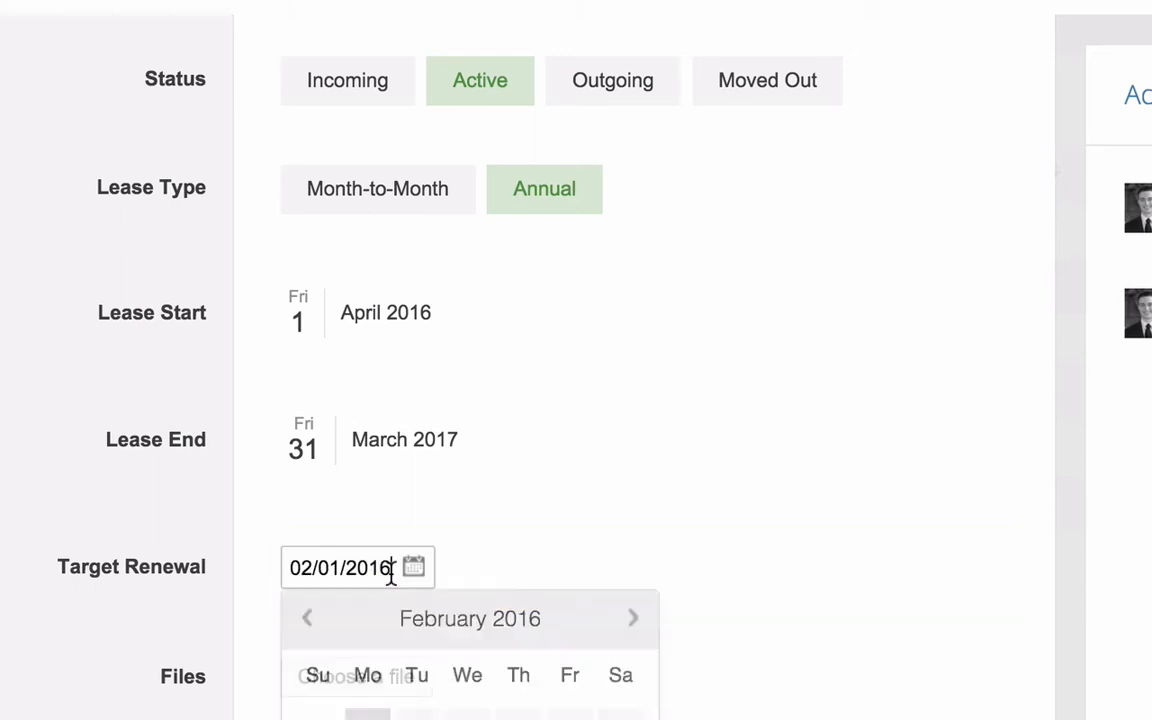
mouse_move(436, 580)
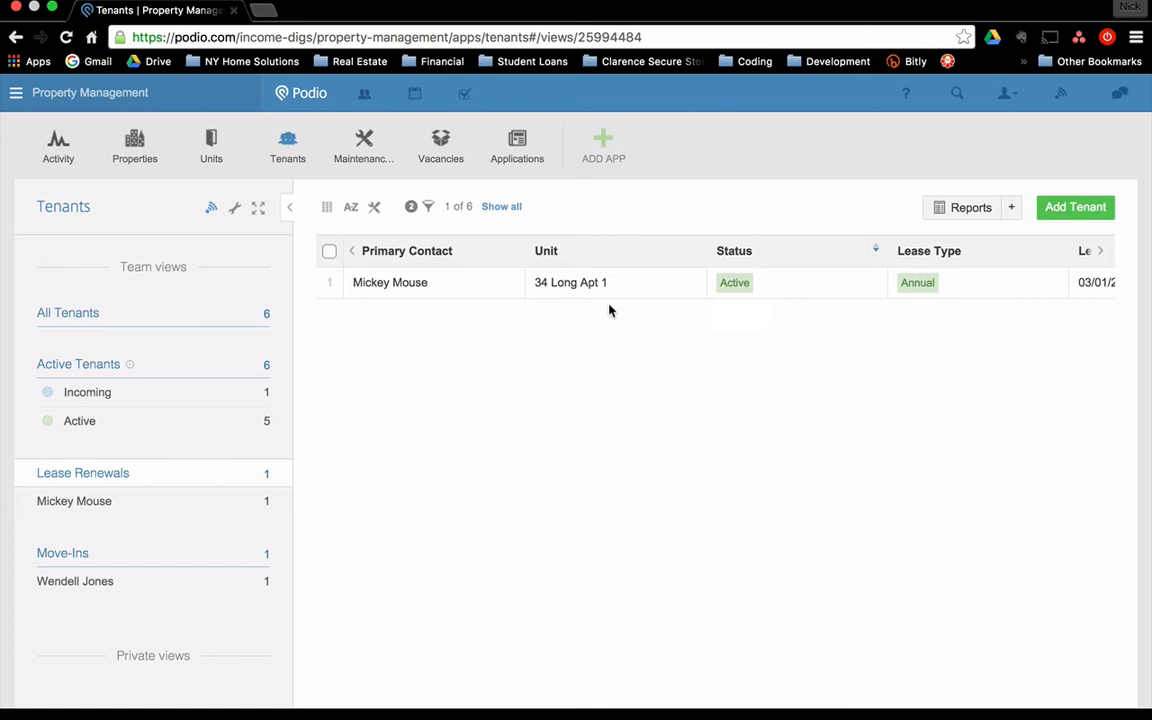
mouse_move(108, 588)
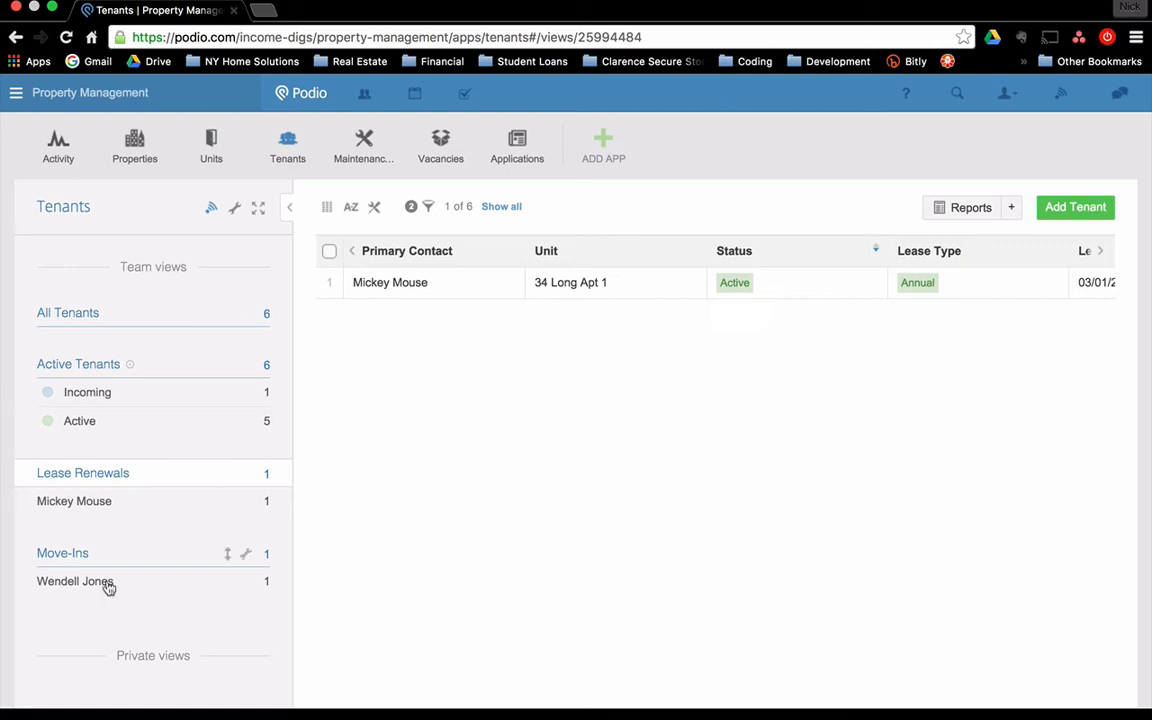
mouse_move(110, 580)
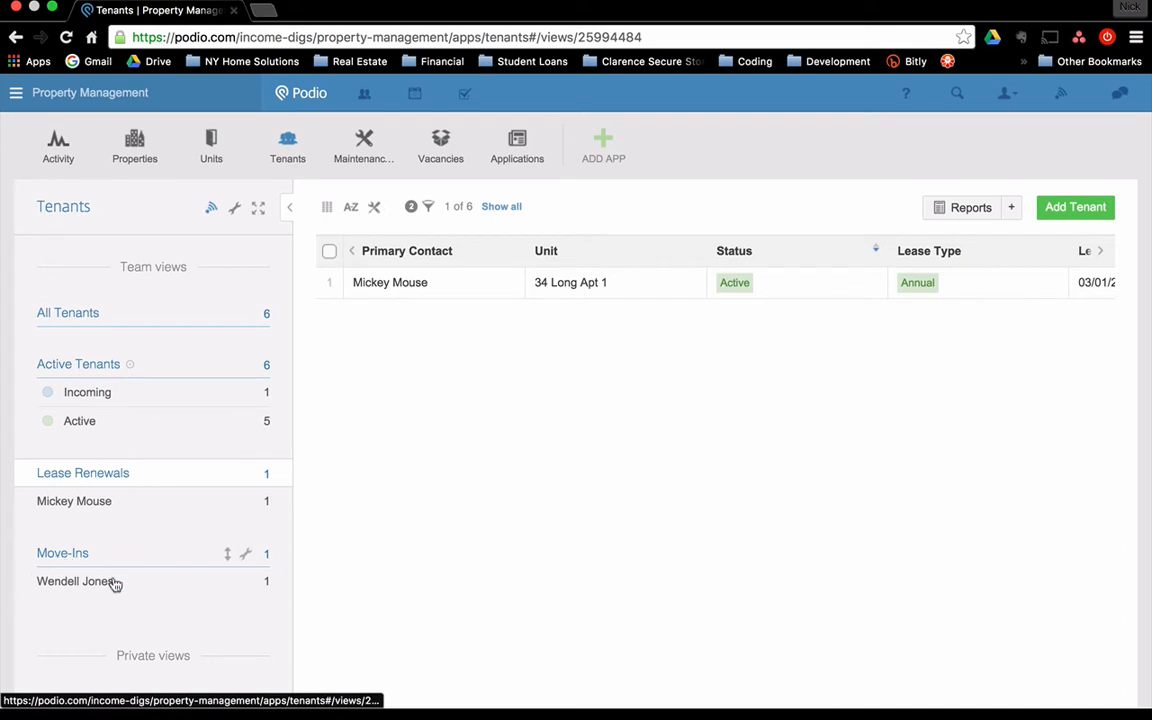
click(76, 580)
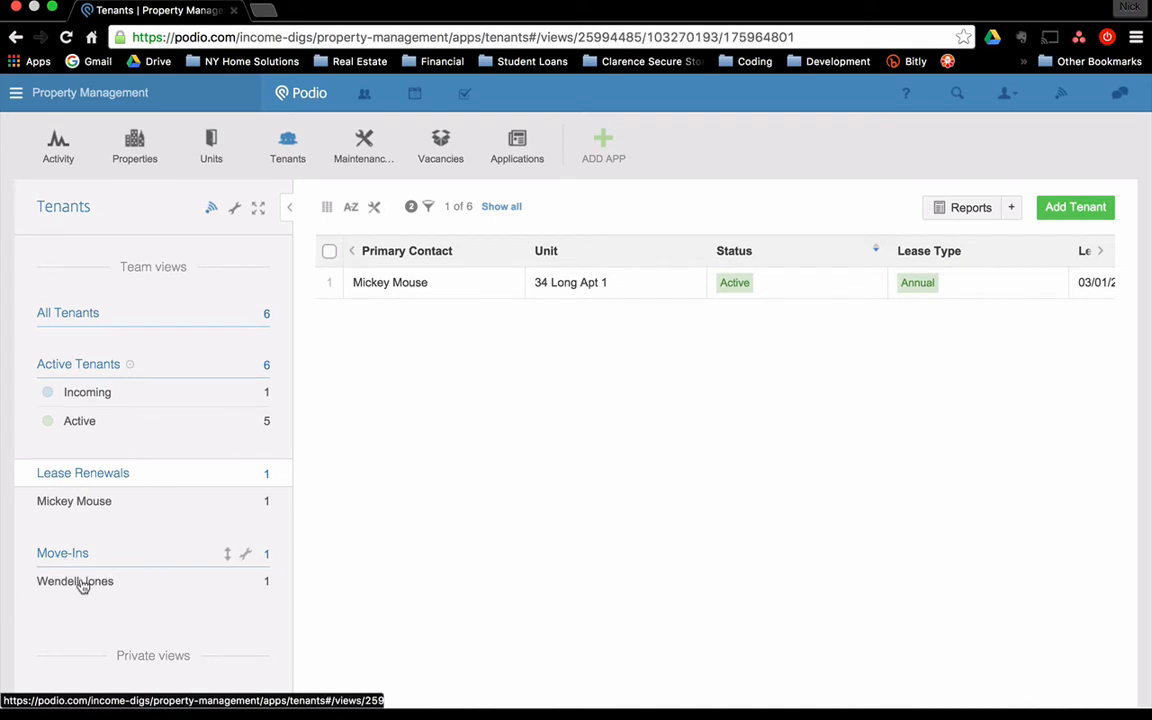
click(76, 580)
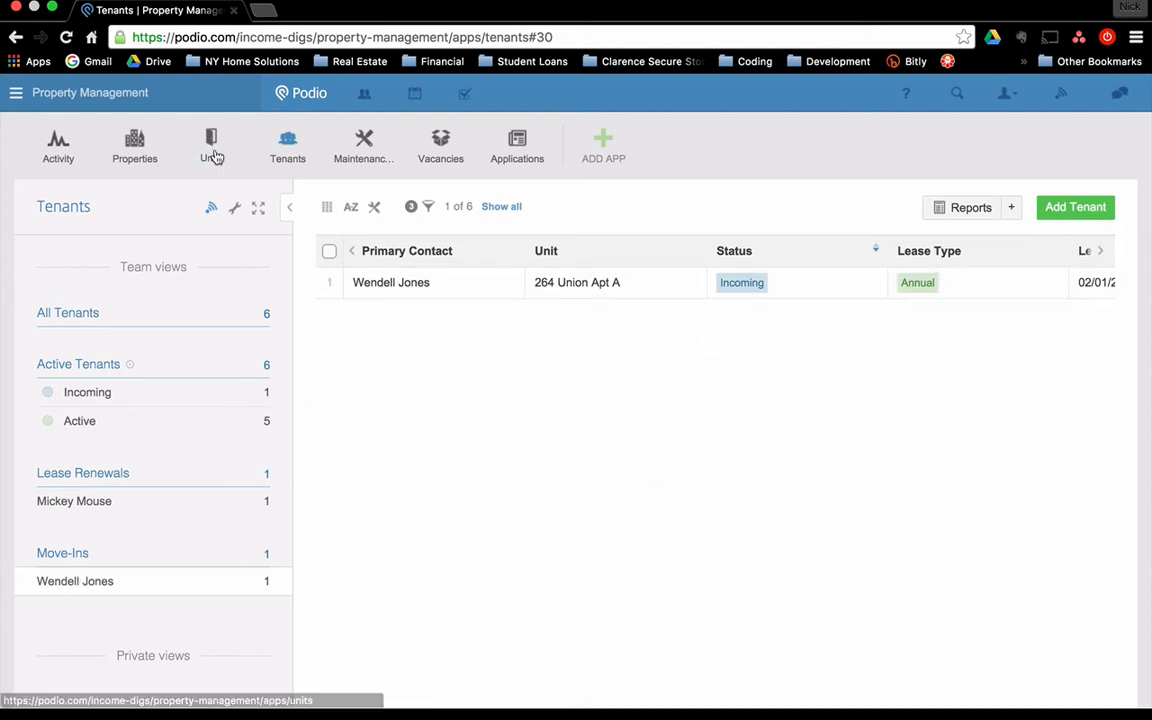
mouse_move(212, 144)
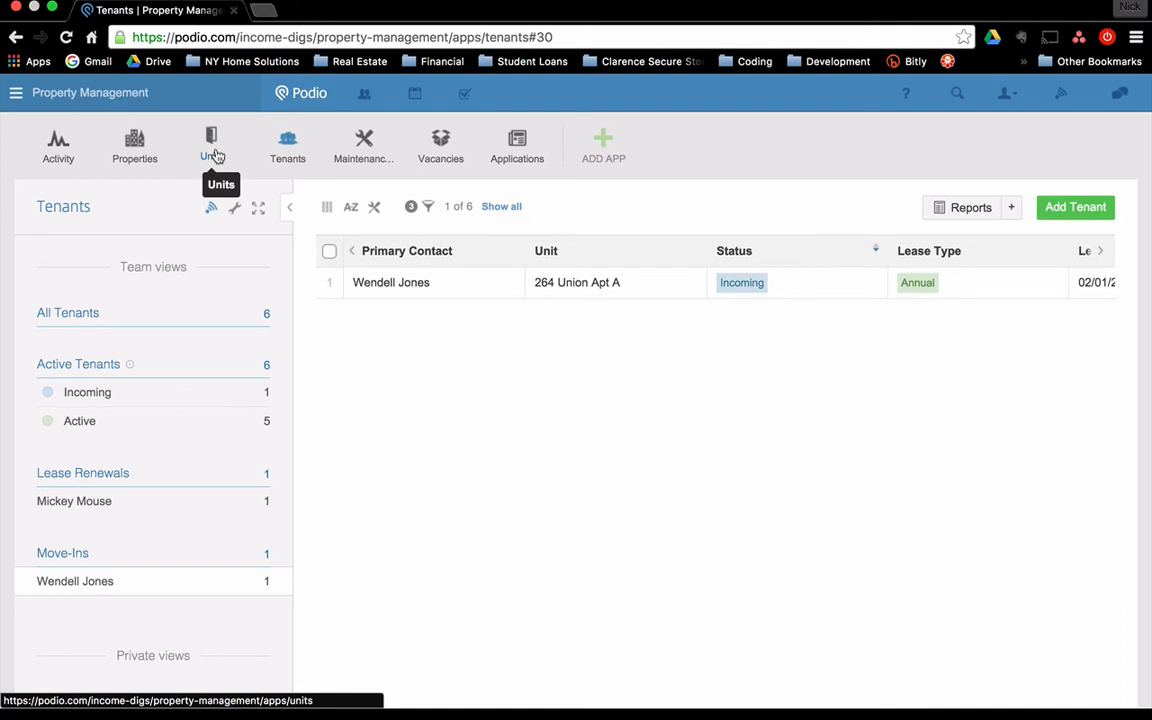
- Return to the Units app and start a new unit entry form
click(212, 144)
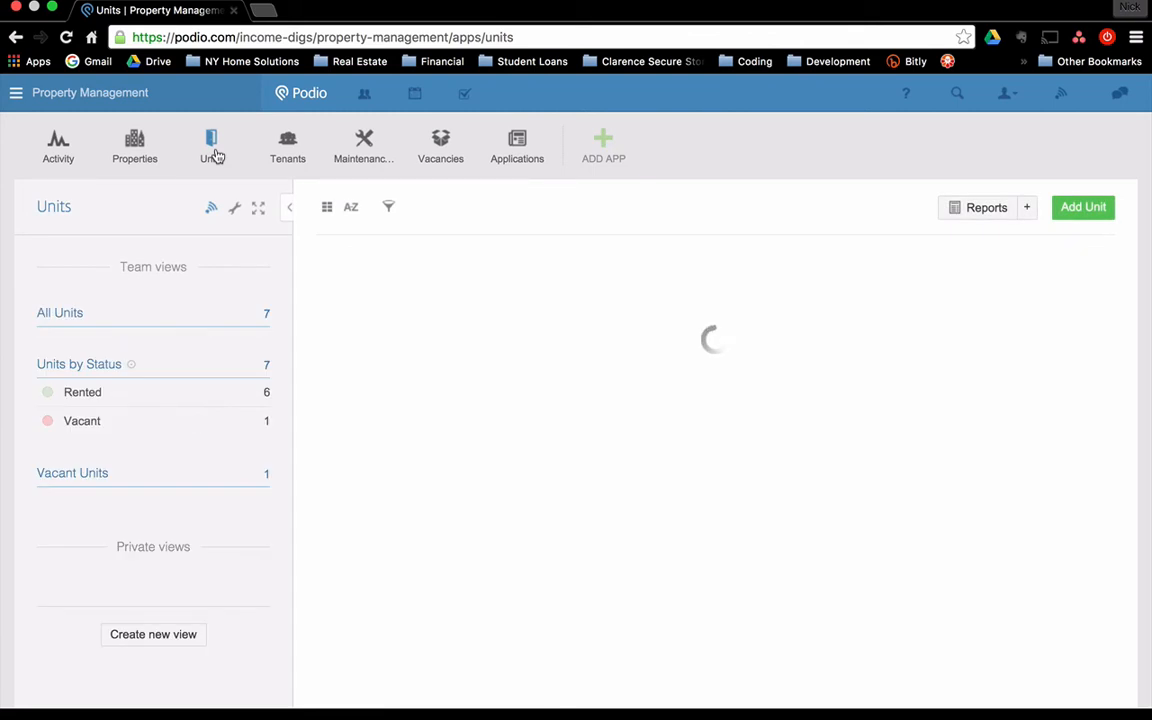
click(212, 144)
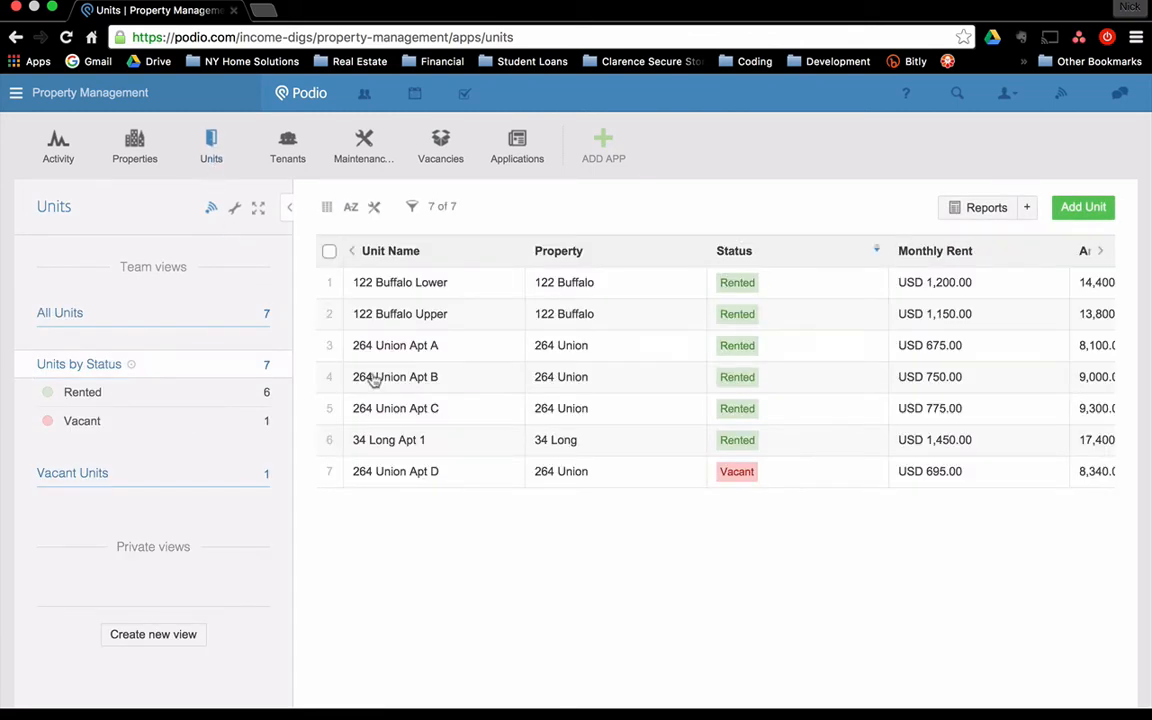
mouse_move(614, 440)
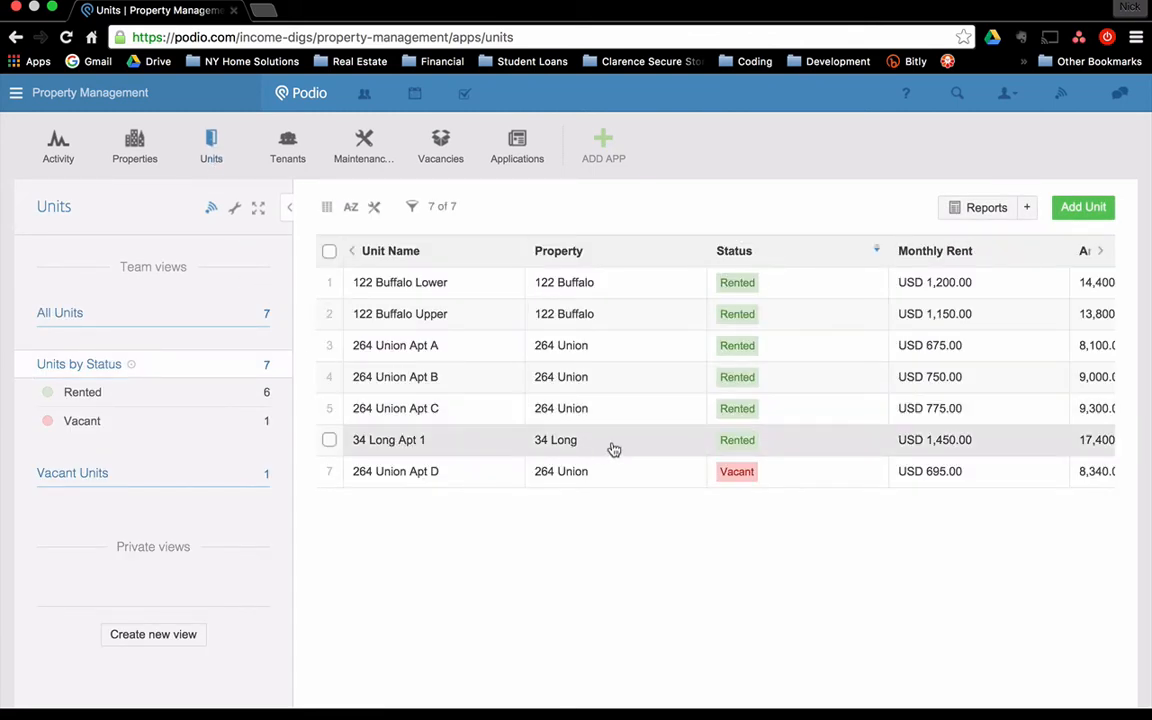
click(1082, 206)
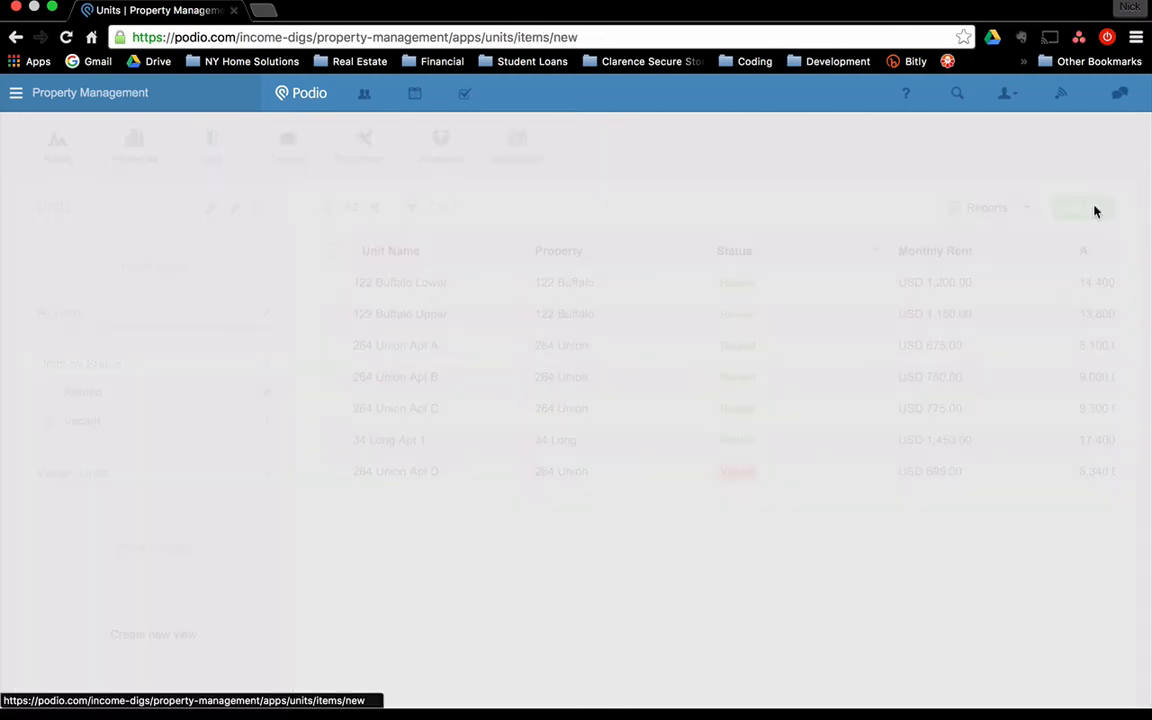
click(1080, 206)
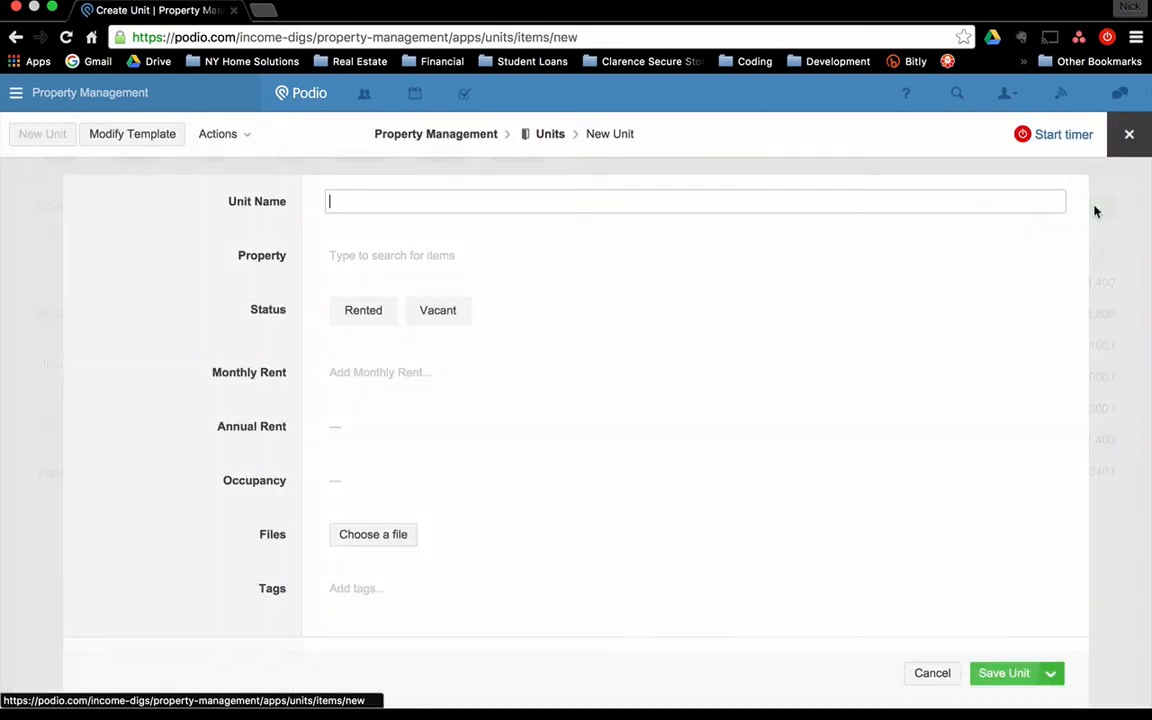
text(34)
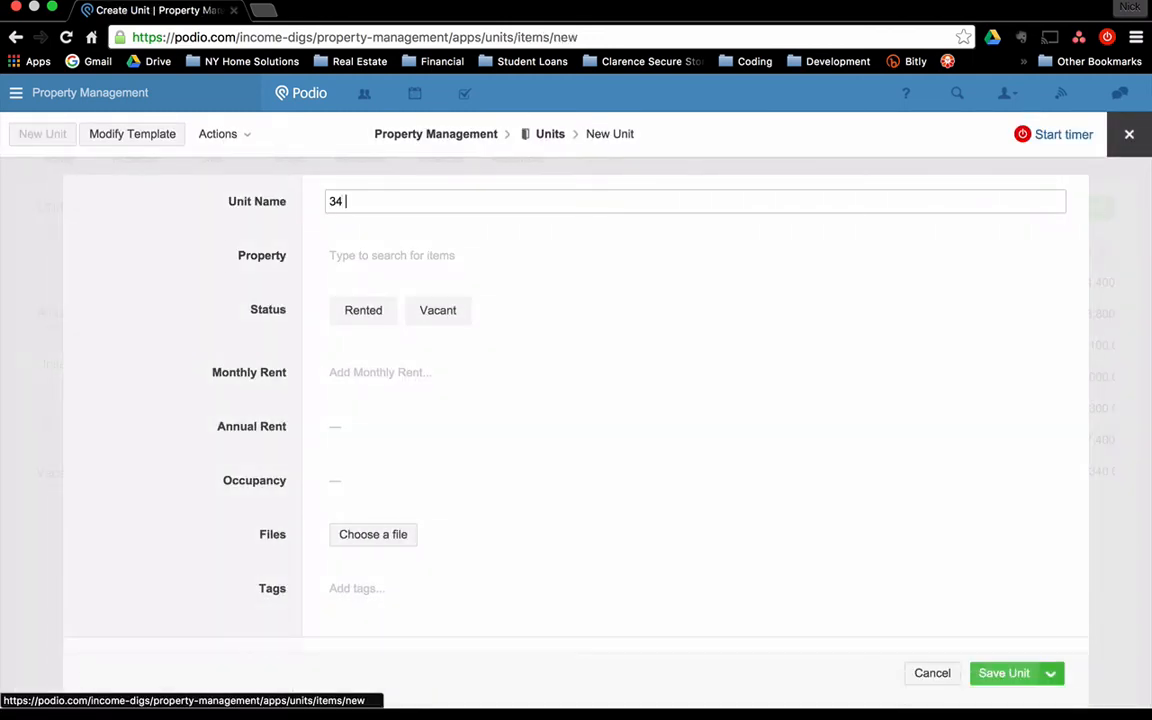
text(Long Apt 2)
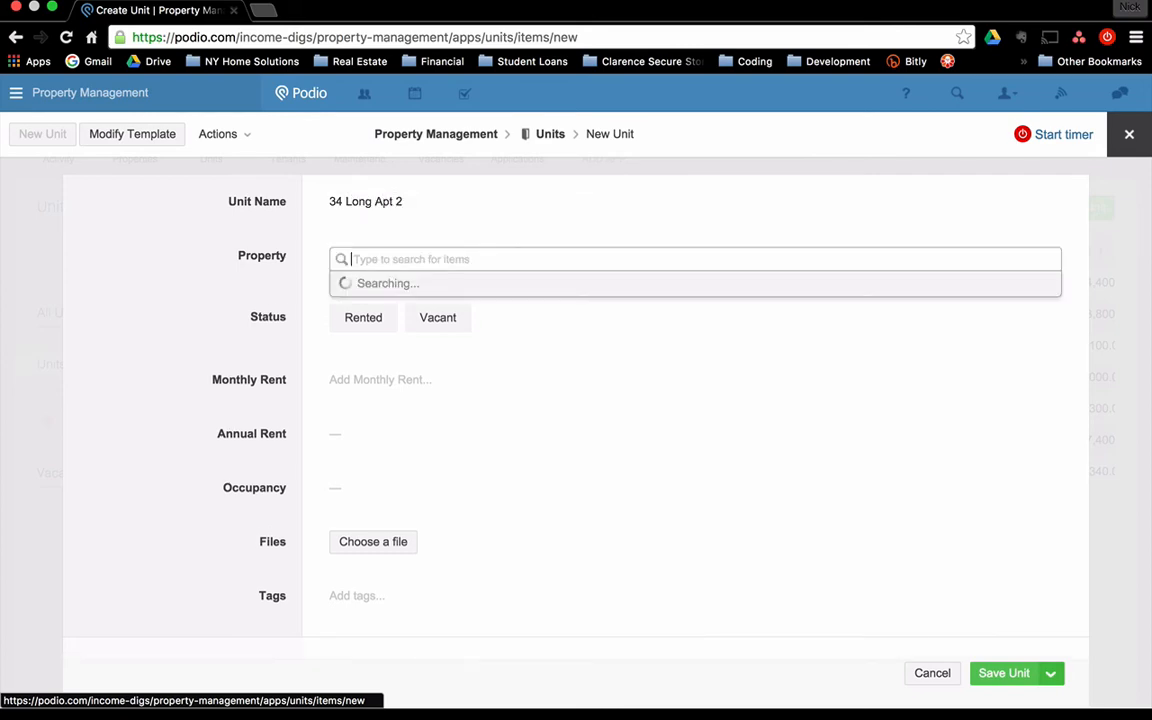
click(696, 260)
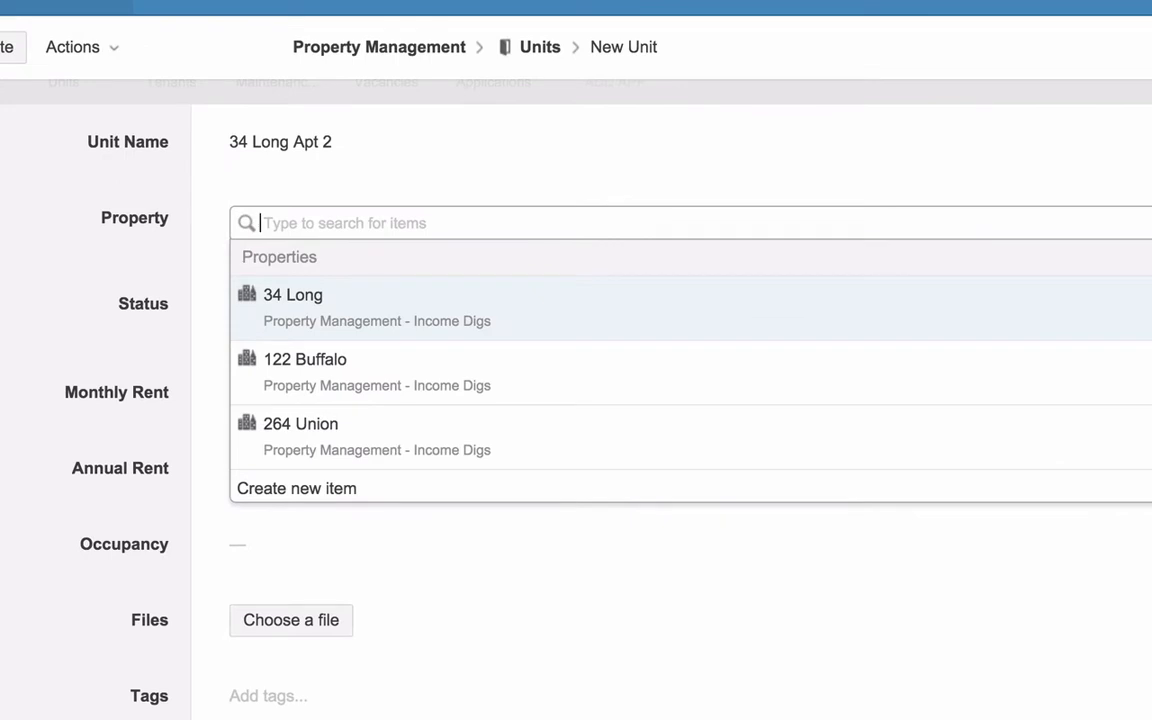
mouse_move(990, 312)
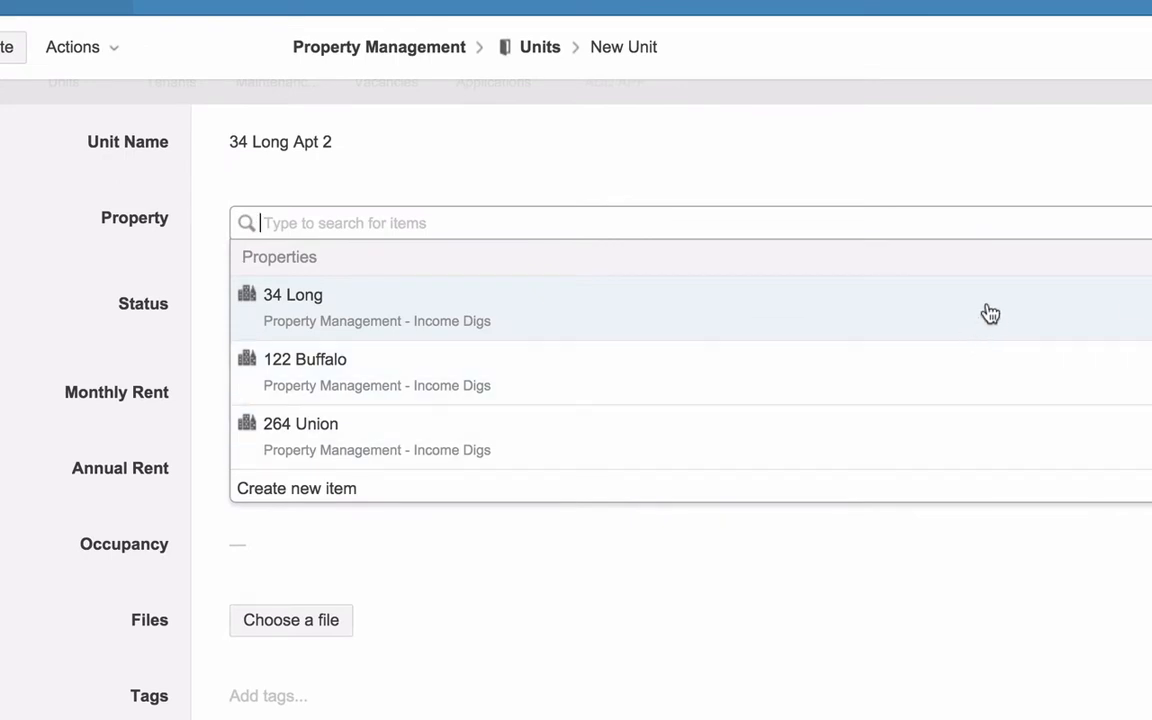
click(292, 294)
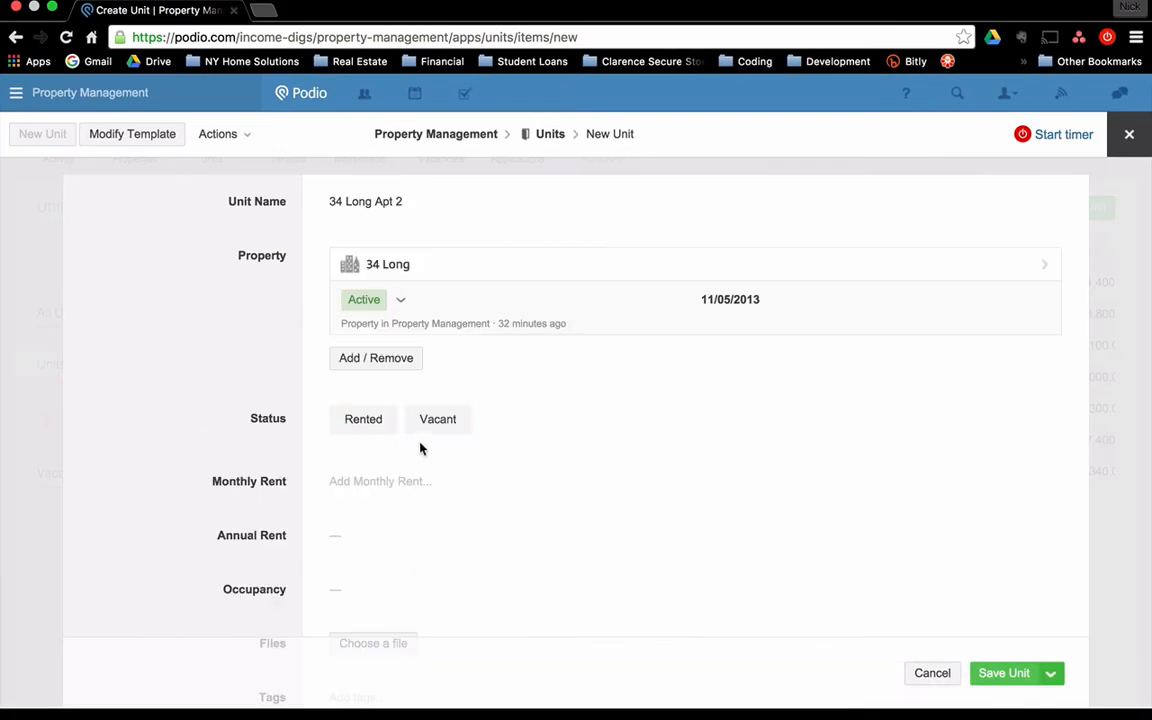
- Mark the unit Vacant with $800 monthly rent and save it
click(436, 418)
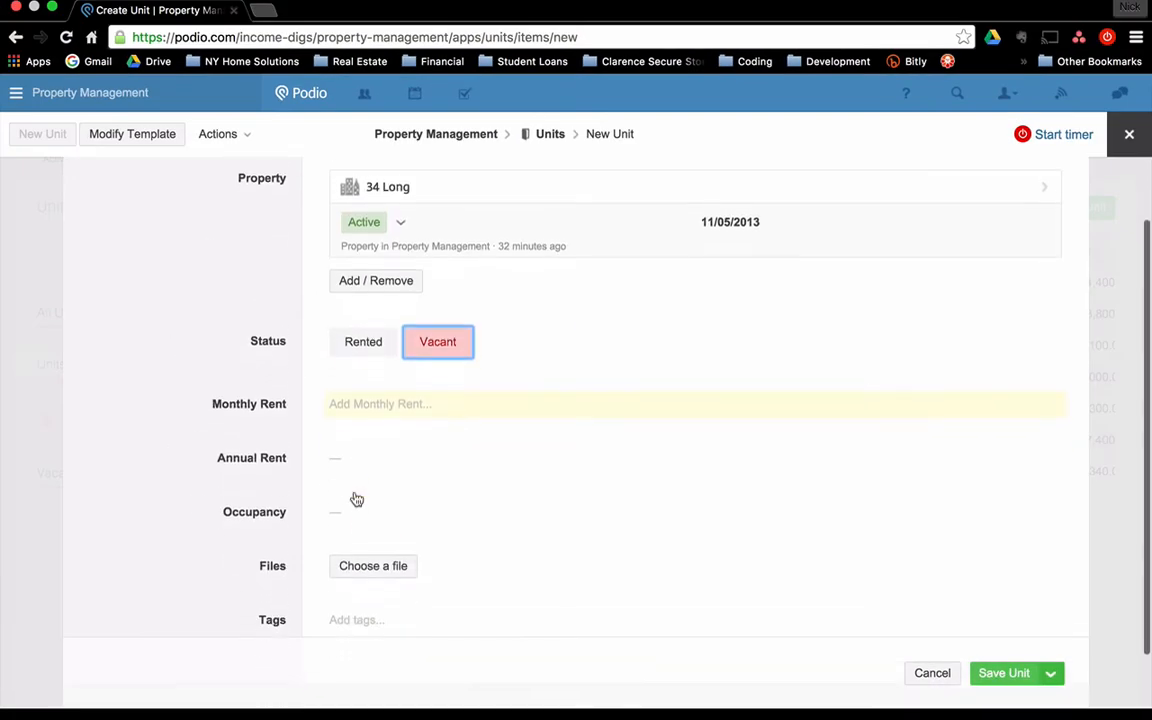
text(800.00)
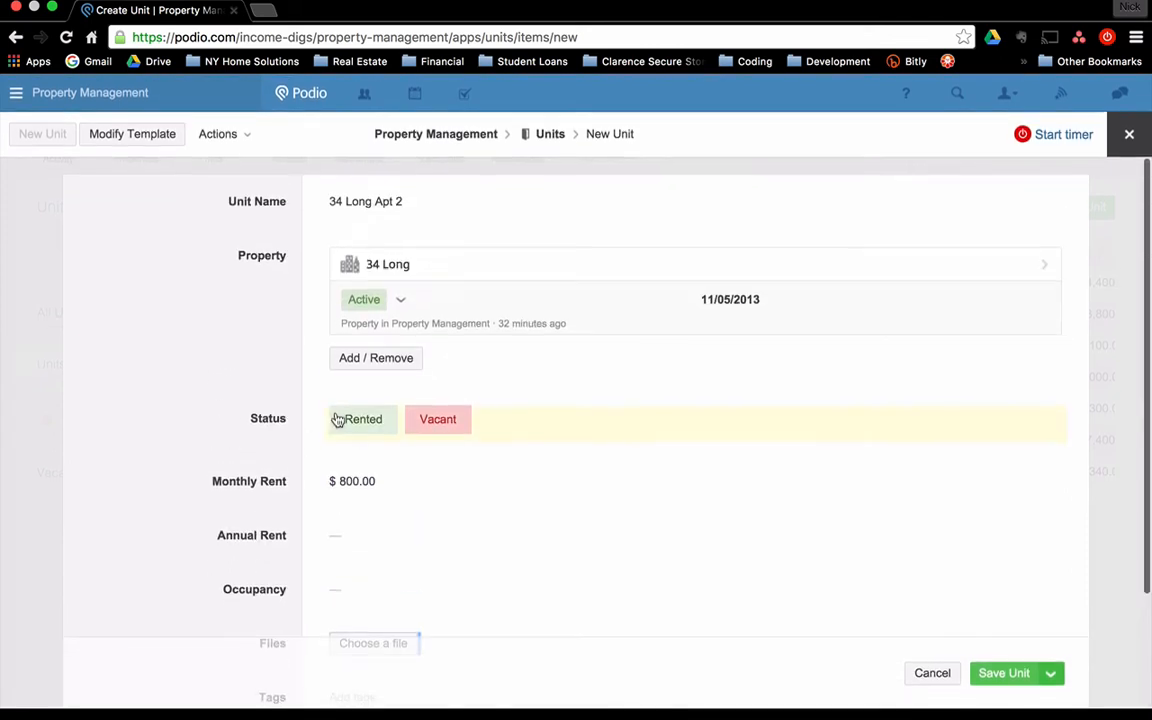
click(1004, 672)
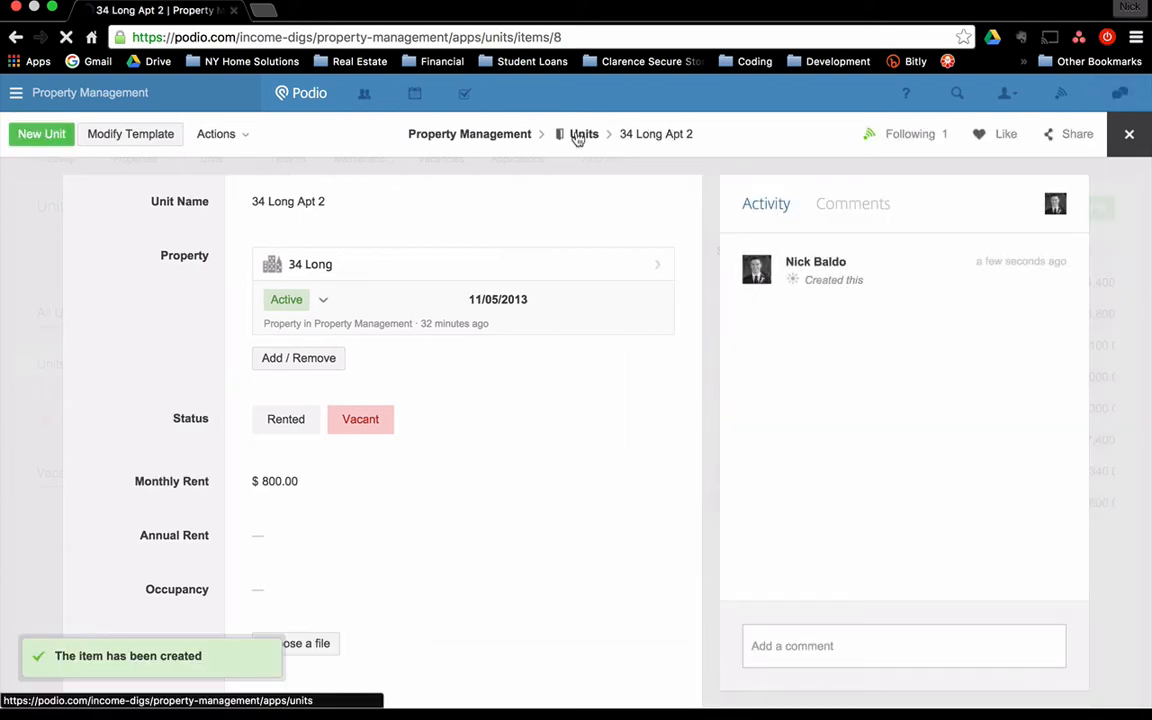
- Go back to the Units list, now eight units including vacant 34 Long Apt 2 at USD 800
click(584, 132)
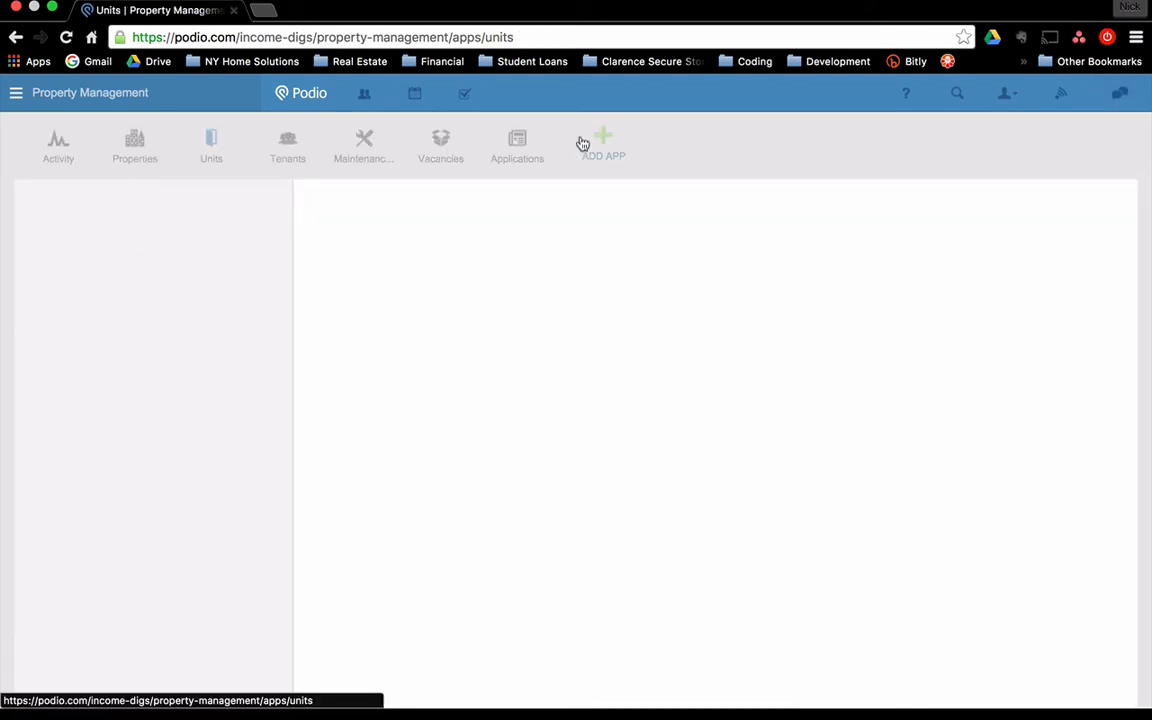
click(212, 144)
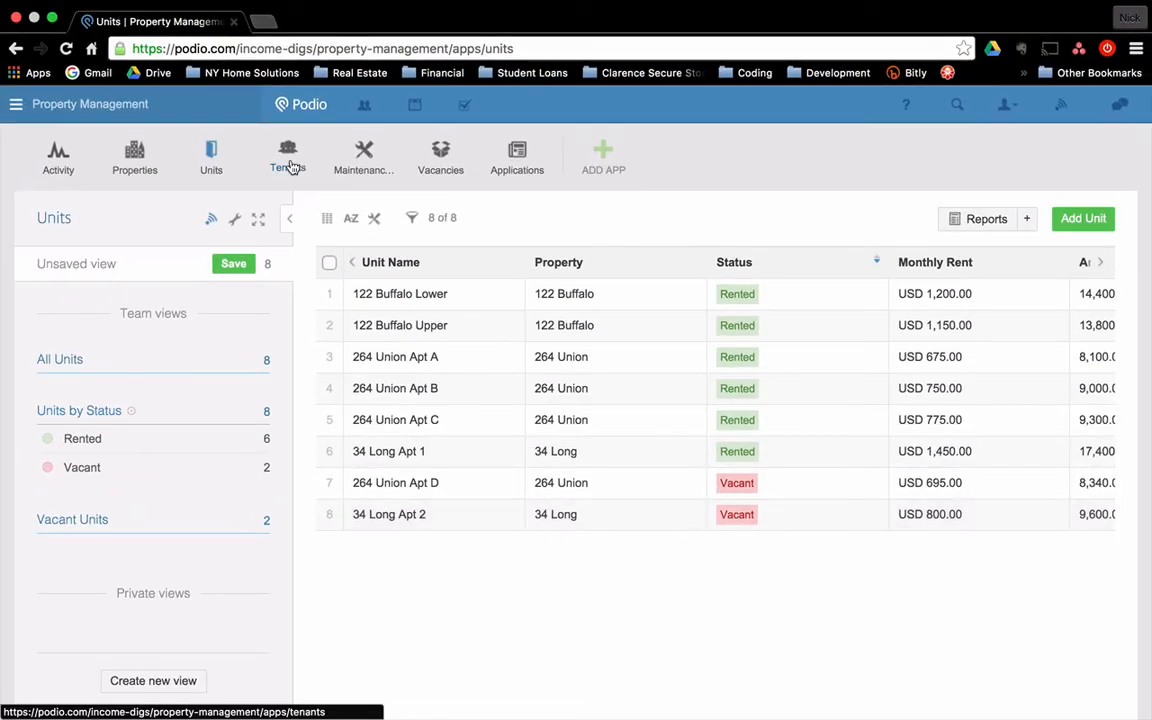
- Start a new tenant record and choose to add a new primary contact
click(288, 156)
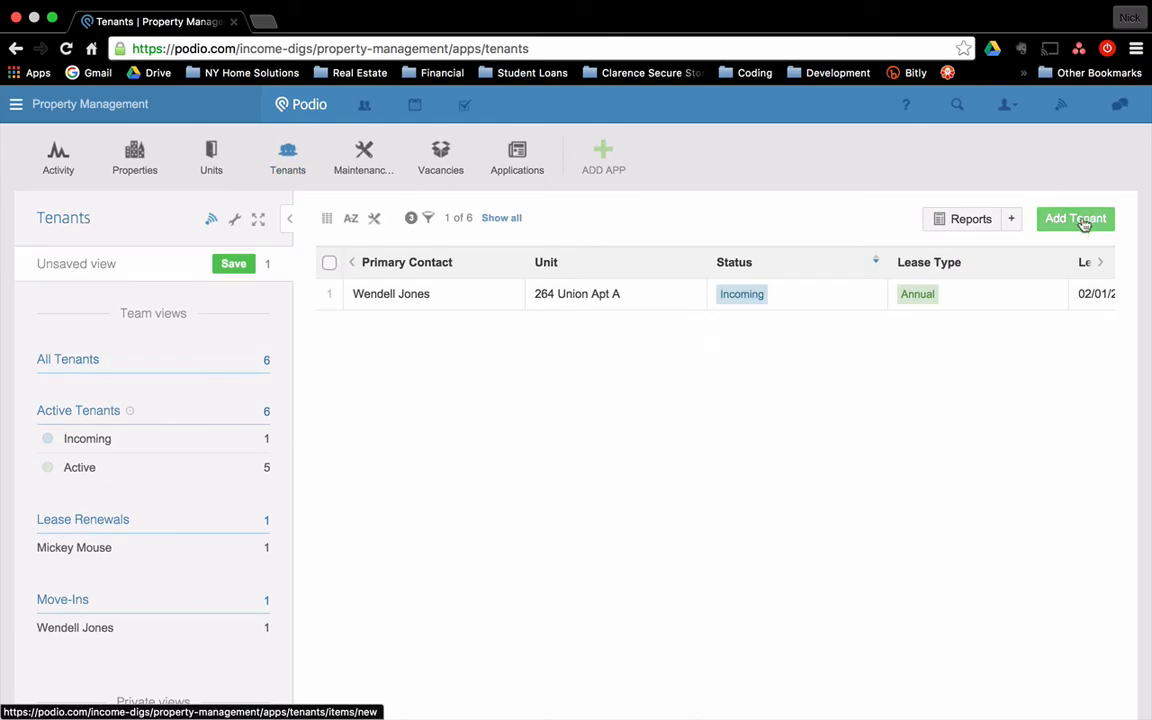
click(1076, 218)
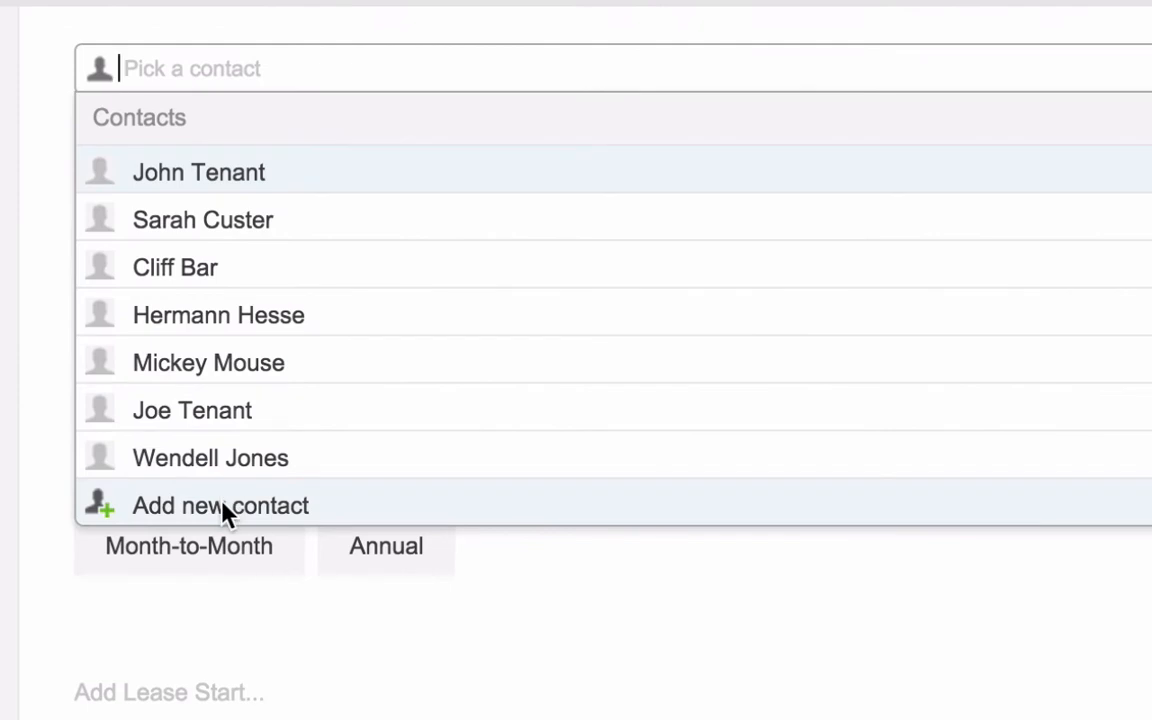
click(220, 504)
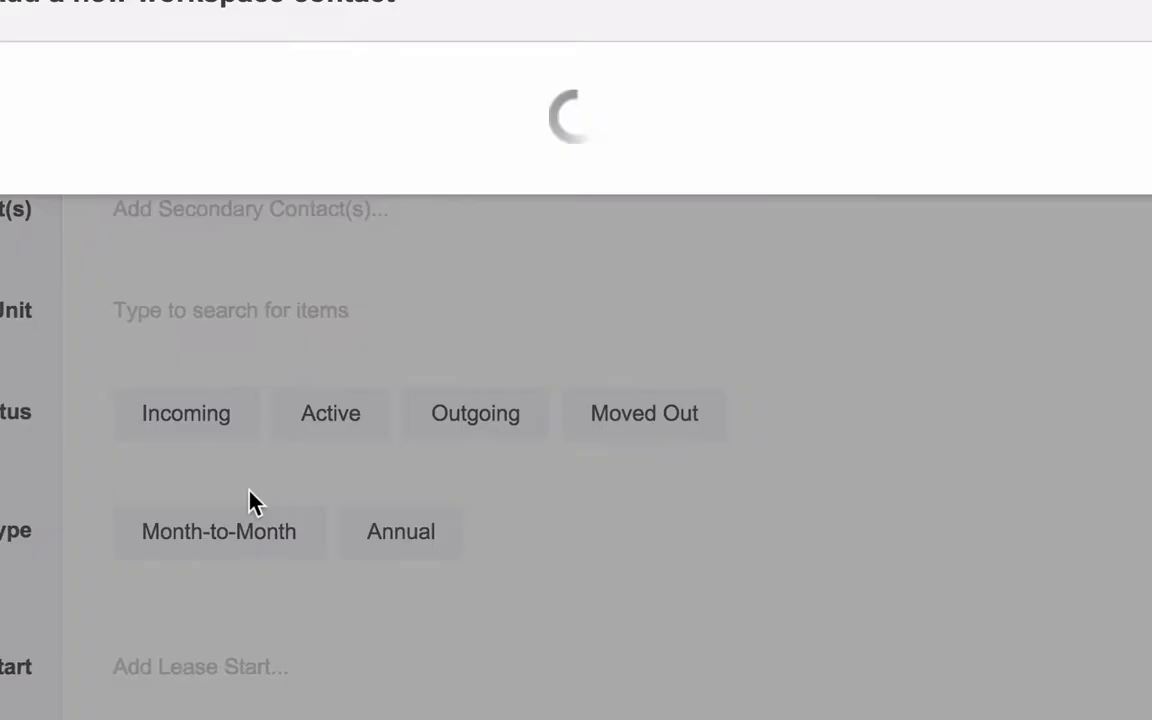
text(Ja)
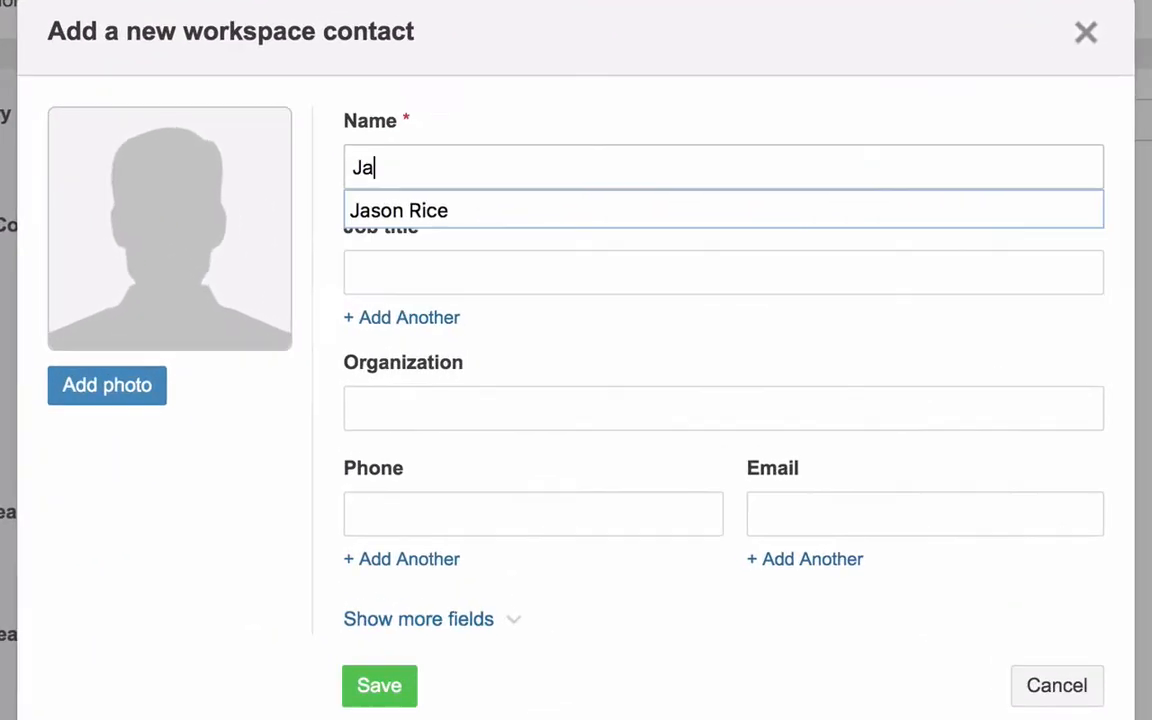
click(398, 210)
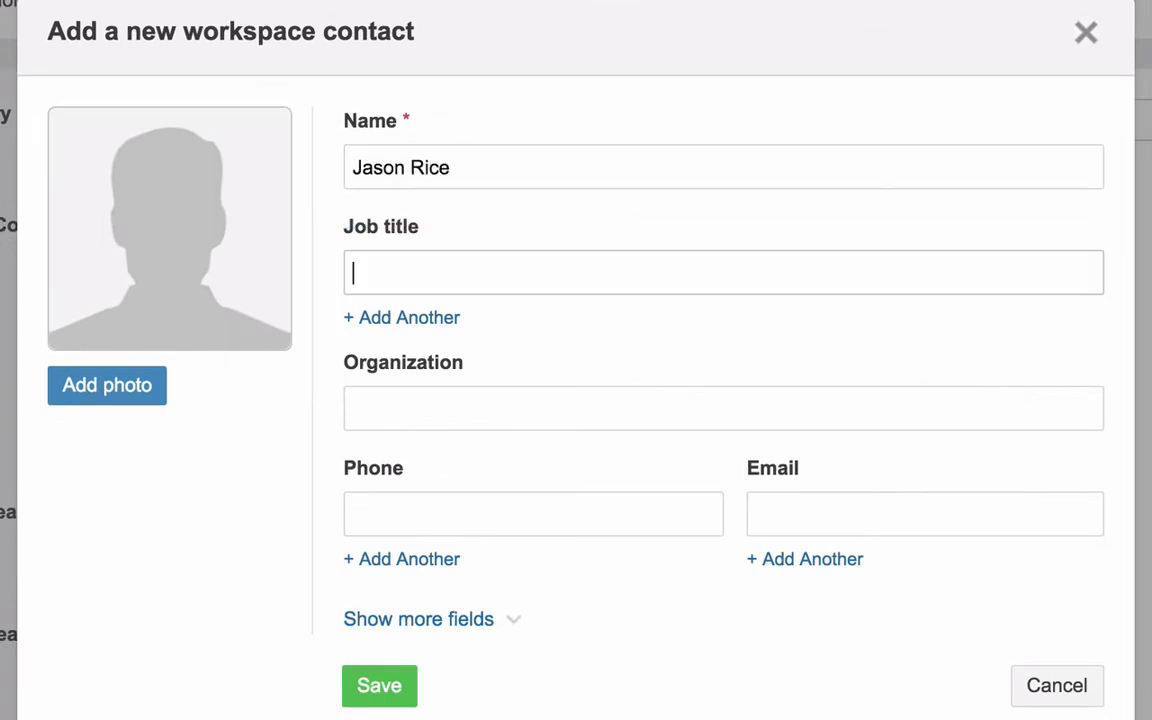
click(532, 512)
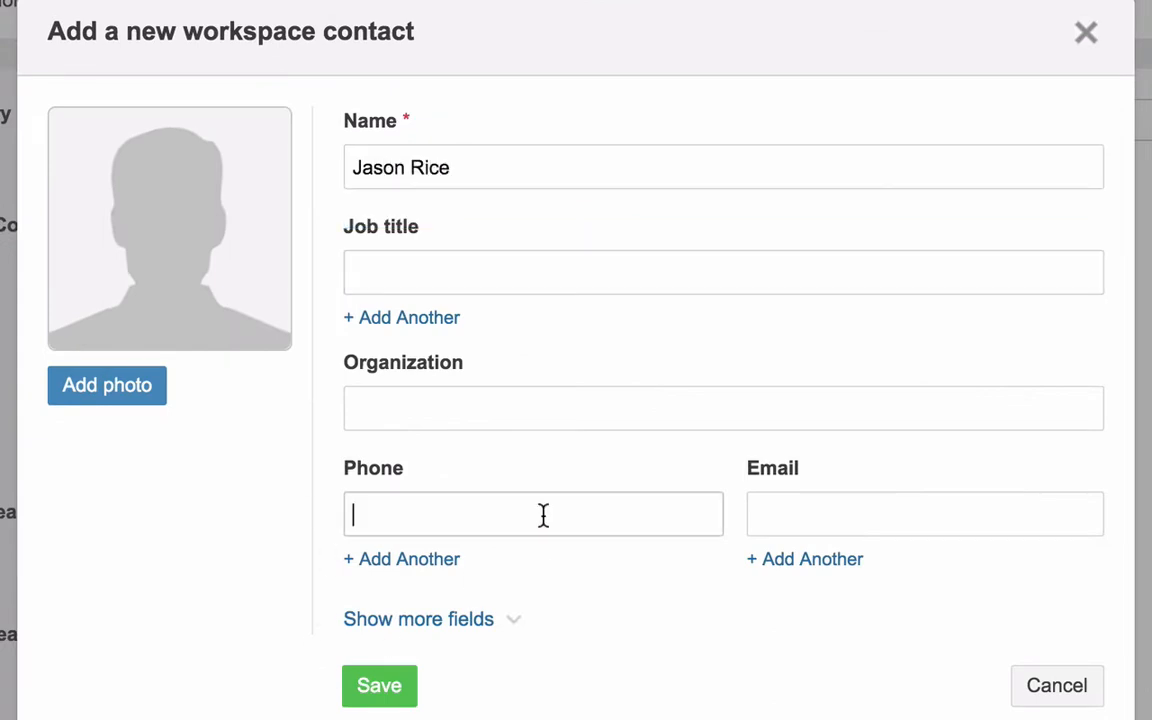
click(400, 558)
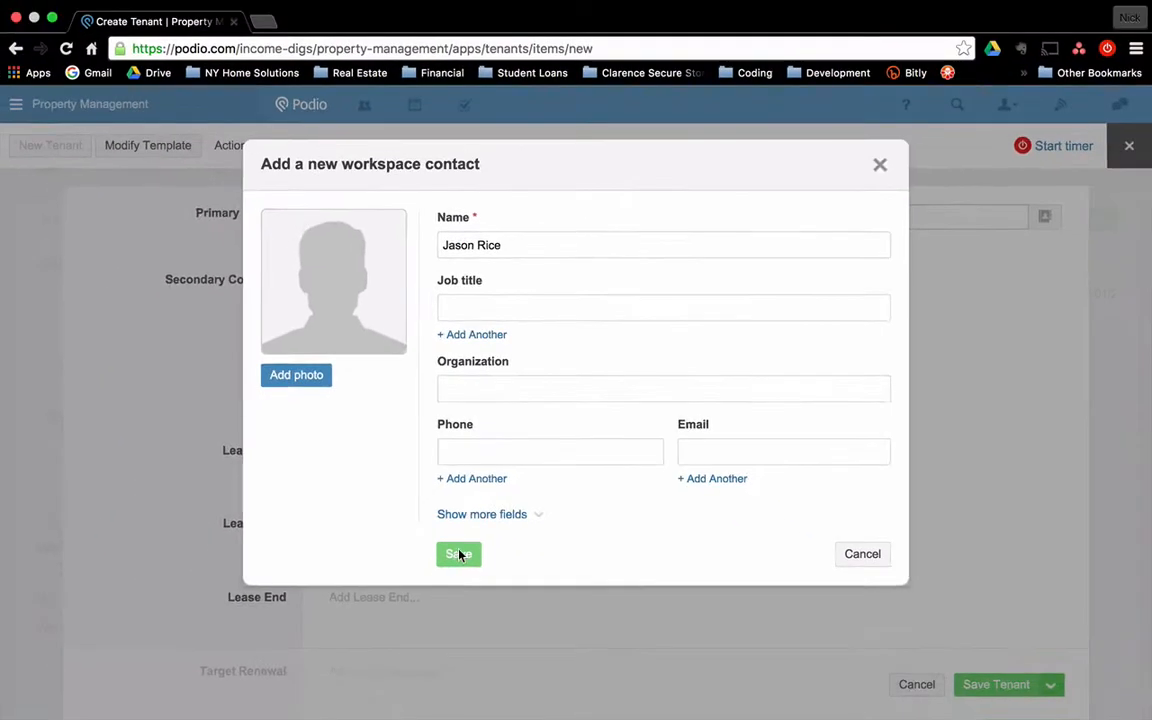
click(458, 554)
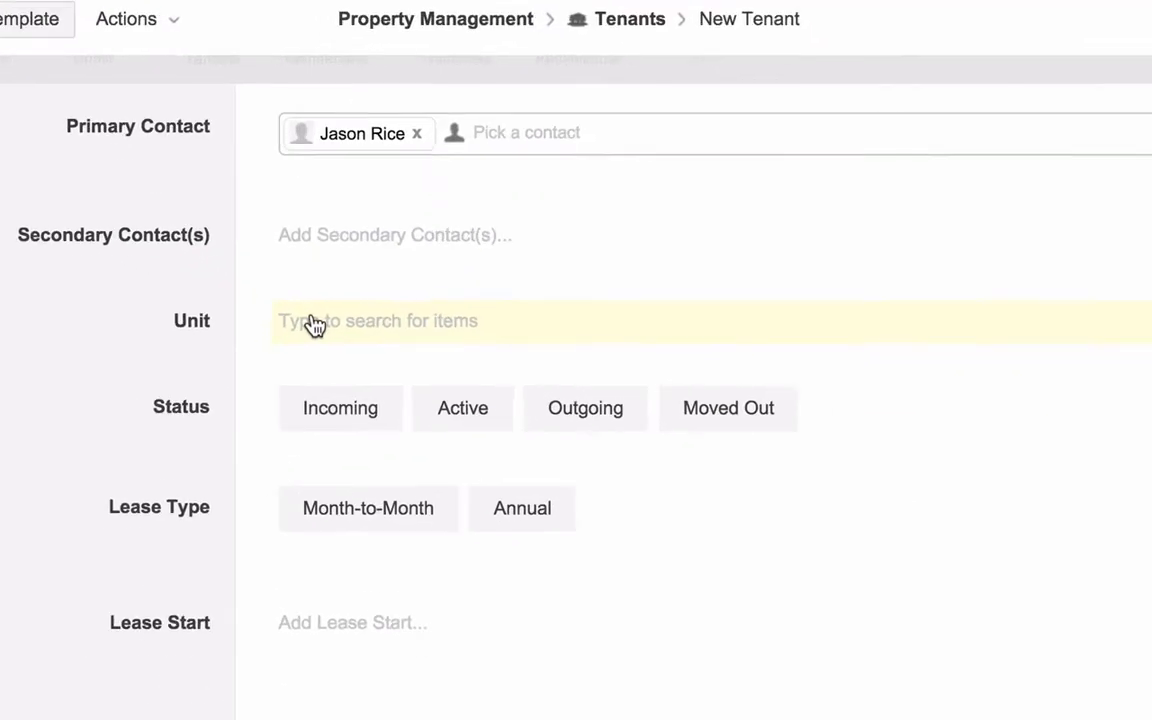
- Link unit 34 Long Apt 2, change it from Vacant to Rented, and set the tenant status to Incoming
click(376, 320)
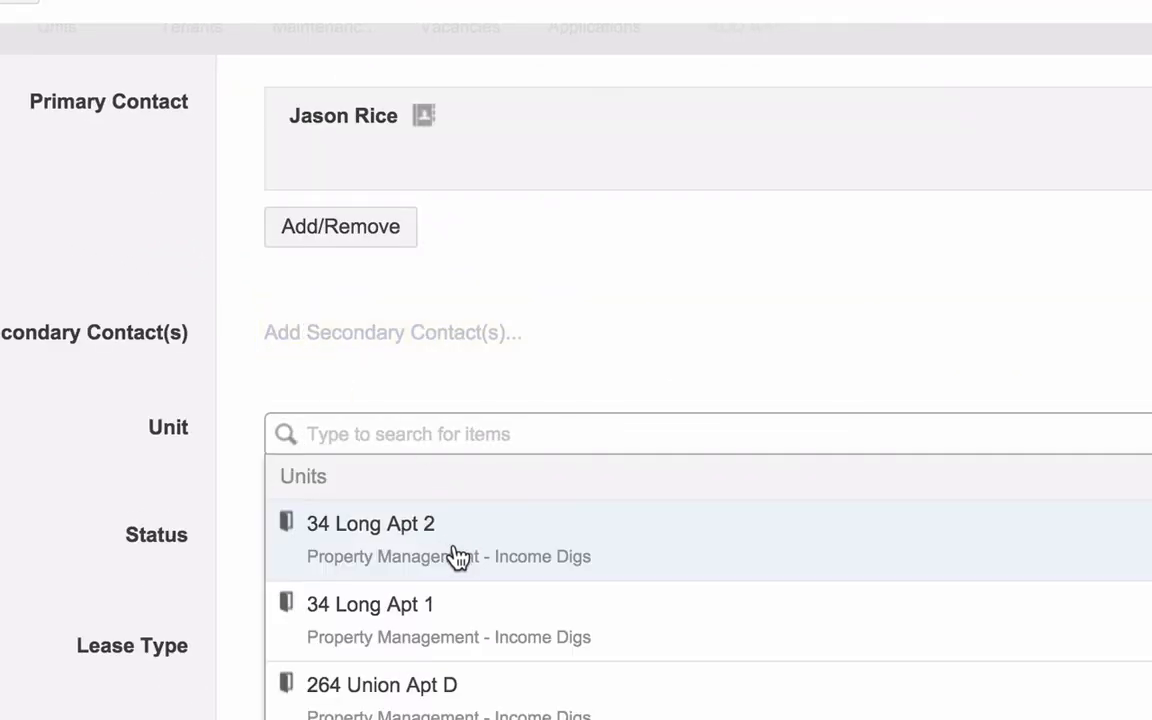
click(370, 524)
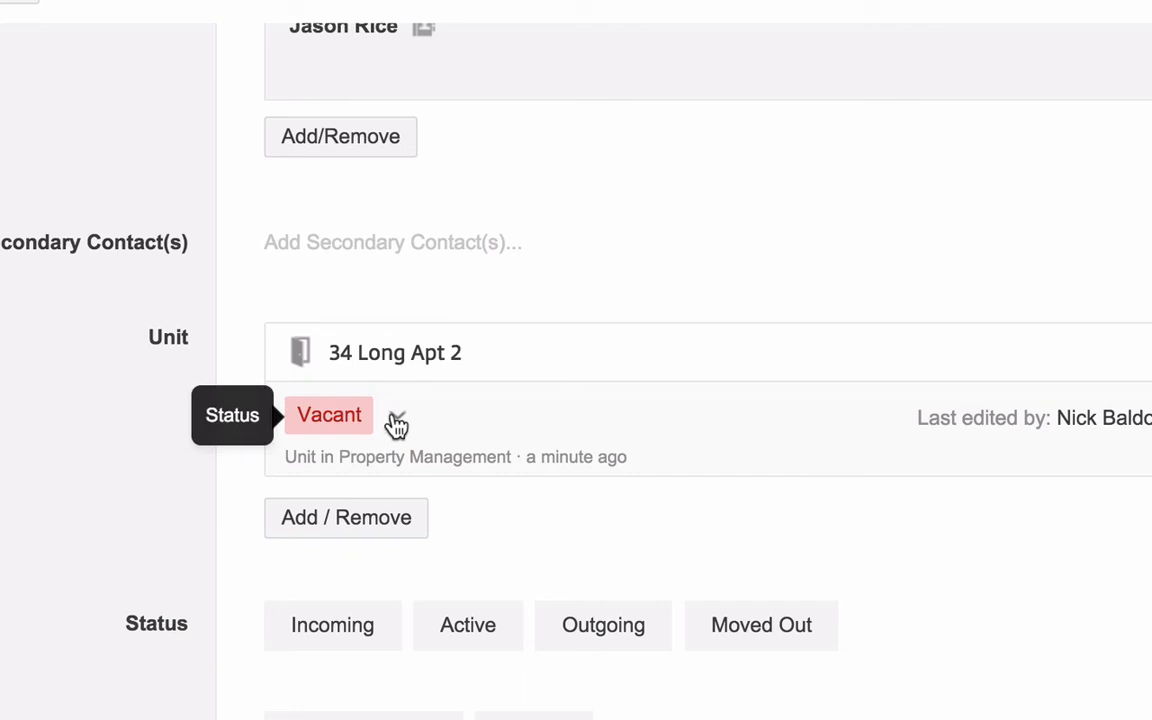
click(398, 414)
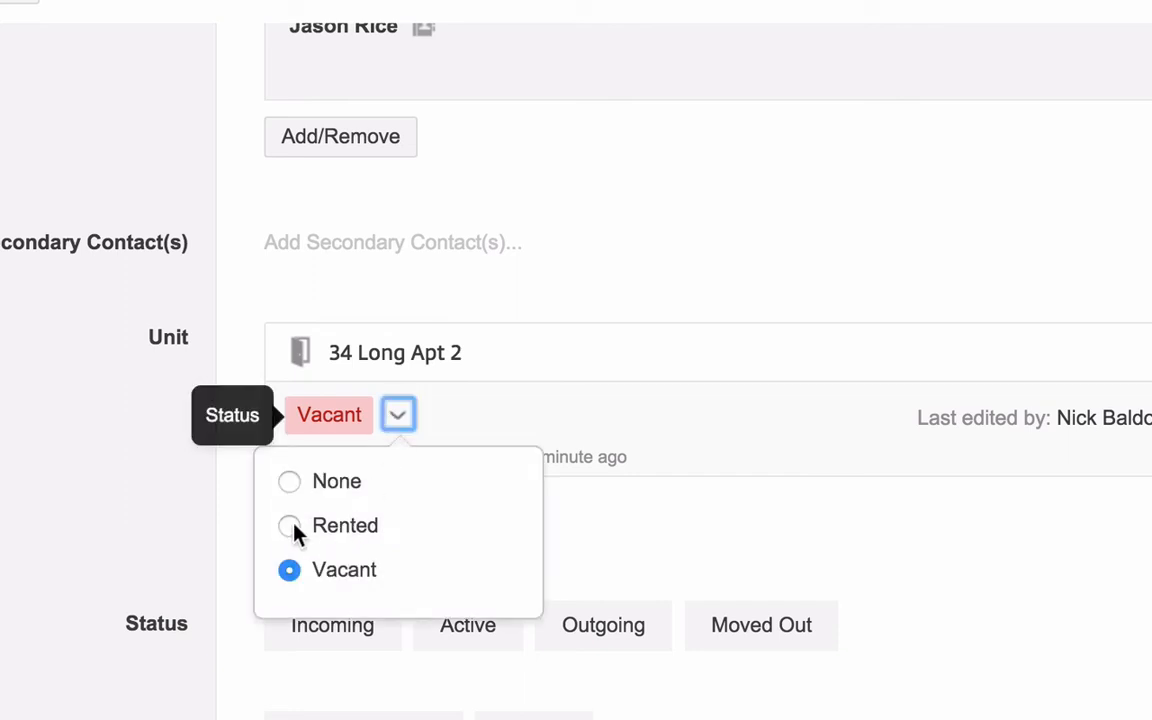
click(288, 524)
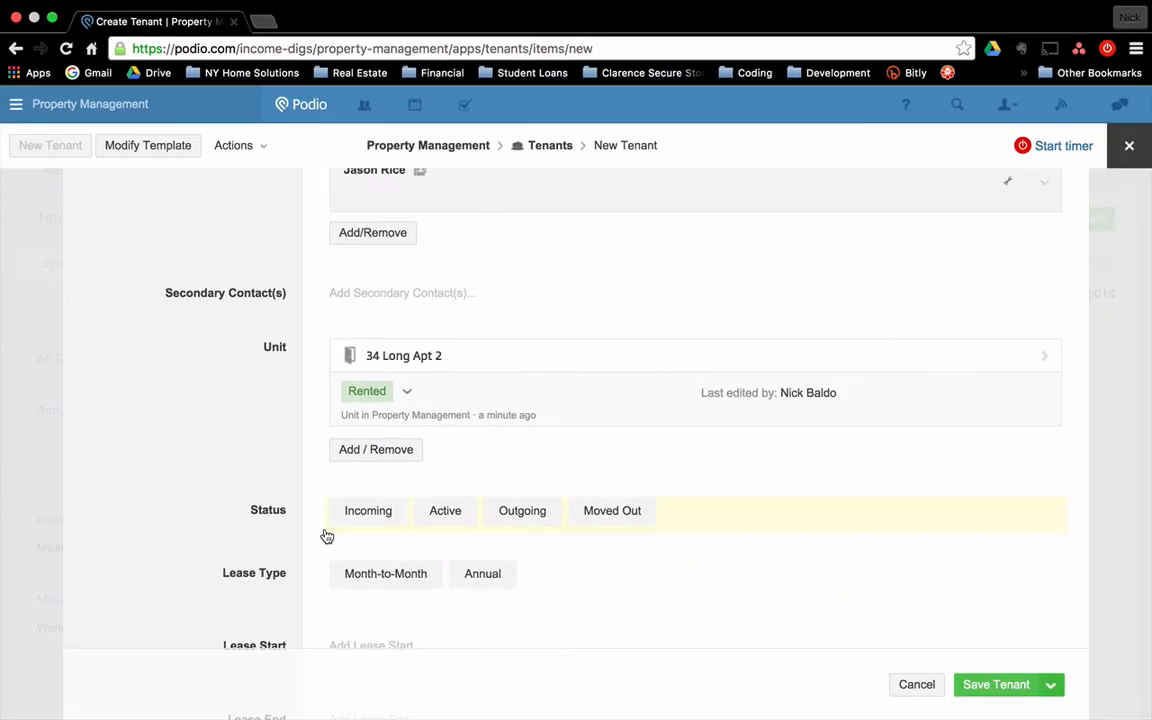
click(368, 510)
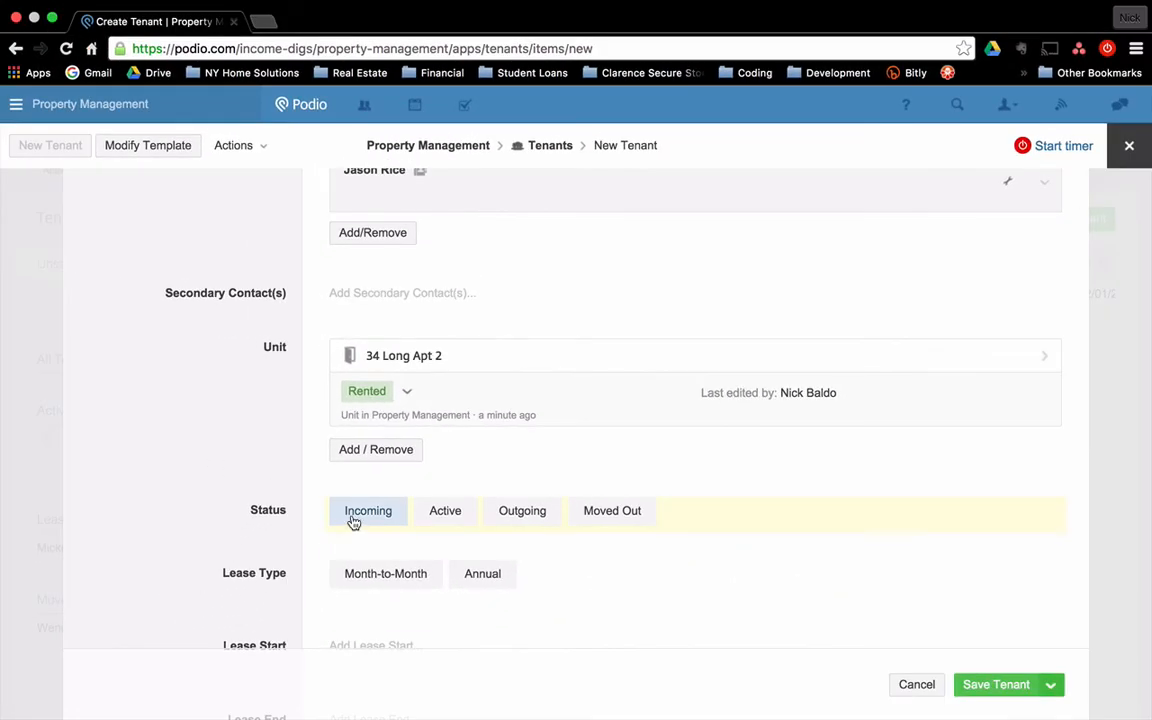
- Set the lease type to Annual with a lease start date of 2/1/2016
scroll(down, 3)
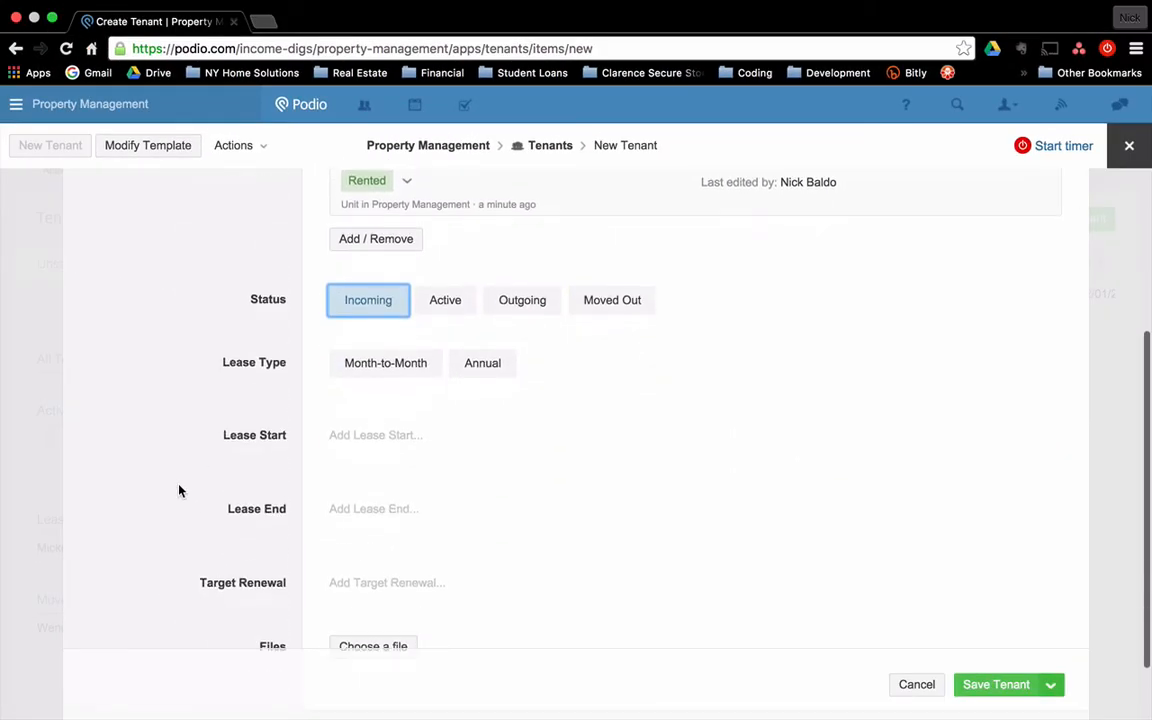
click(482, 362)
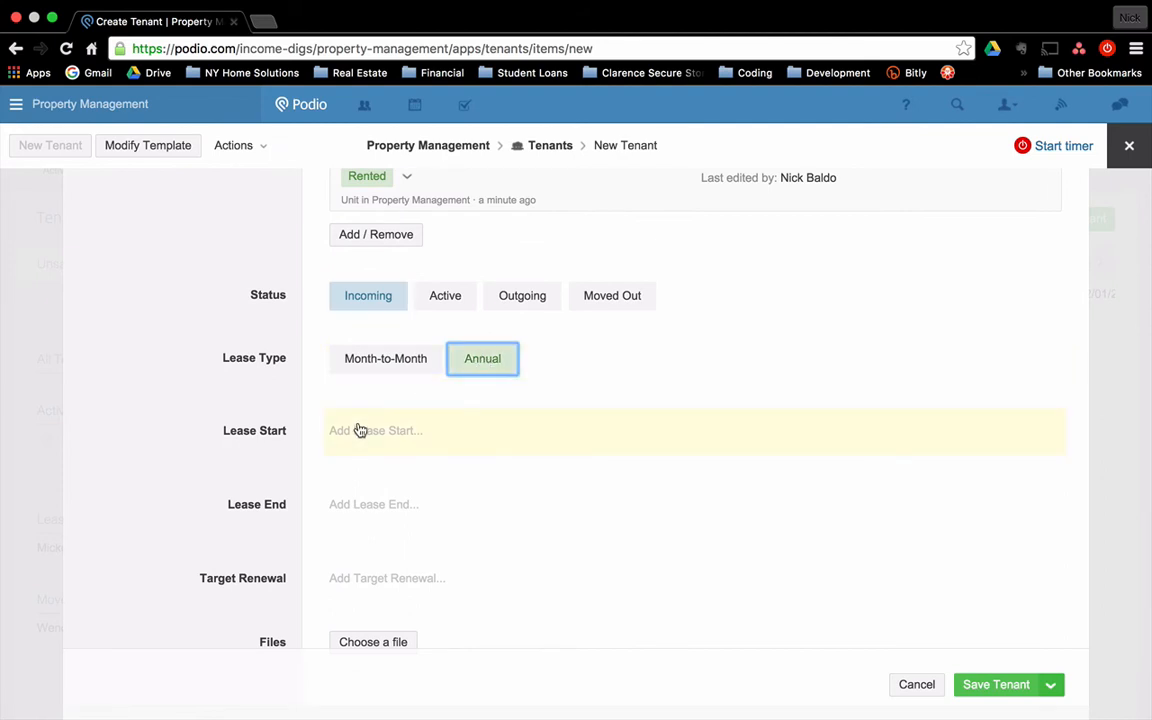
click(376, 430)
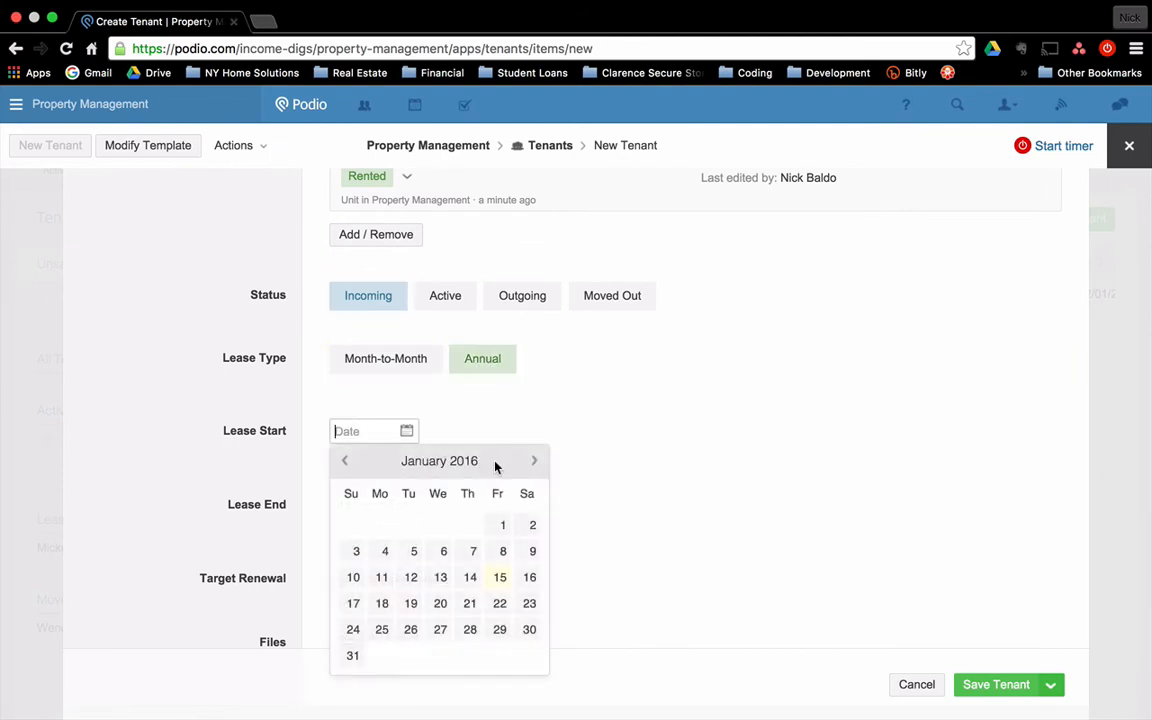
text(2/1/2016)
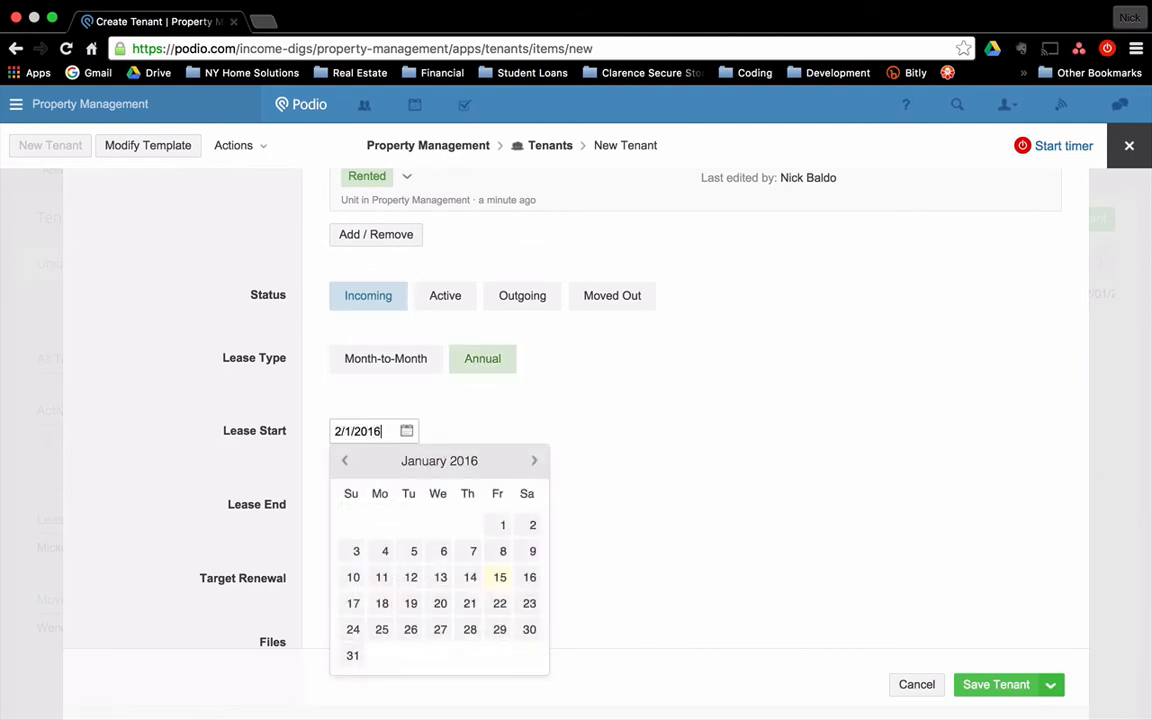
click(370, 504)
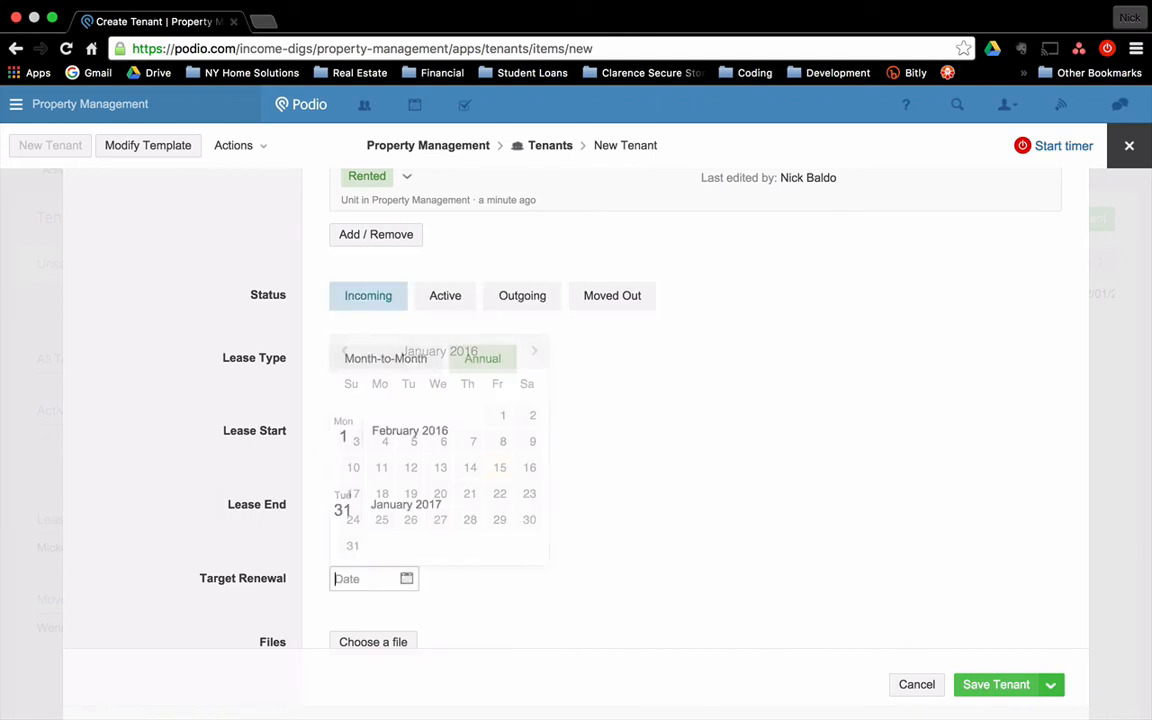
- Enter the lease end of 1/31/2017 and target renewal of 11/1/2016
text(1)
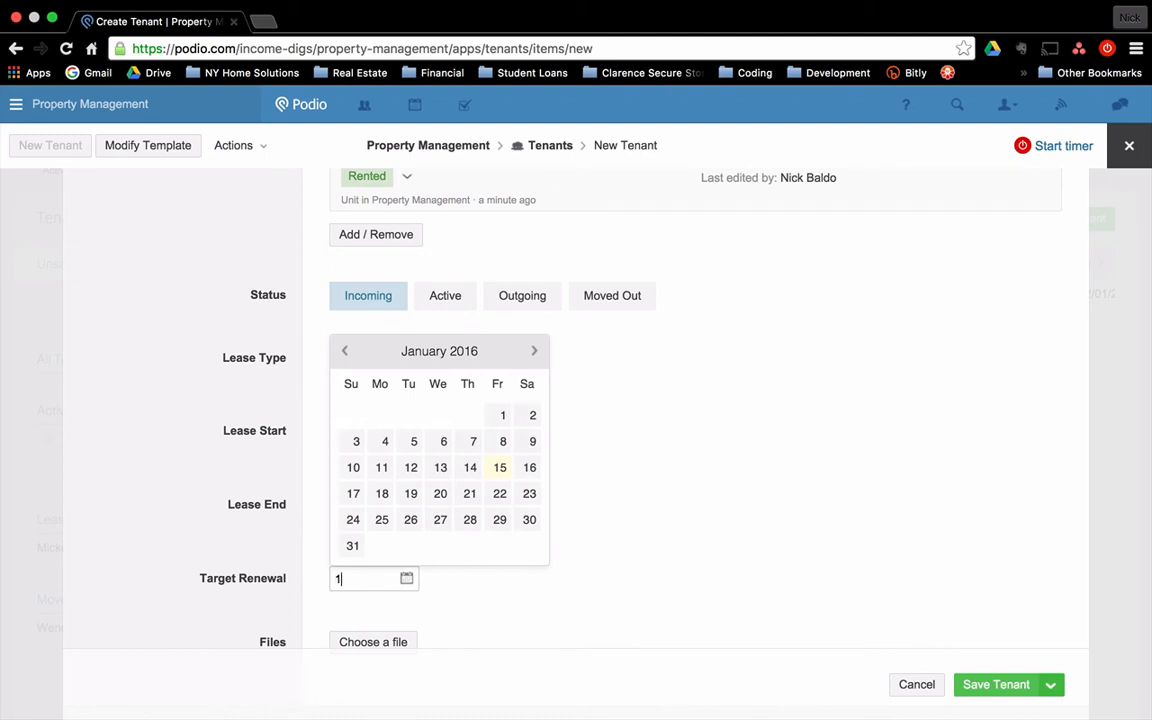
text(1/1/2)
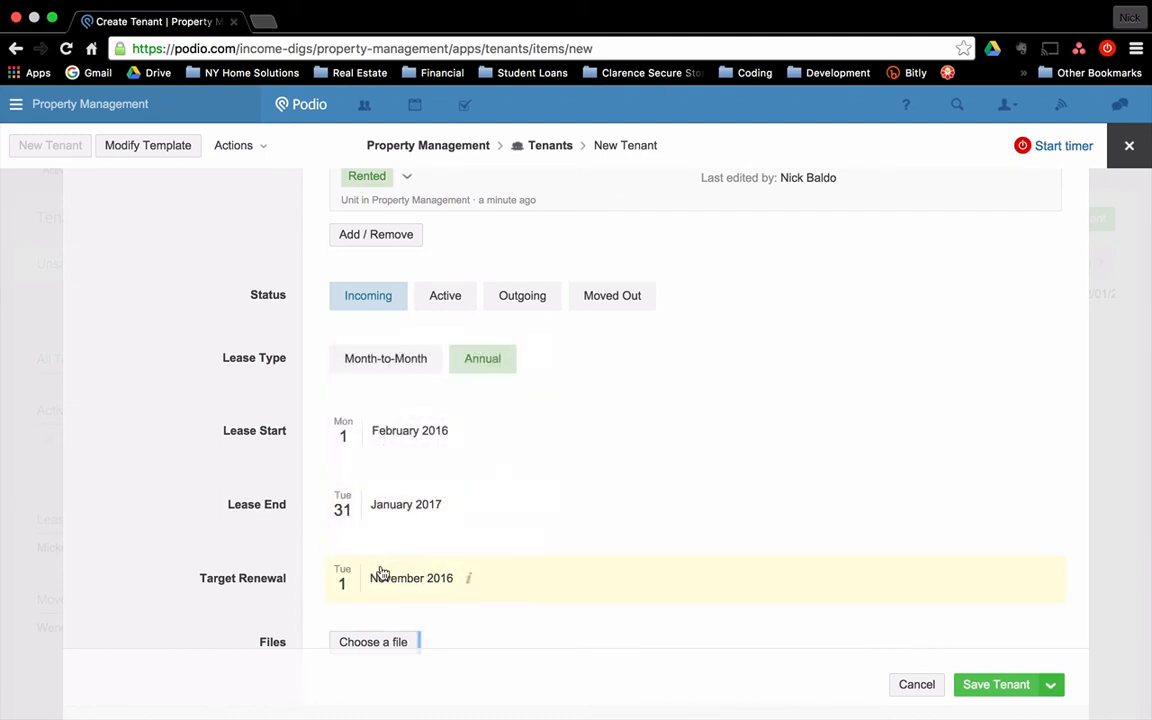
scroll(down, 3)
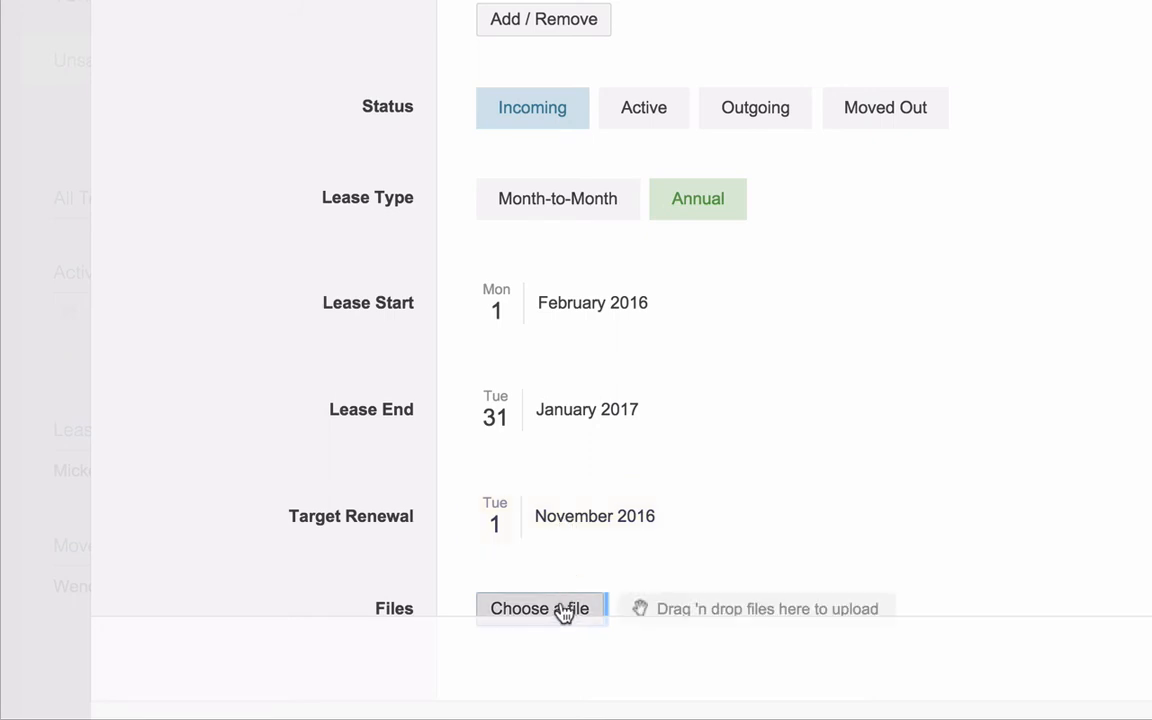
click(540, 608)
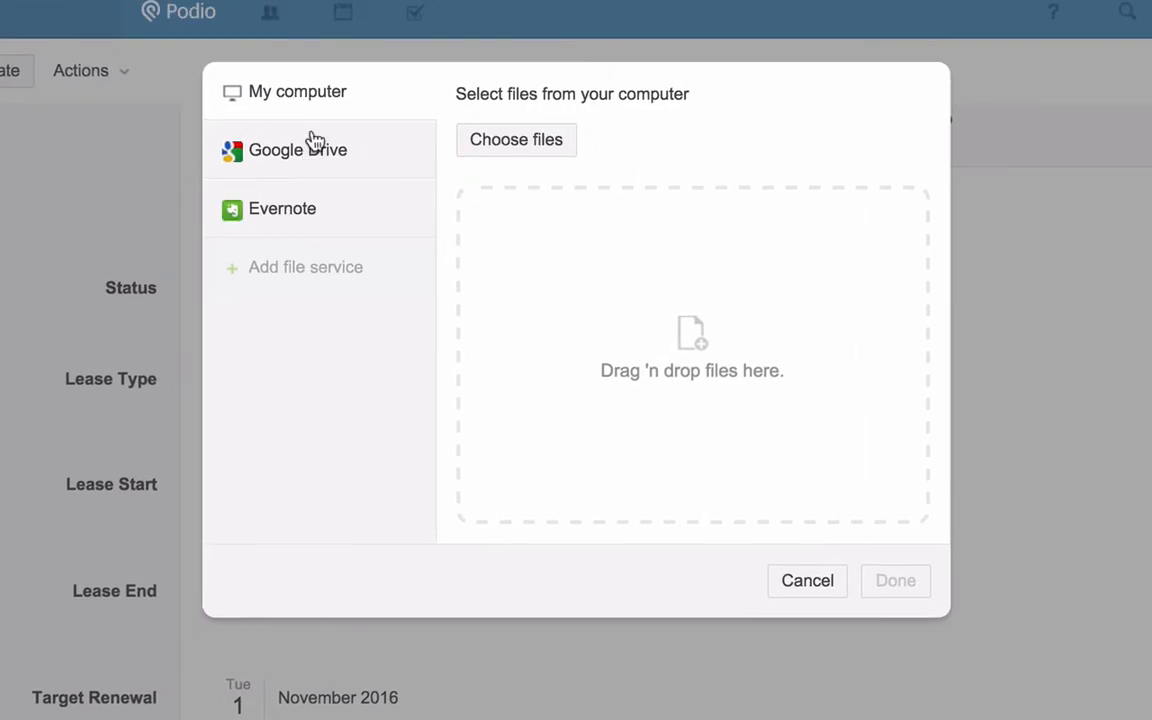
mouse_move(448, 156)
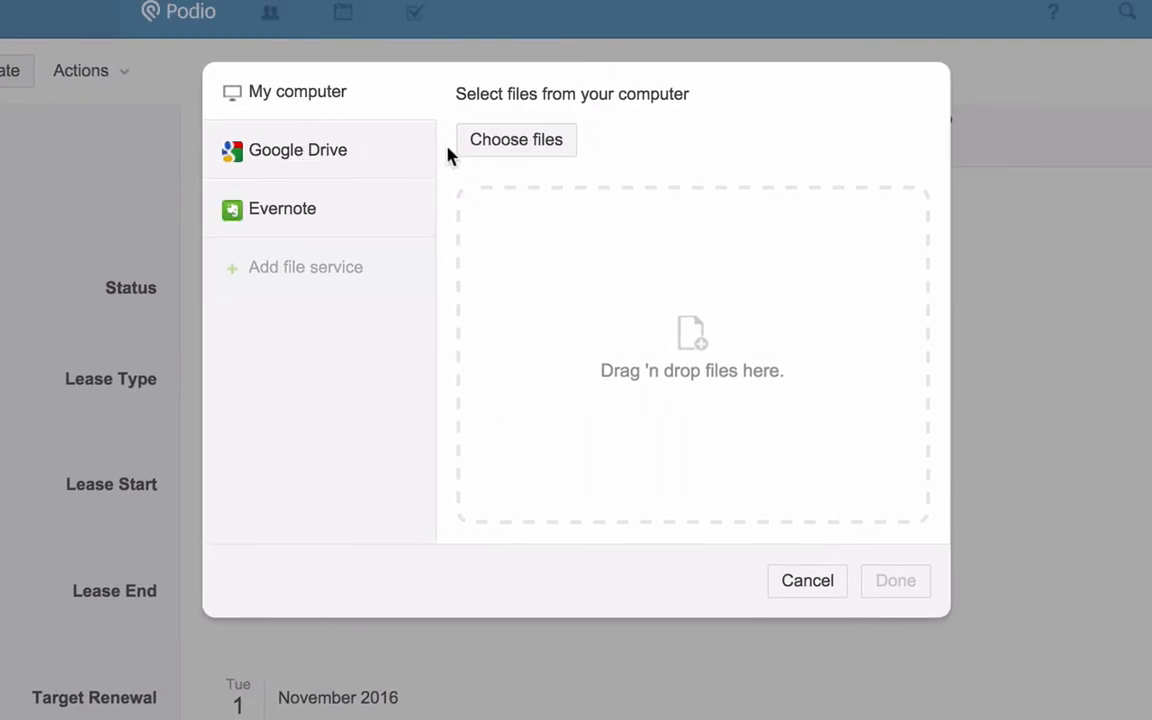
mouse_move(516, 140)
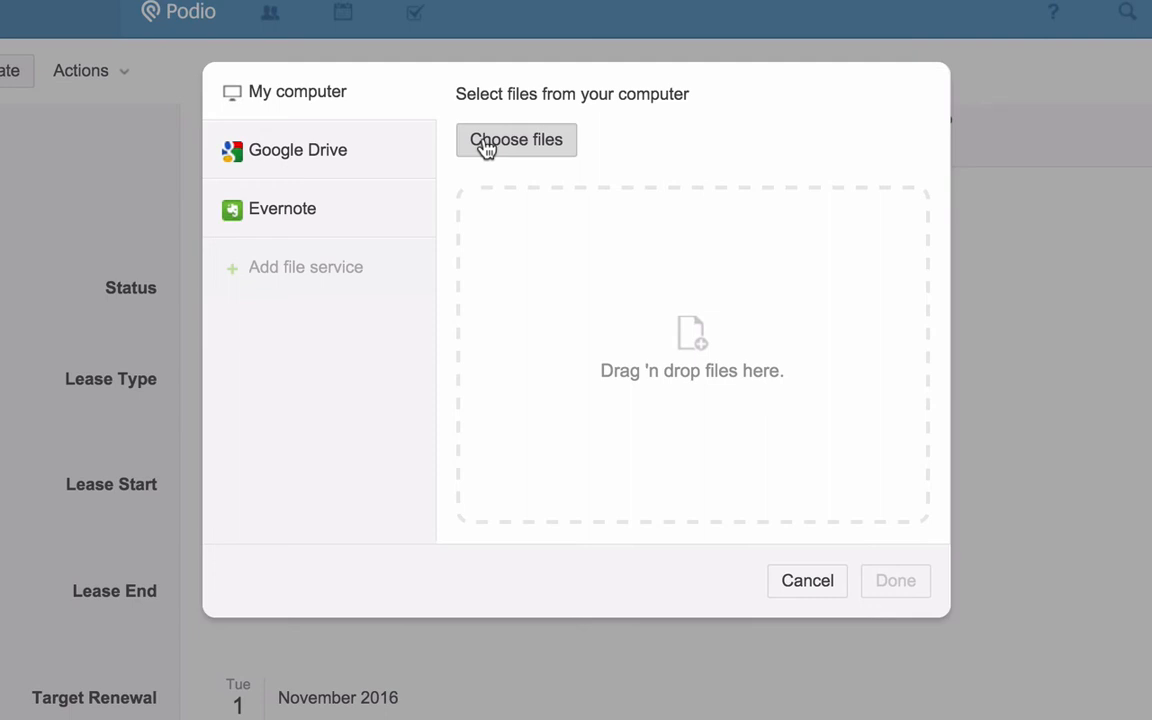
click(516, 140)
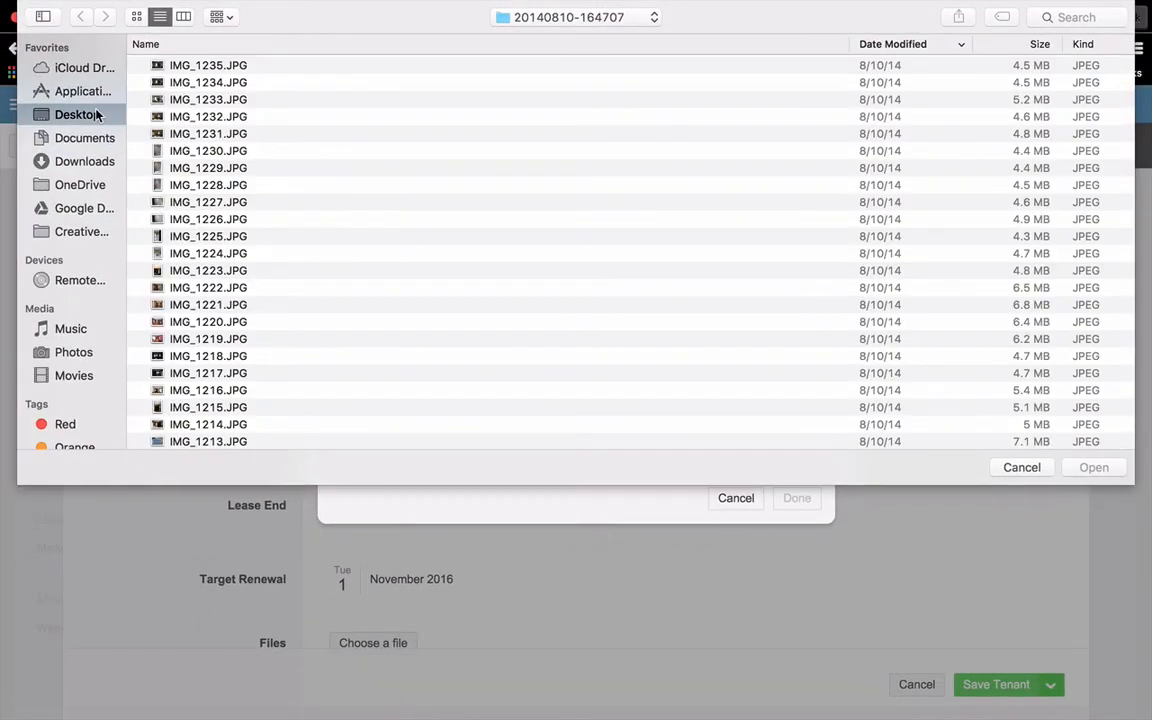
click(76, 114)
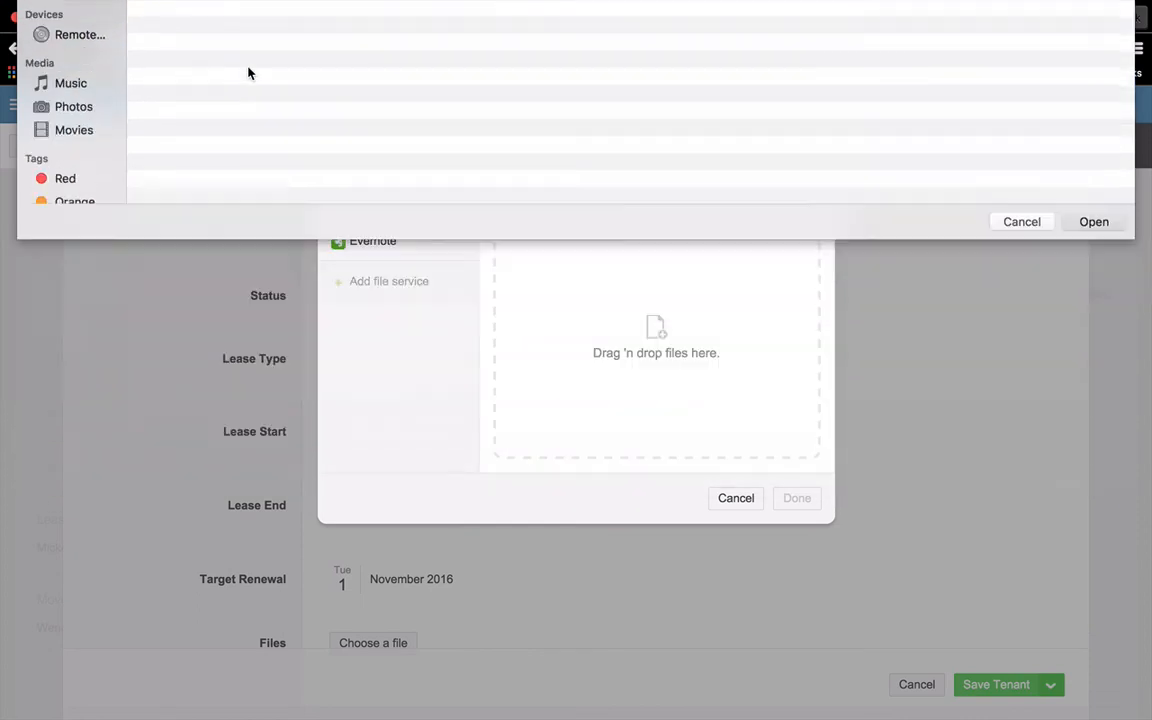
click(1092, 220)
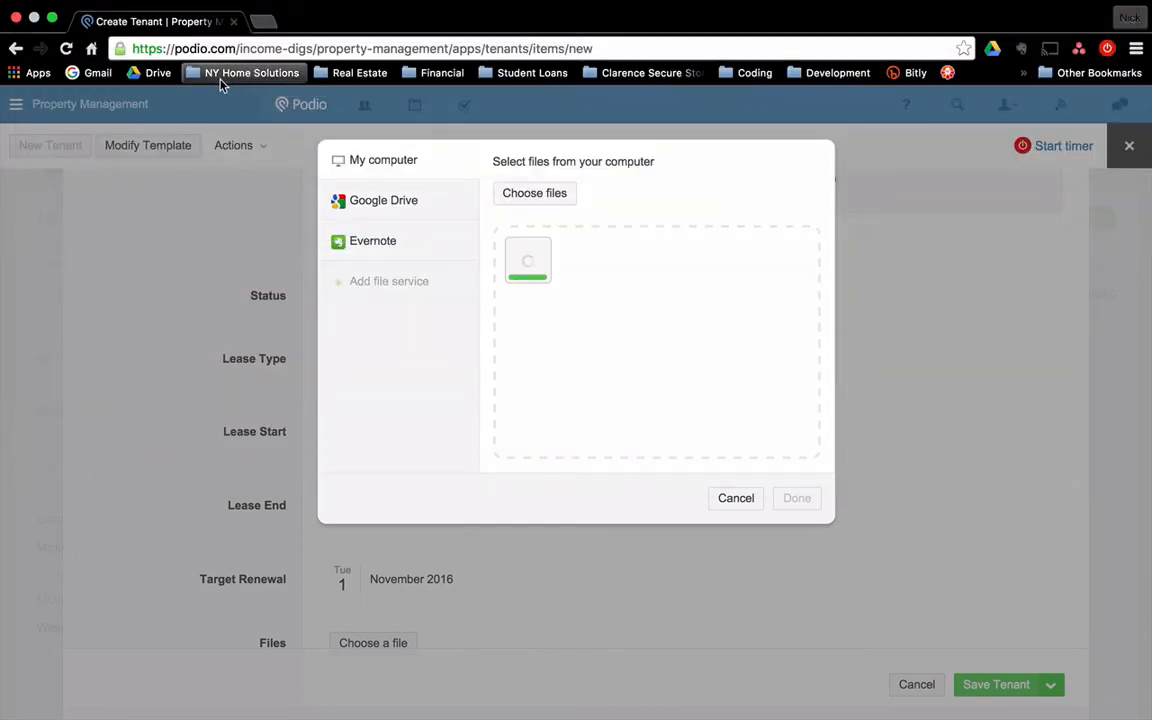
click(796, 498)
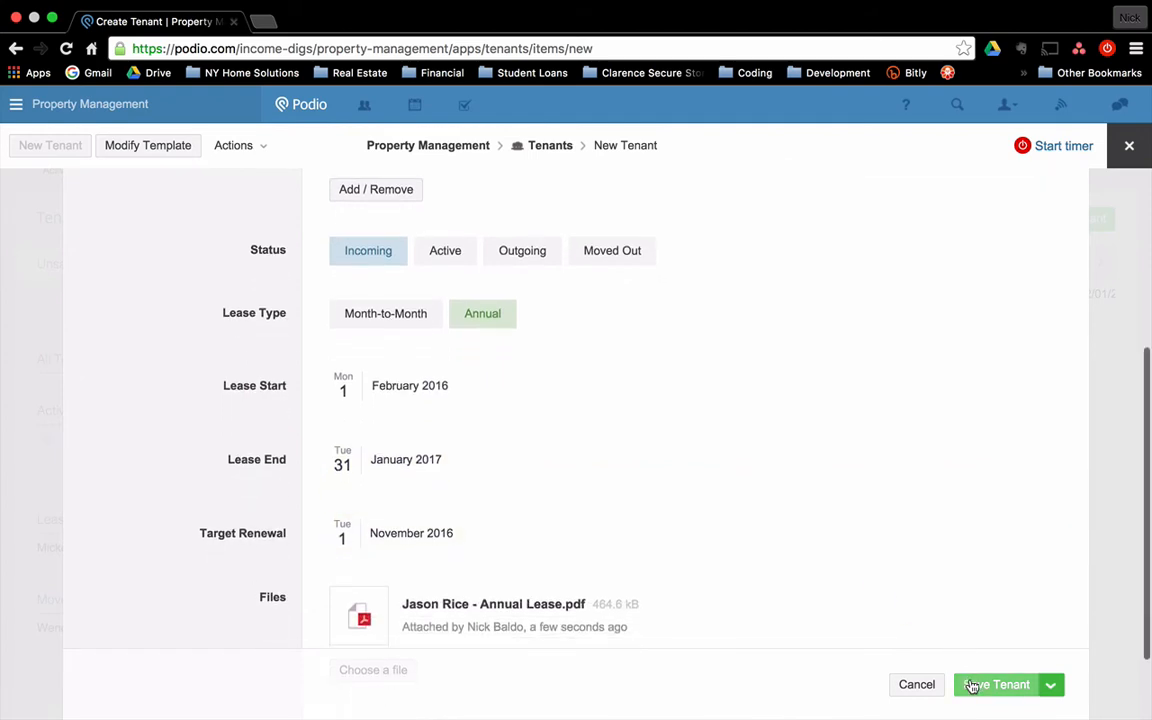
click(996, 684)
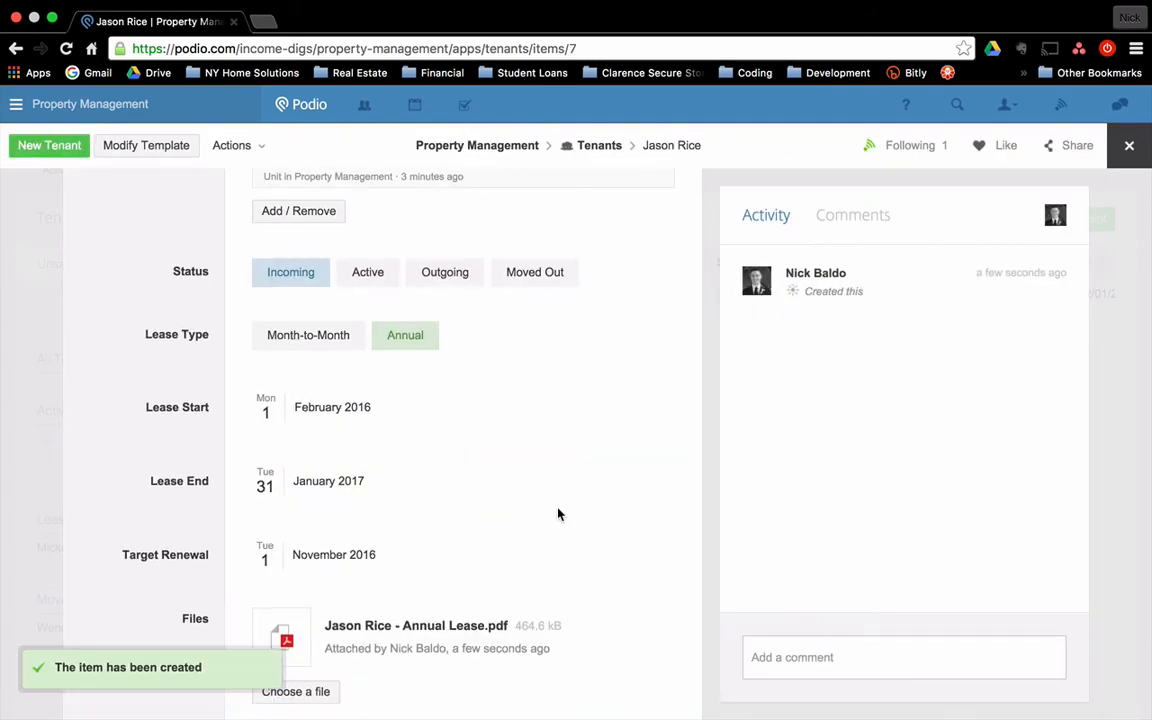
click(416, 626)
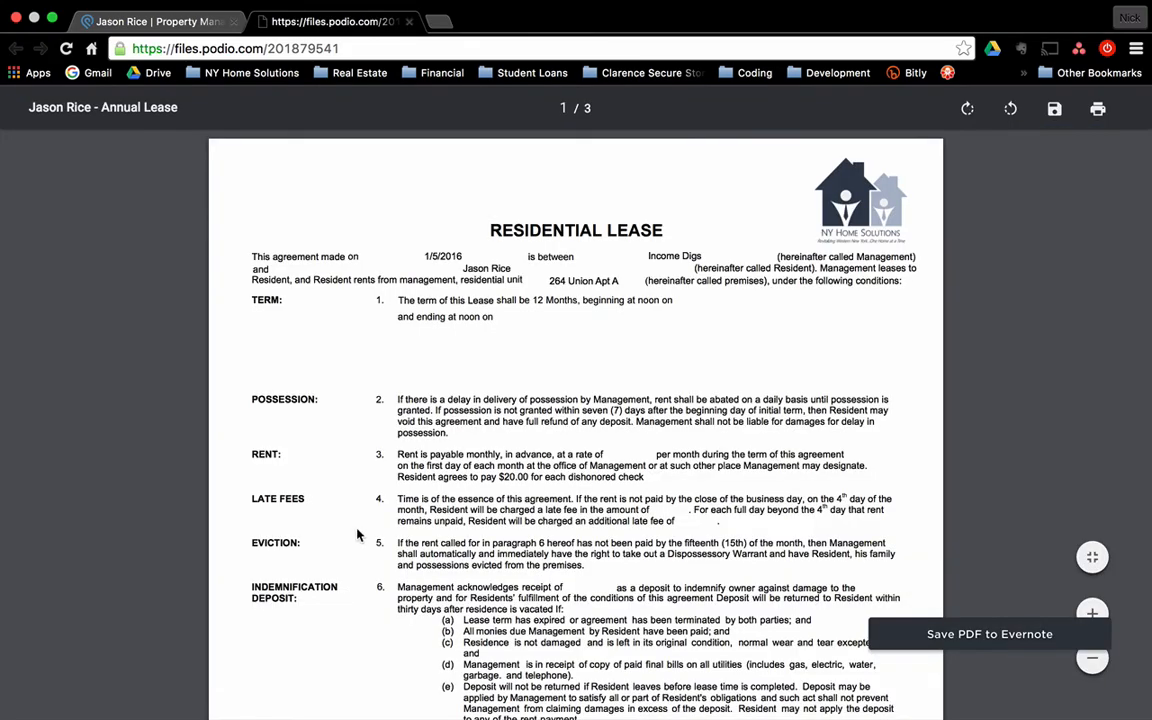
click(160, 20)
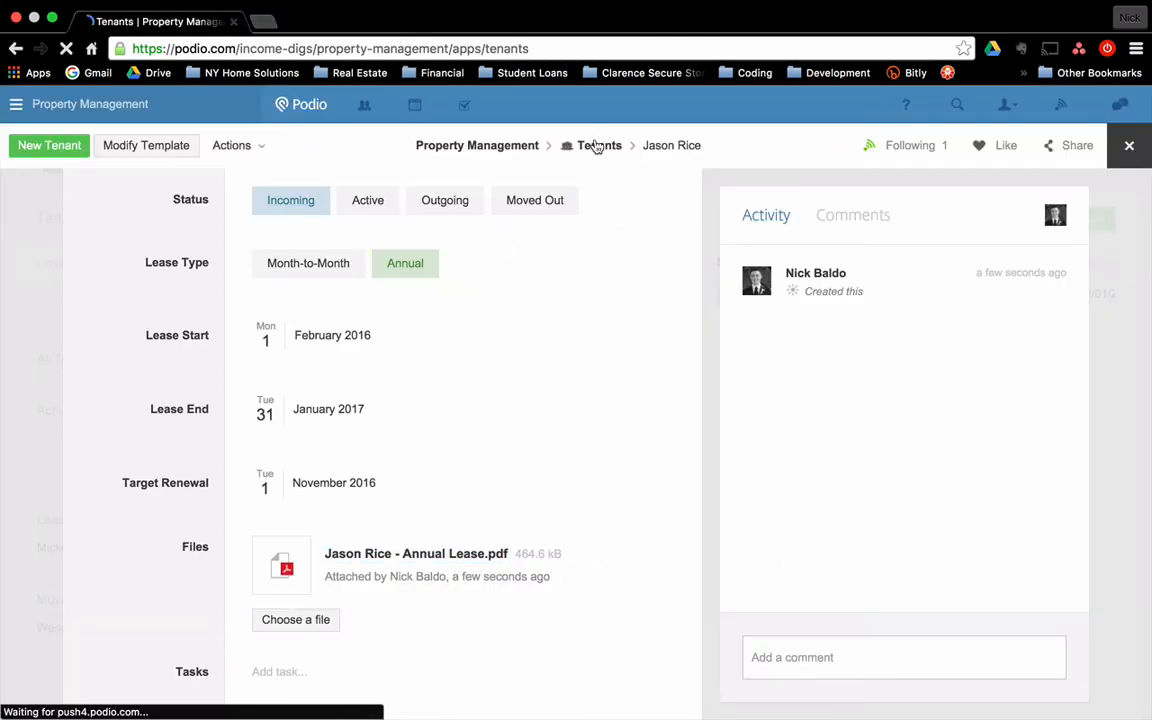
- Return to the Tenants Move-Ins view, then show the Units list with seven rented and one vacant
click(600, 144)
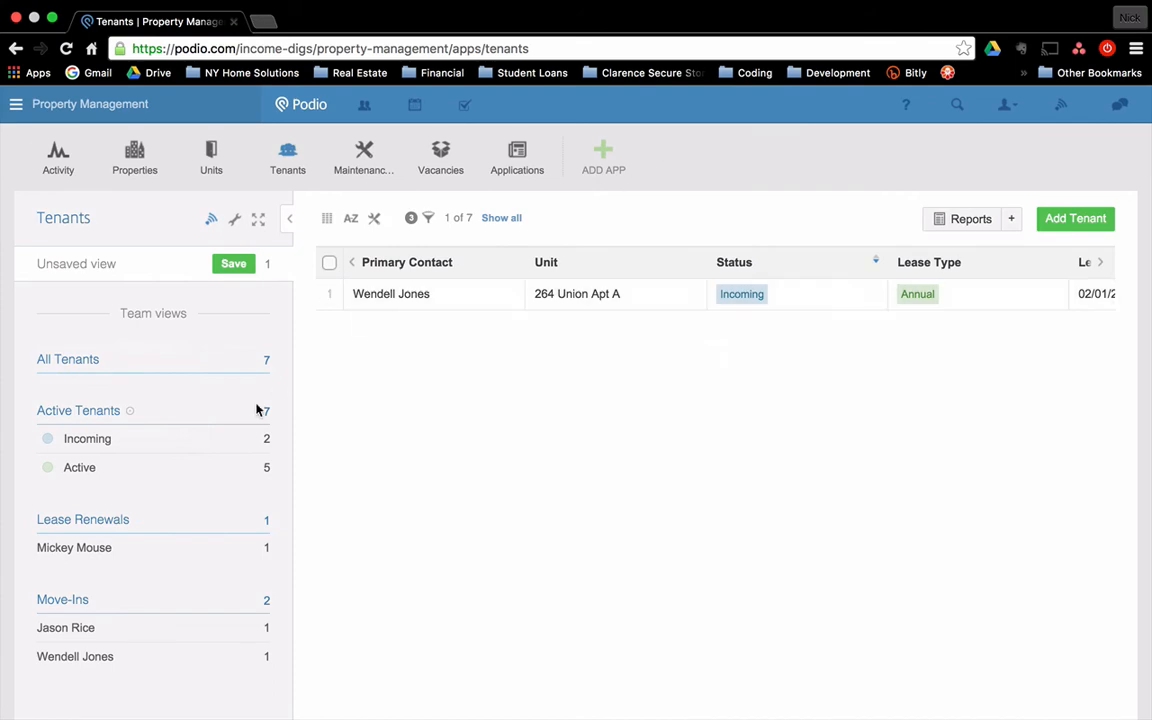
mouse_move(94, 632)
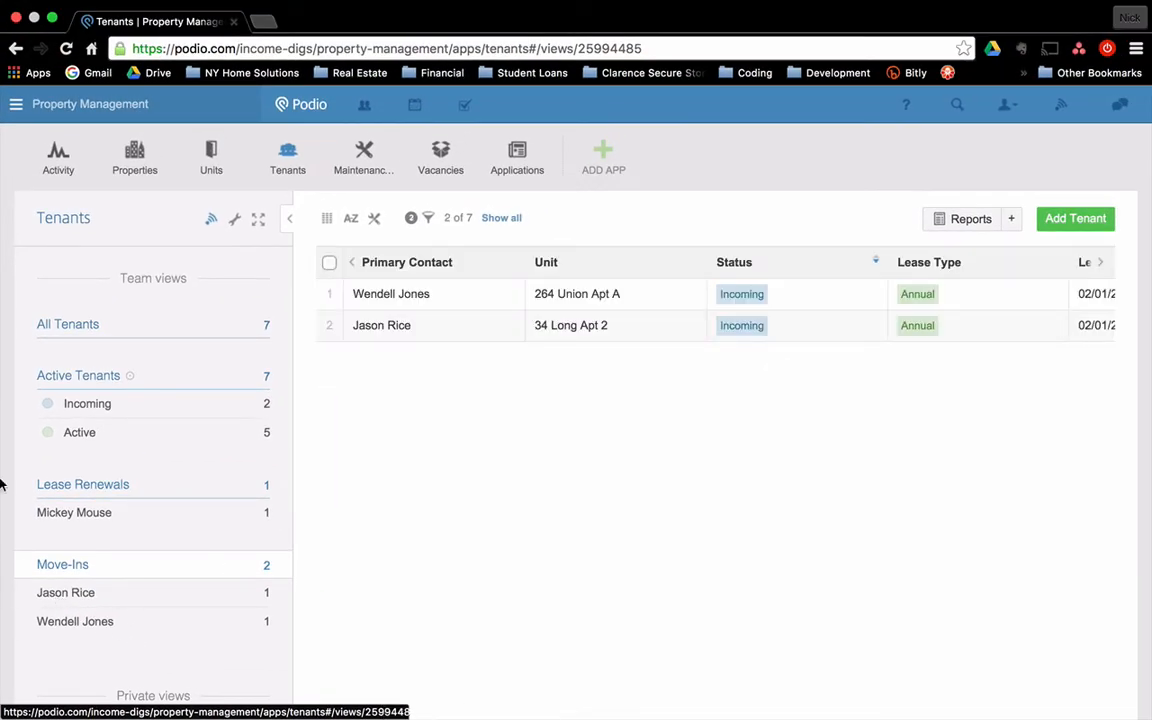
click(212, 156)
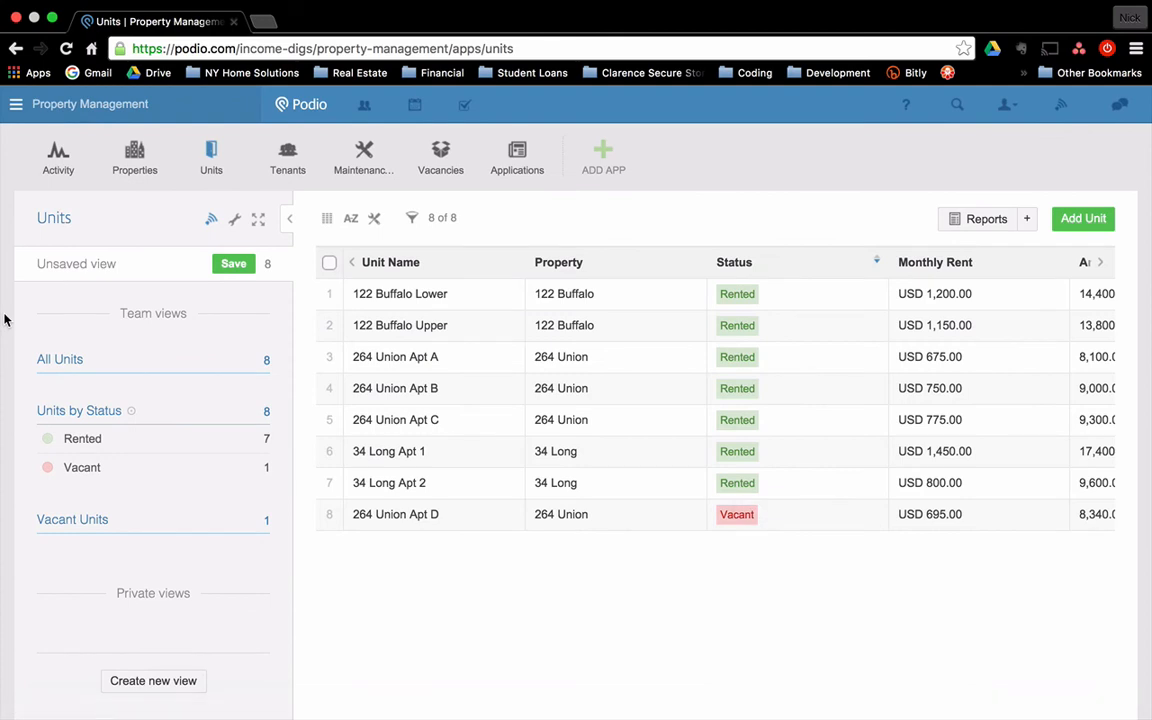
mouse_move(158, 342)
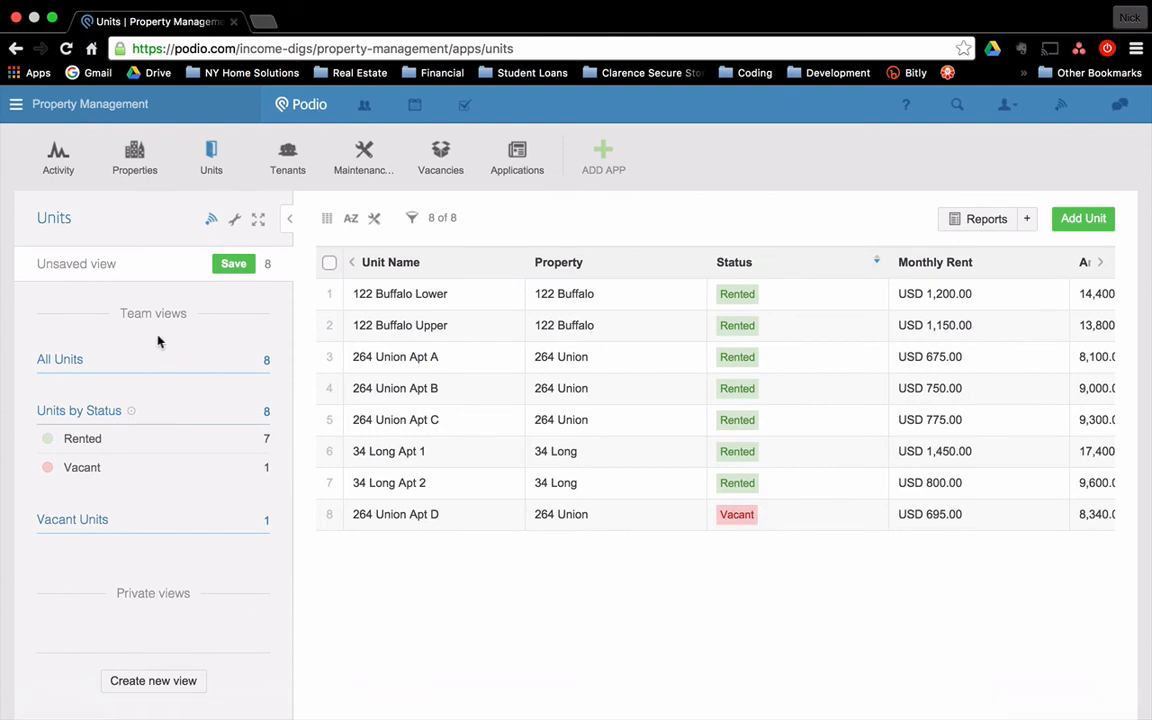
mouse_move(412, 388)
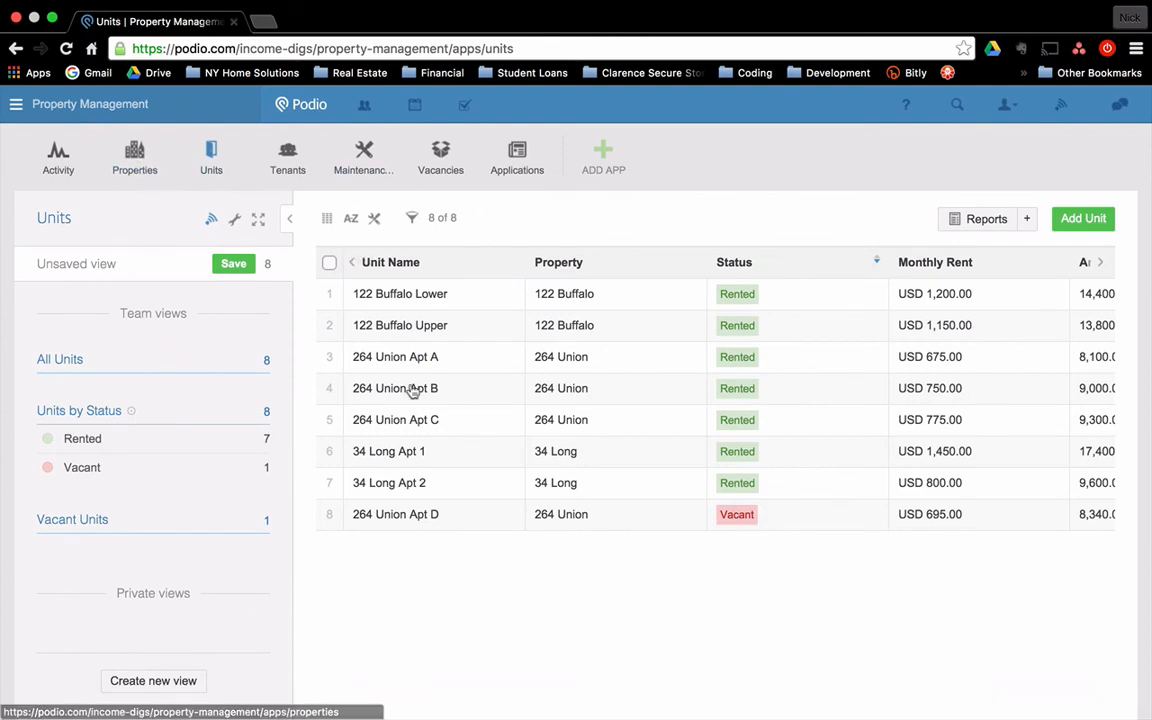
mouse_move(608, 420)
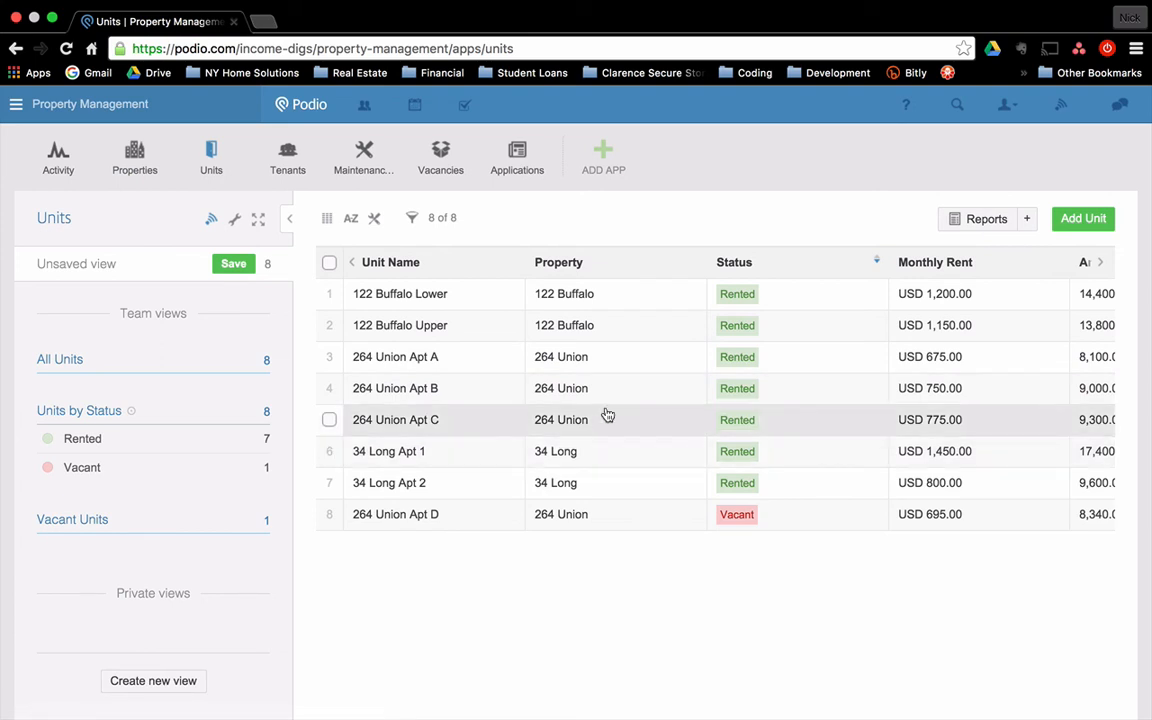
mouse_move(574, 408)
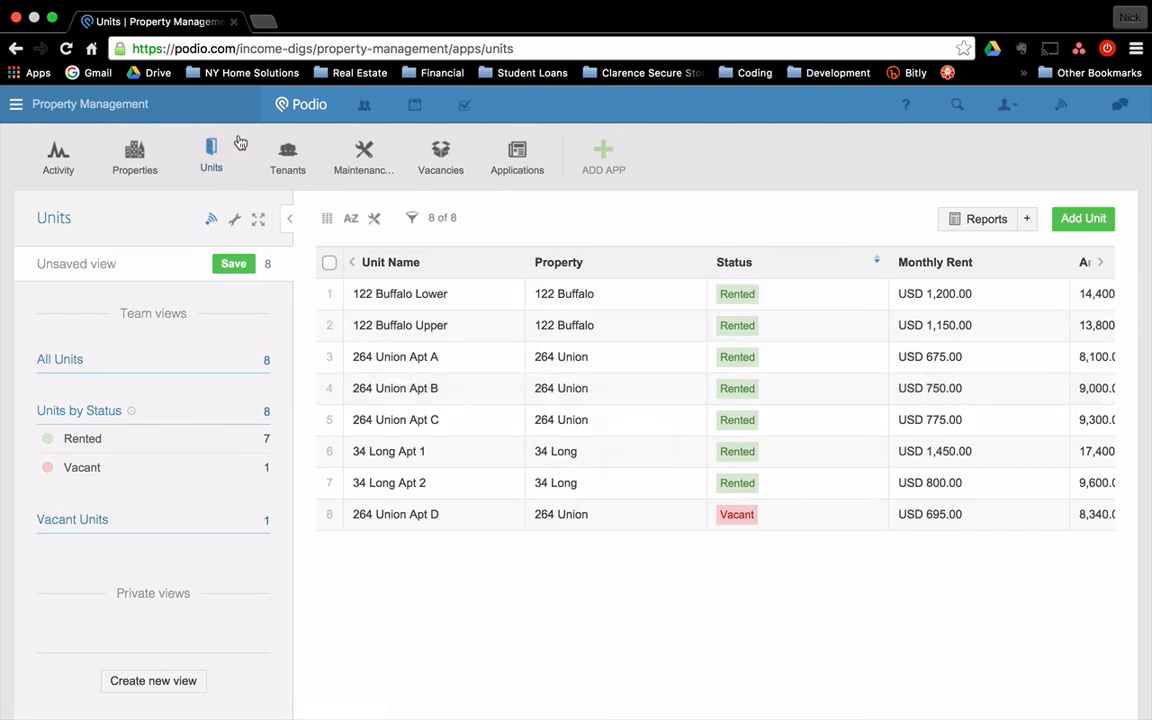
mouse_move(58, 156)
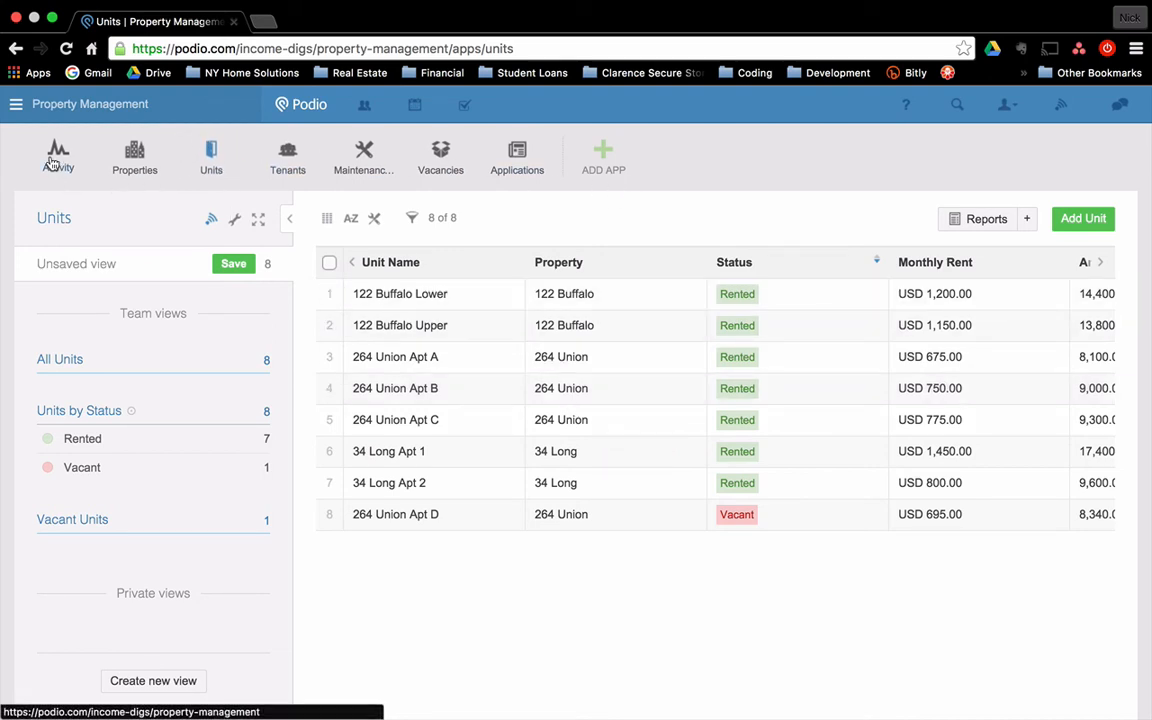
- Return to the workspace dashboard and scroll down to the Property Management Tasks widget
click(56, 156)
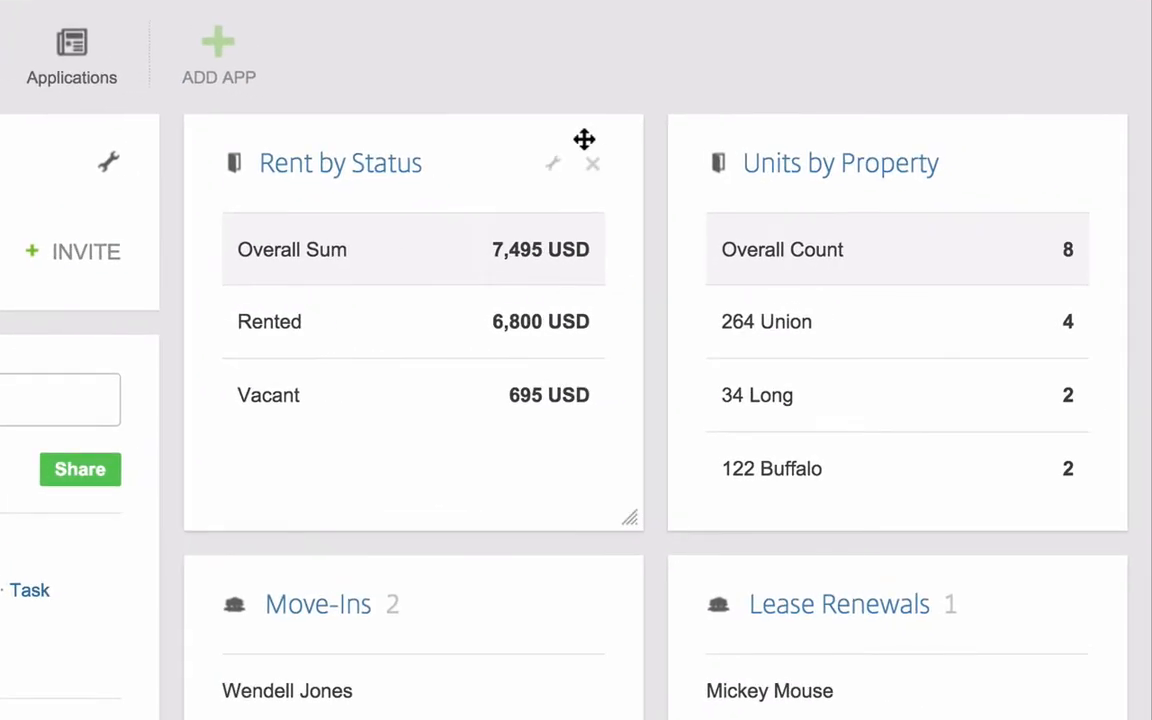
mouse_move(448, 214)
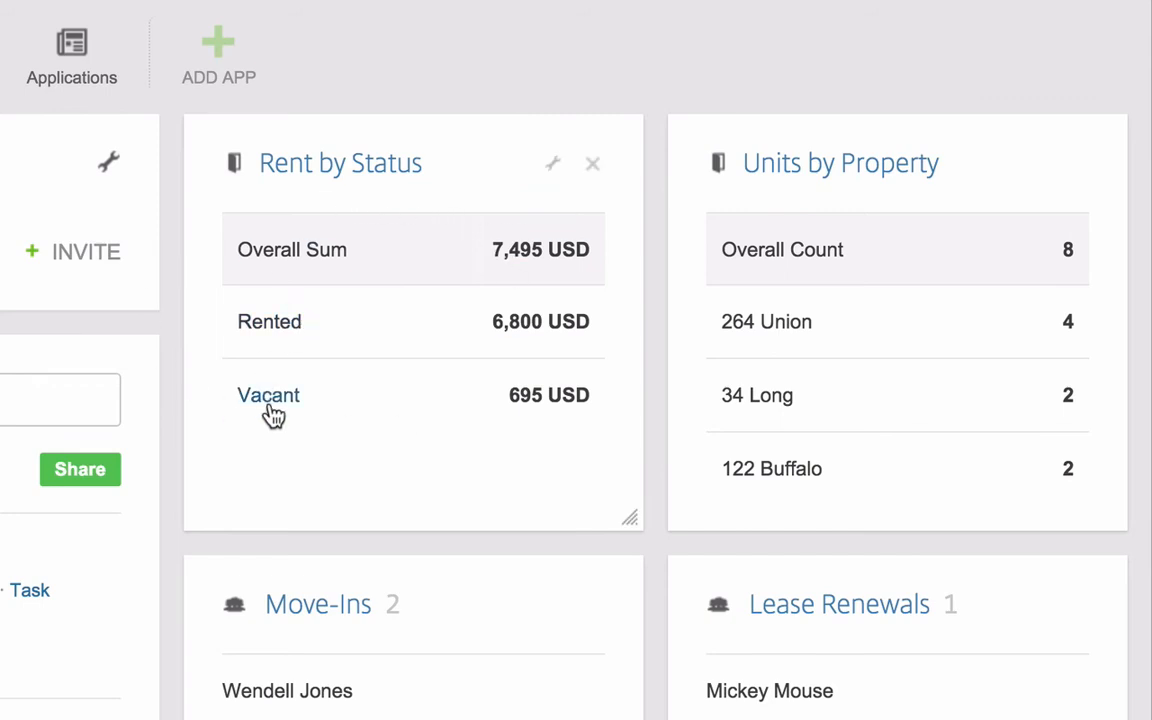
mouse_move(490, 368)
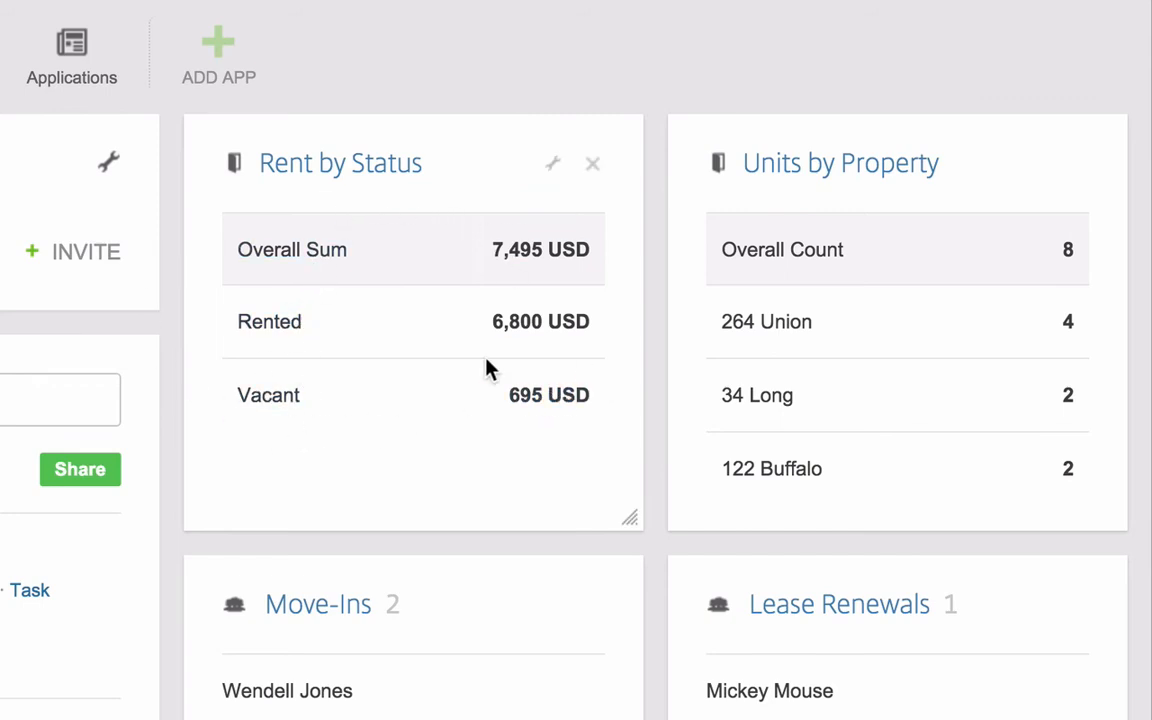
mouse_move(500, 452)
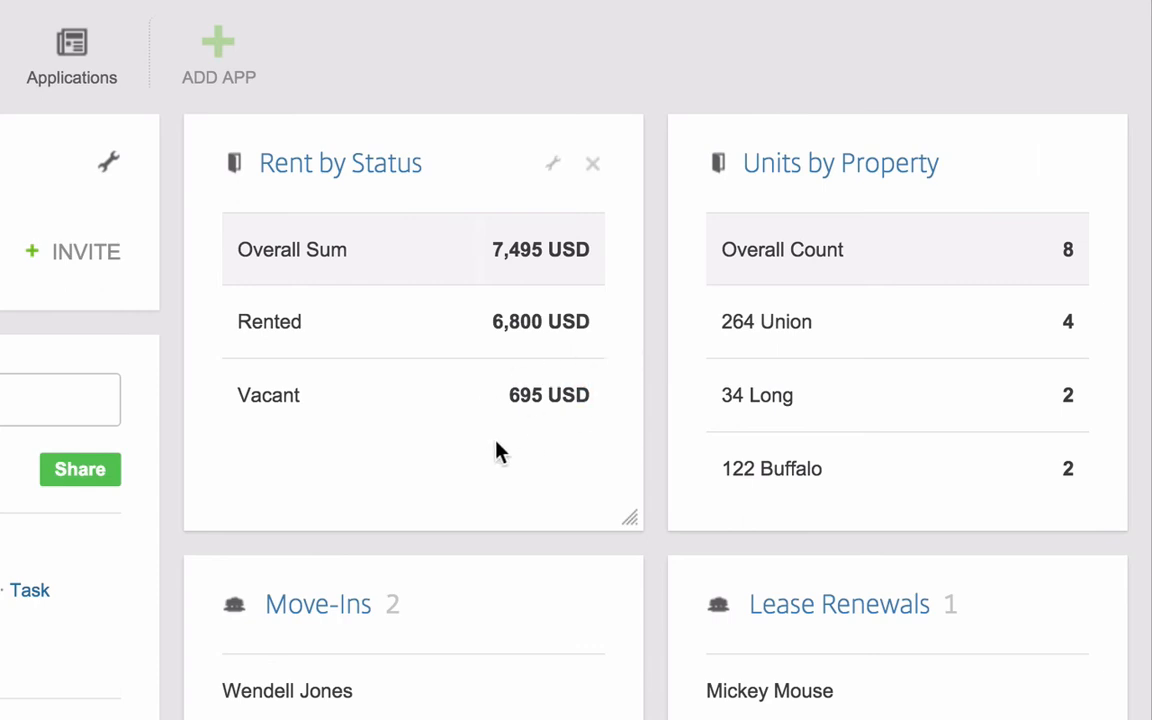
mouse_move(484, 408)
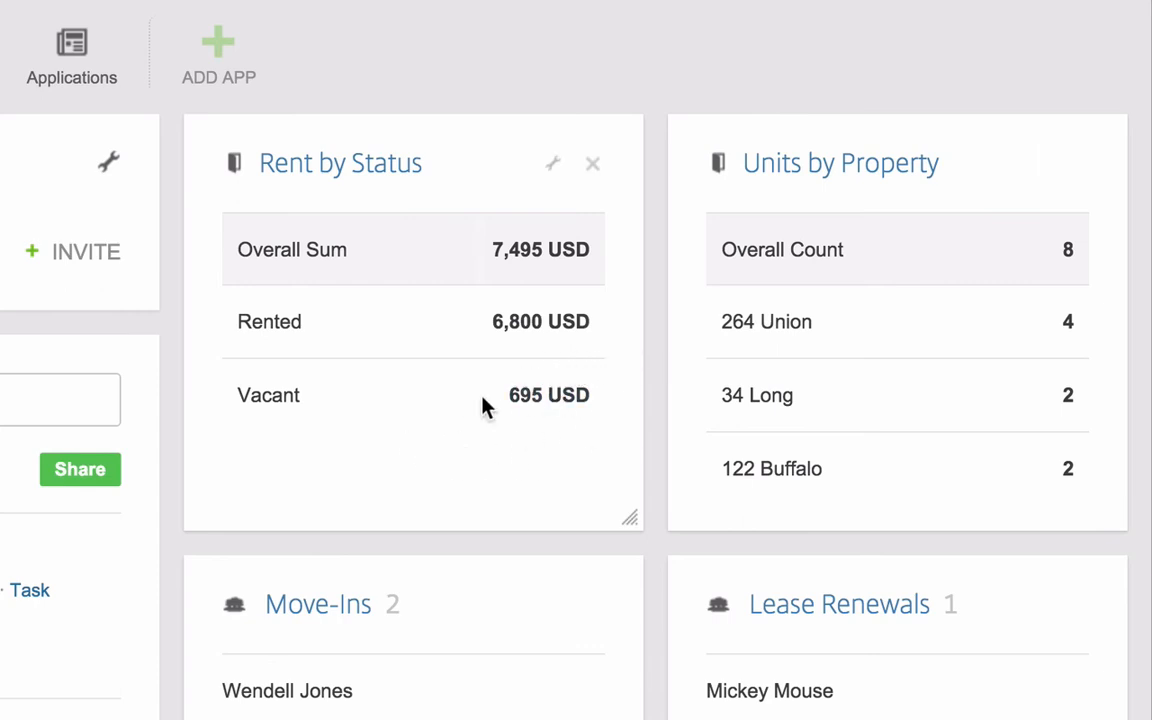
mouse_move(658, 684)
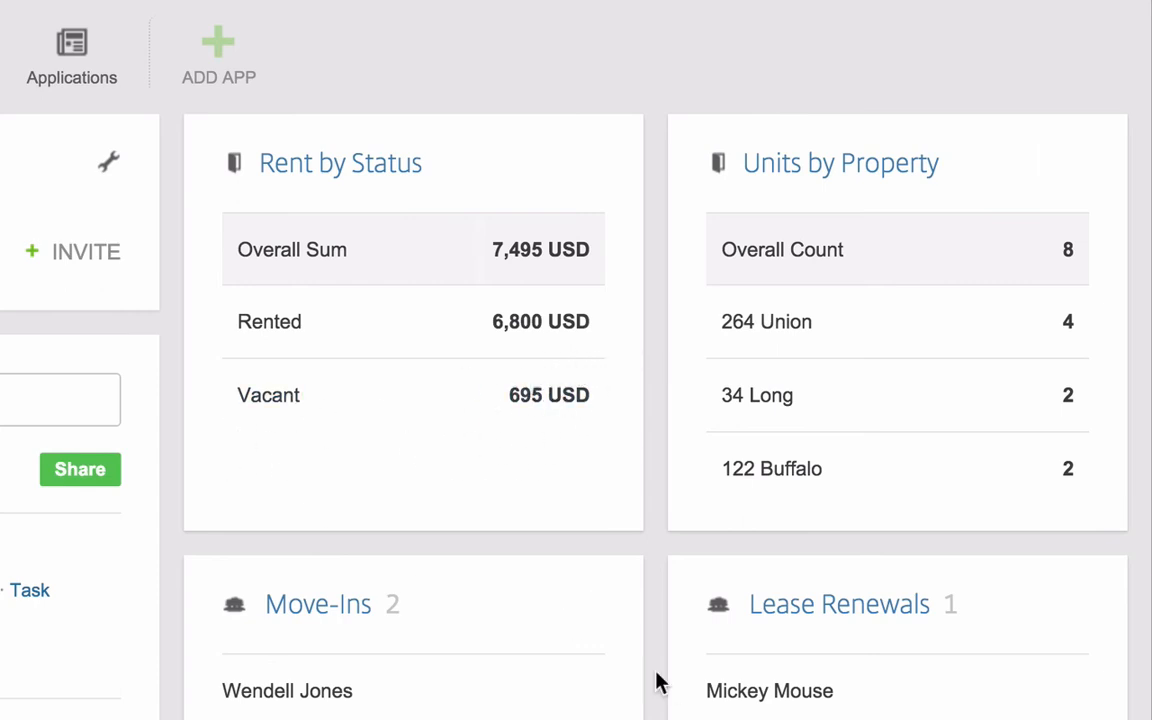
mouse_move(776, 428)
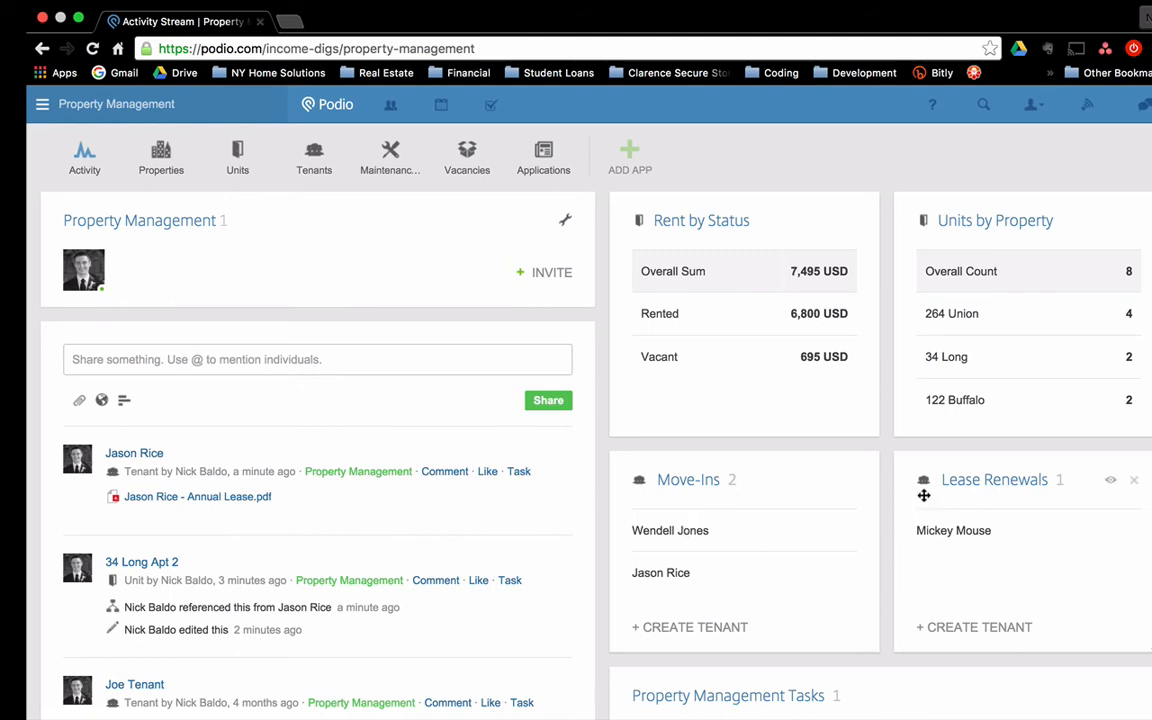
mouse_move(1004, 468)
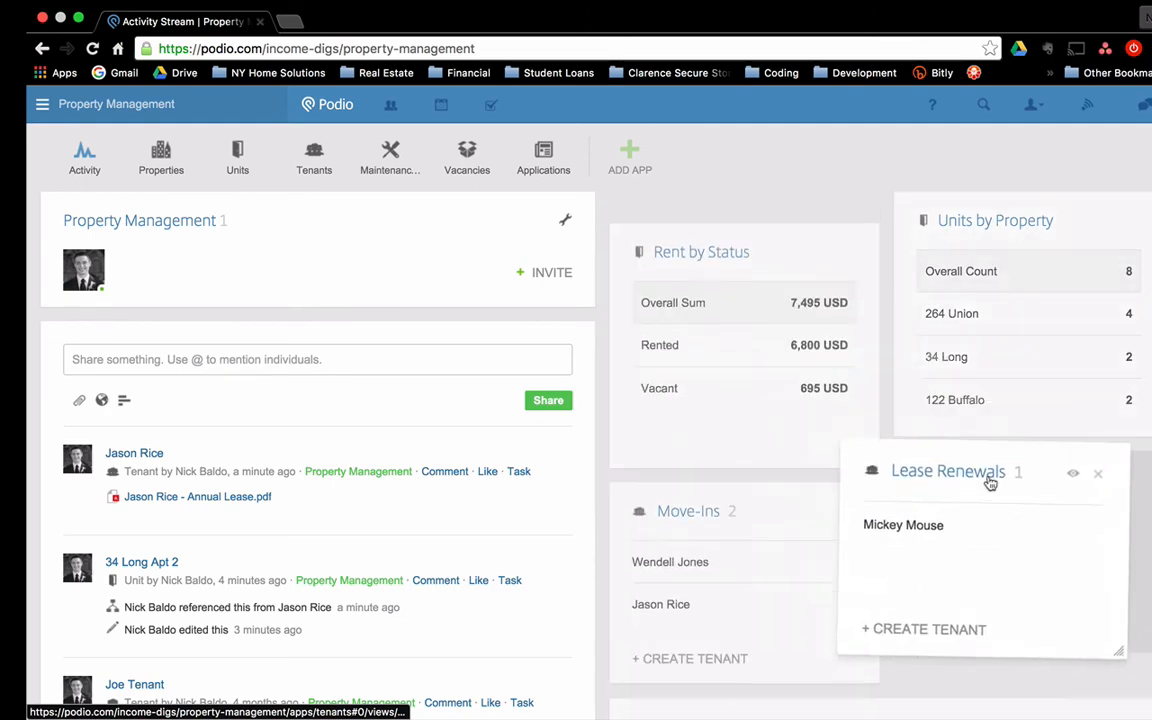
scroll(down, 3)
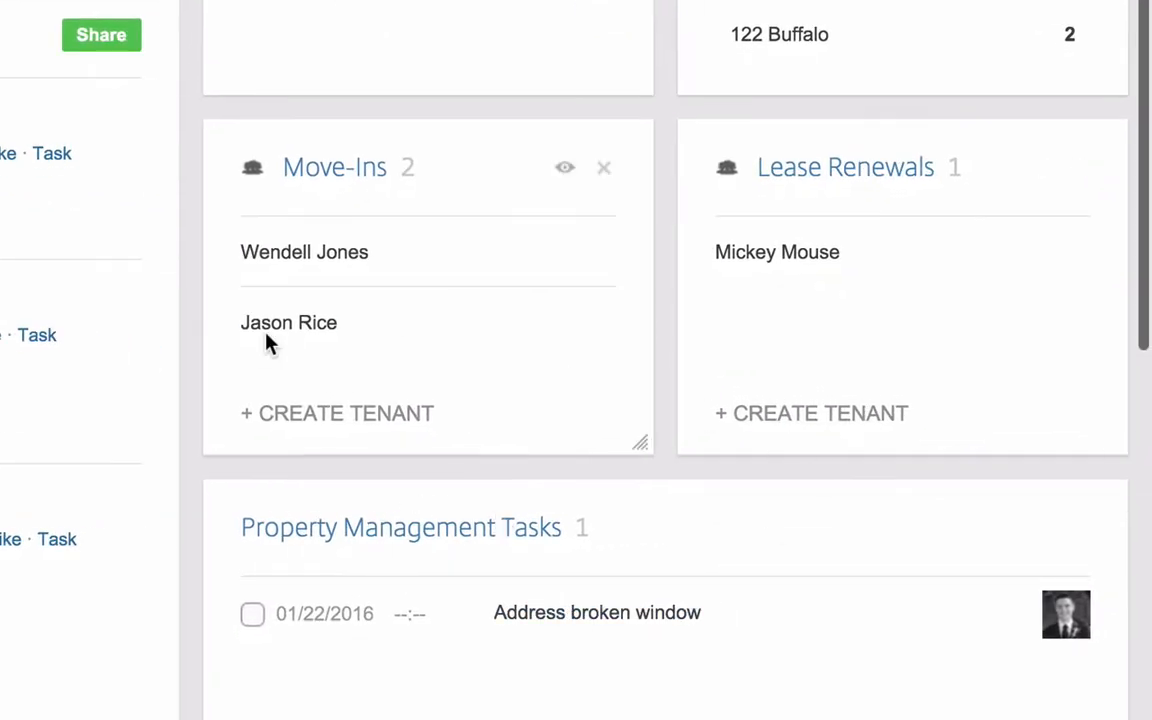
scroll(down, 3)
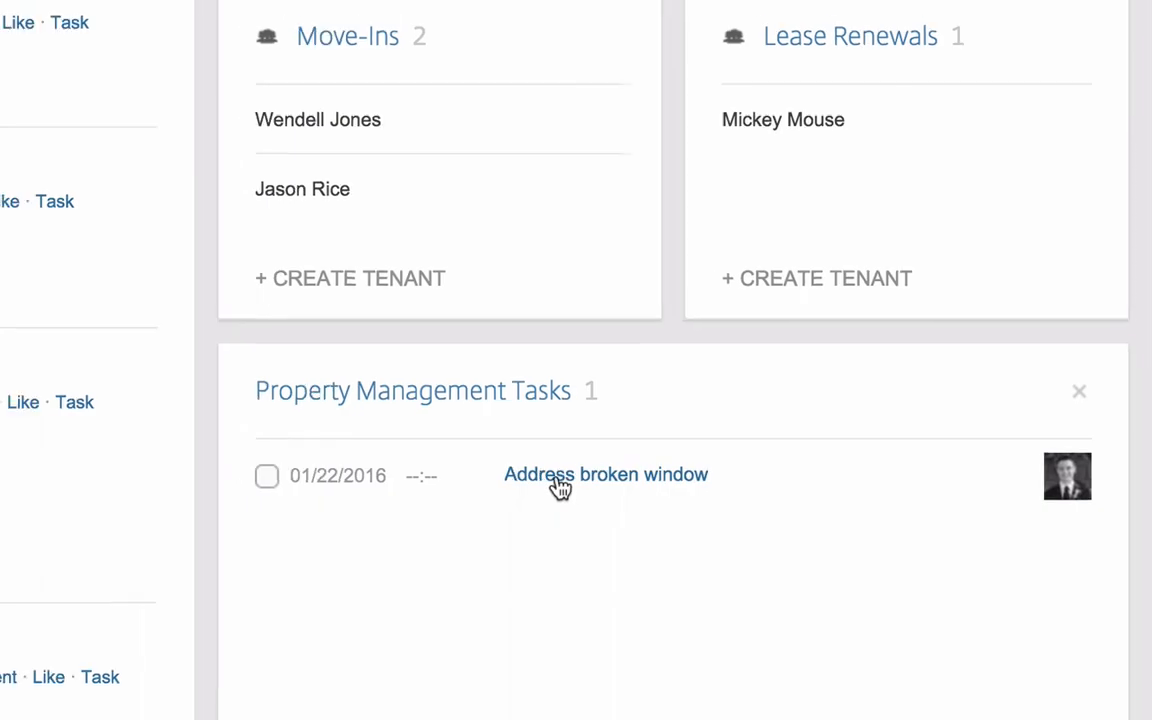
click(604, 474)
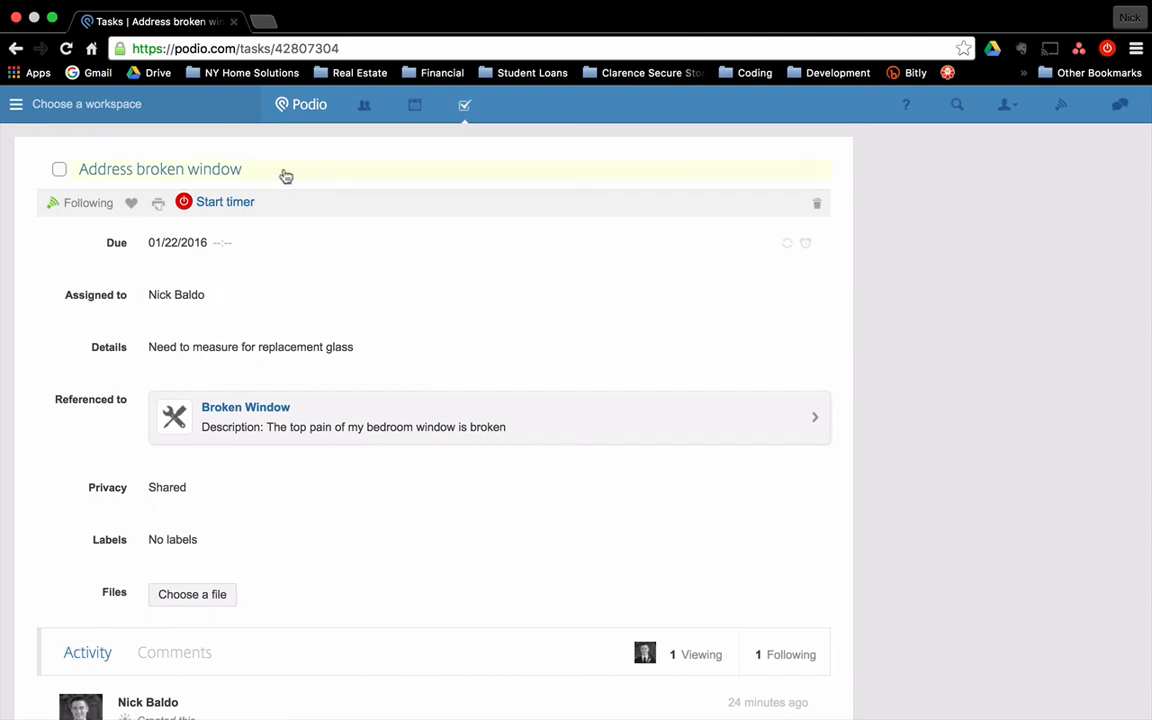
mouse_move(178, 242)
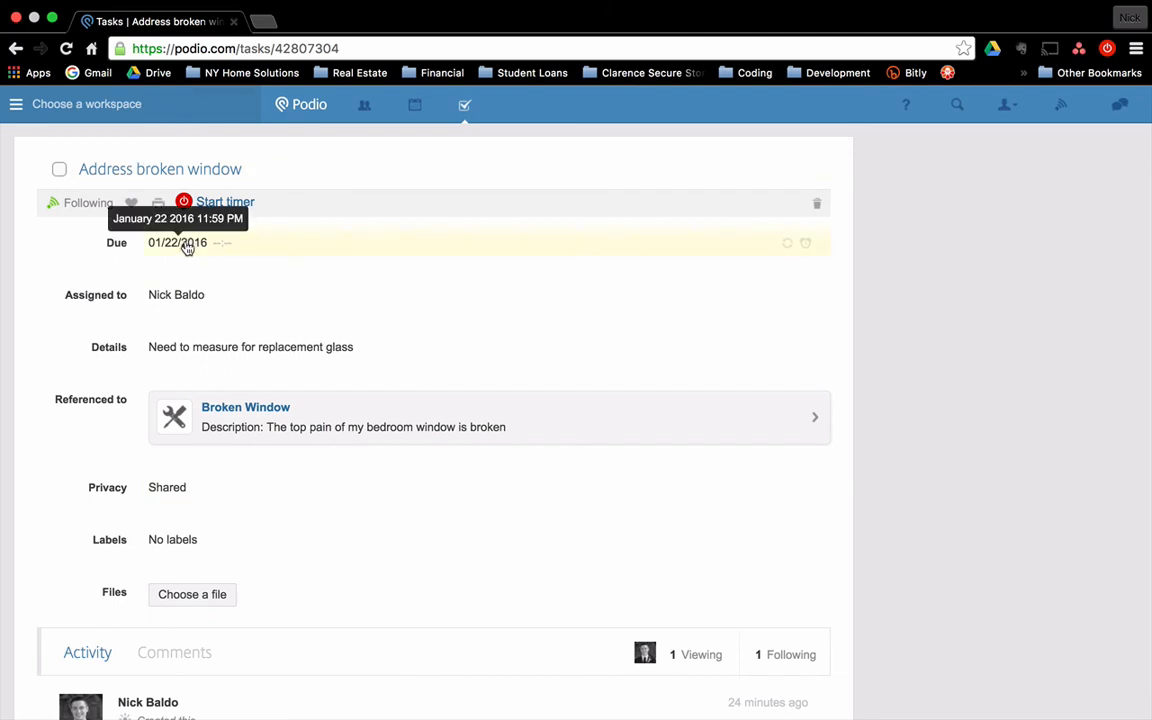
mouse_move(256, 366)
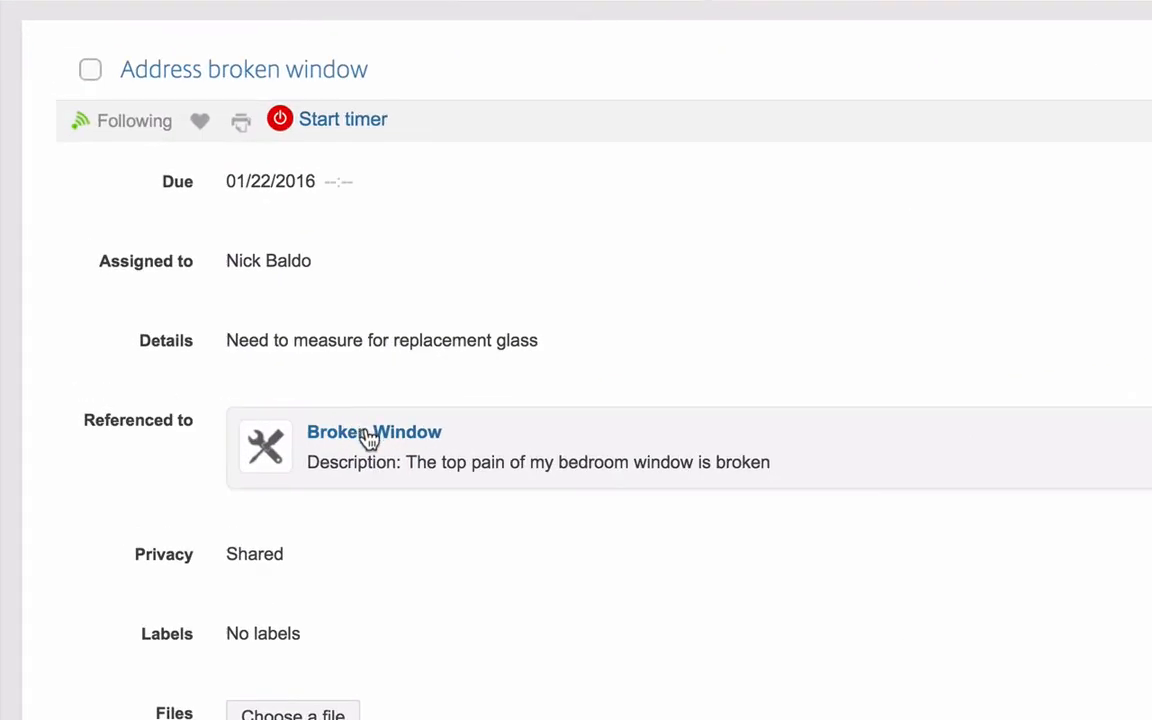
- Review the Broken Window maintenance request's urgency, entry and repair fields down to its linked task
click(372, 432)
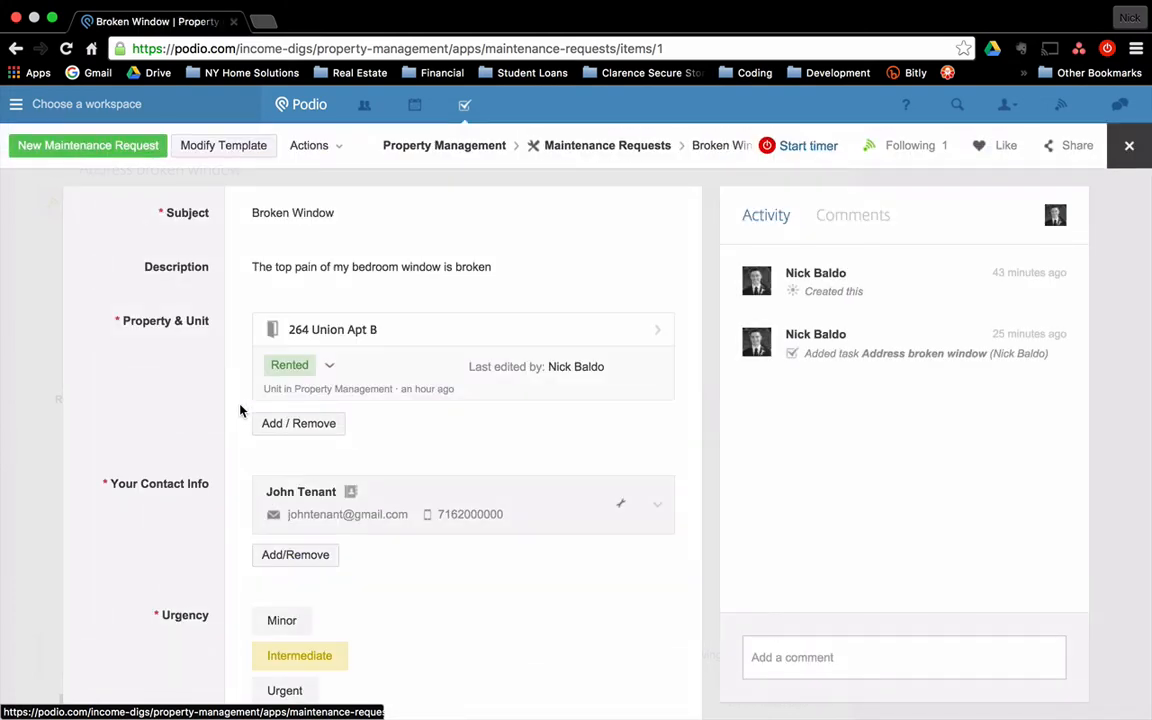
click(292, 212)
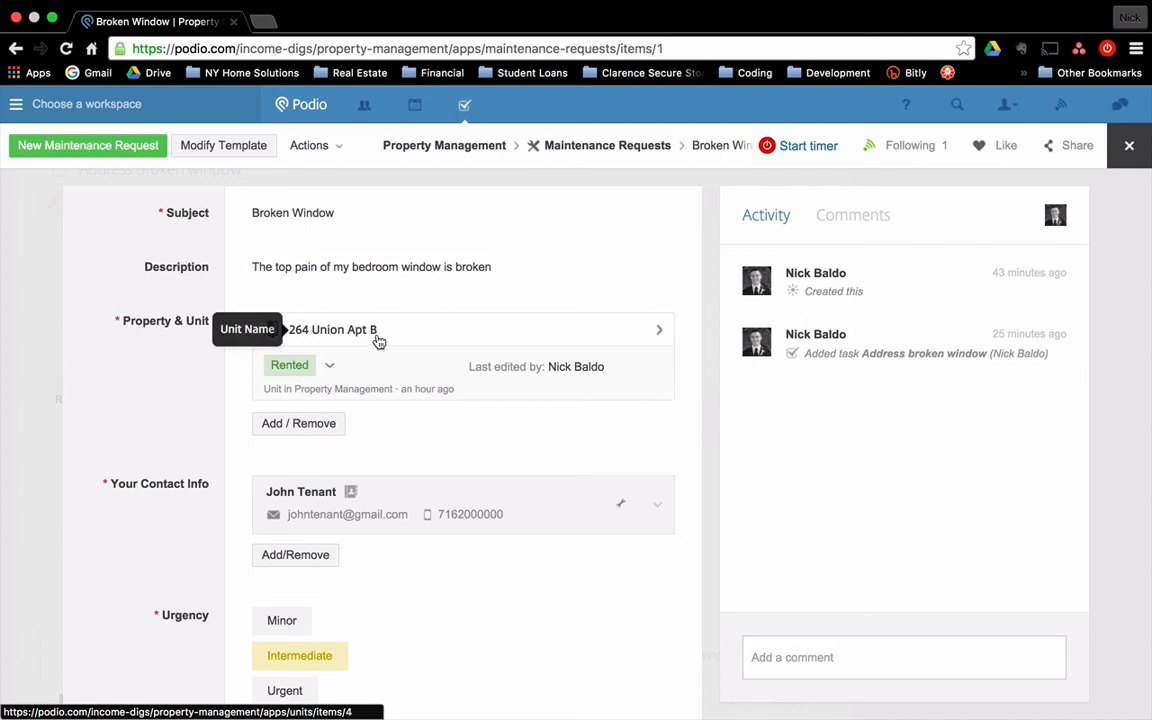
mouse_move(188, 482)
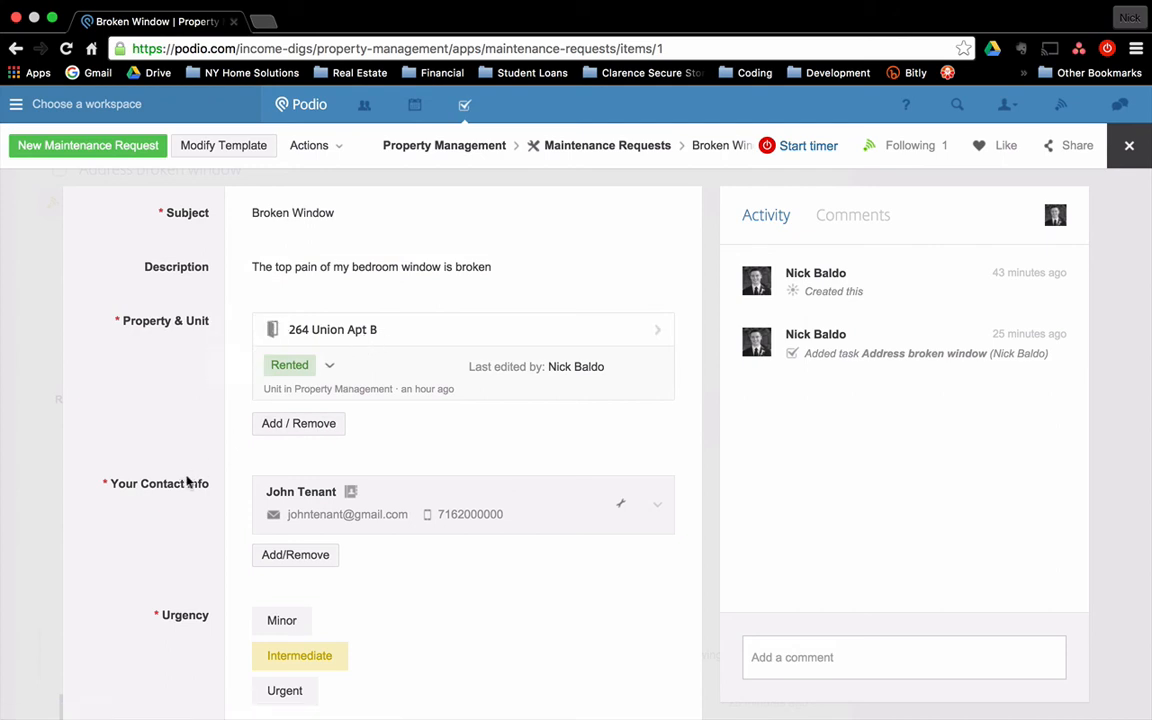
scroll(down, 3)
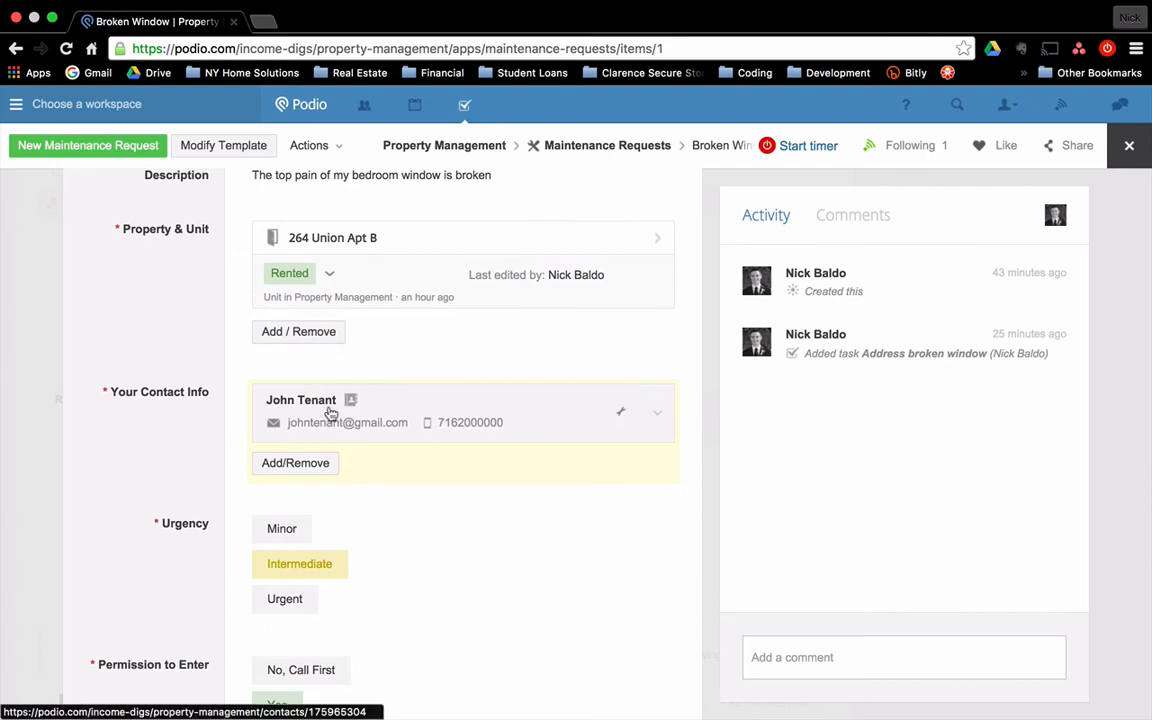
scroll(down, 3)
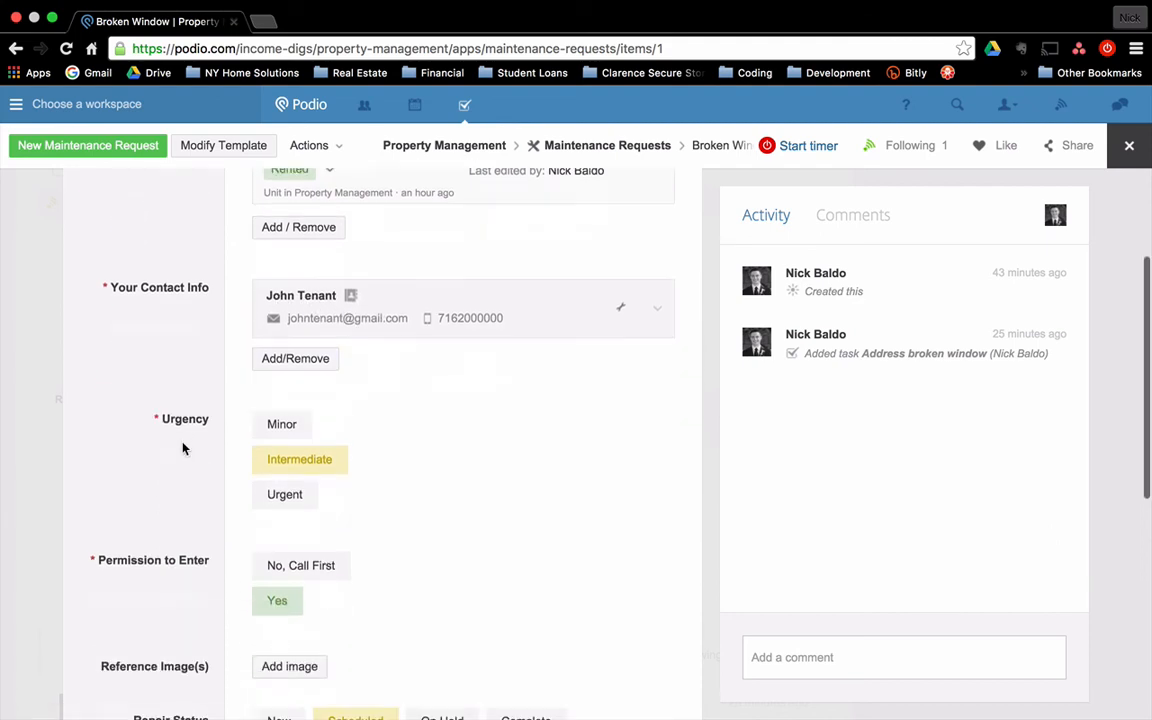
scroll(down, 3)
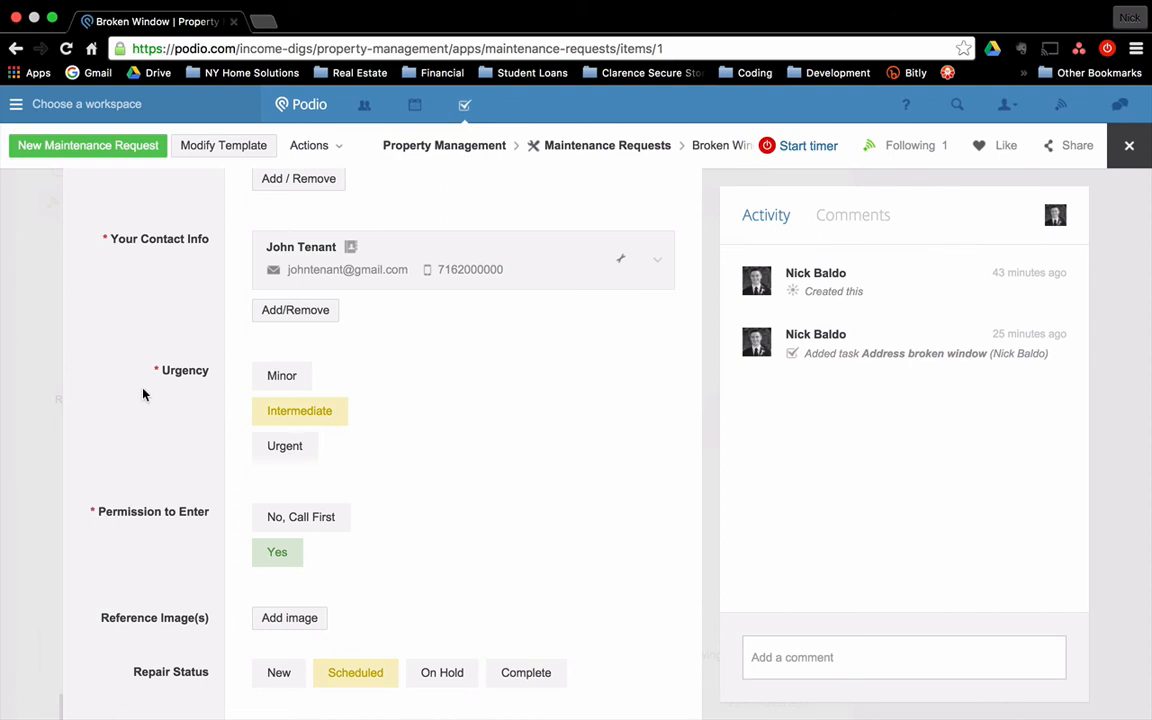
scroll(down, 3)
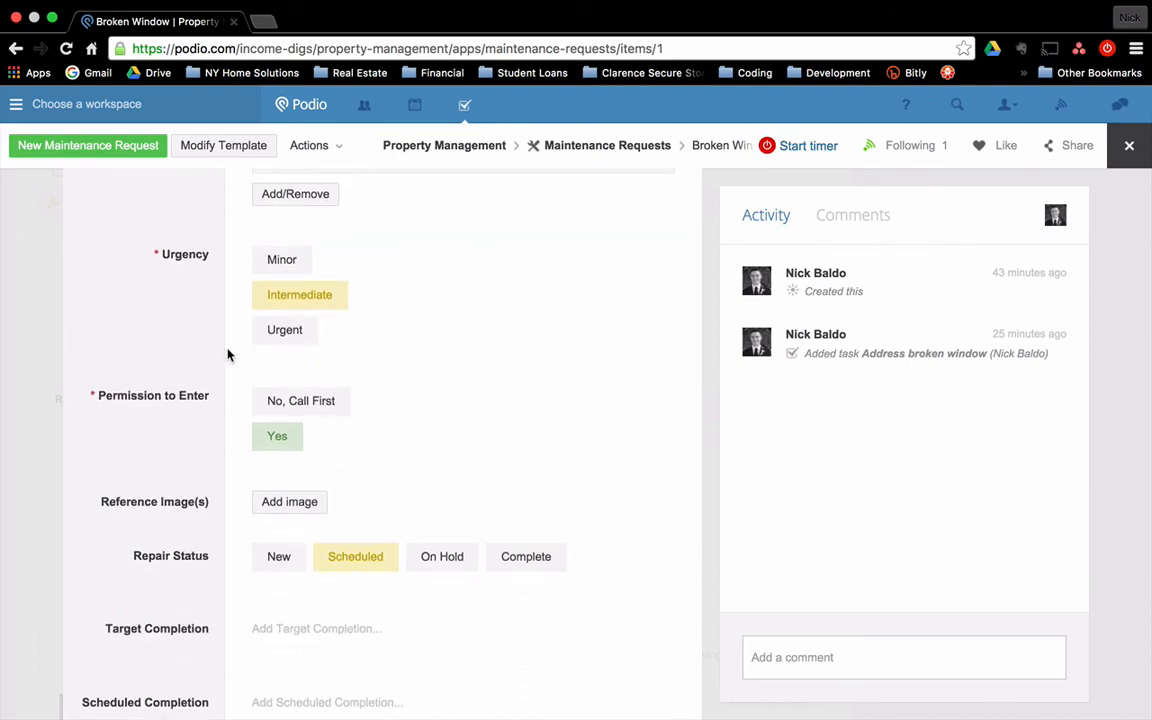
mouse_move(238, 404)
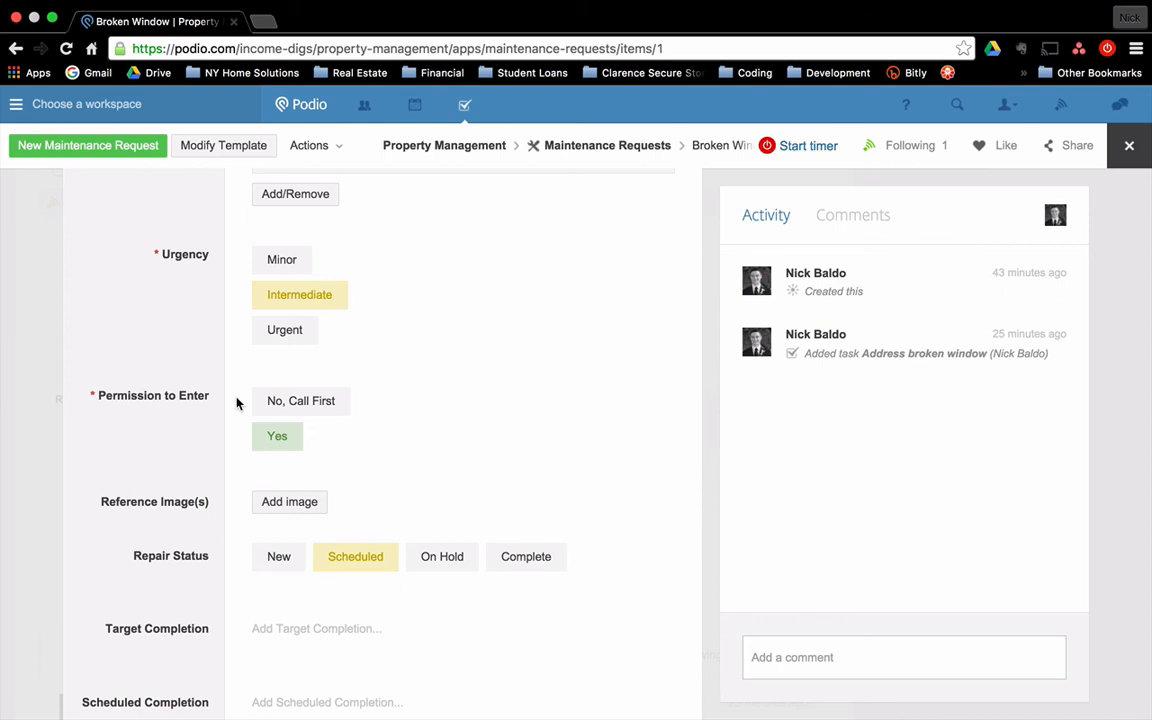
mouse_move(388, 488)
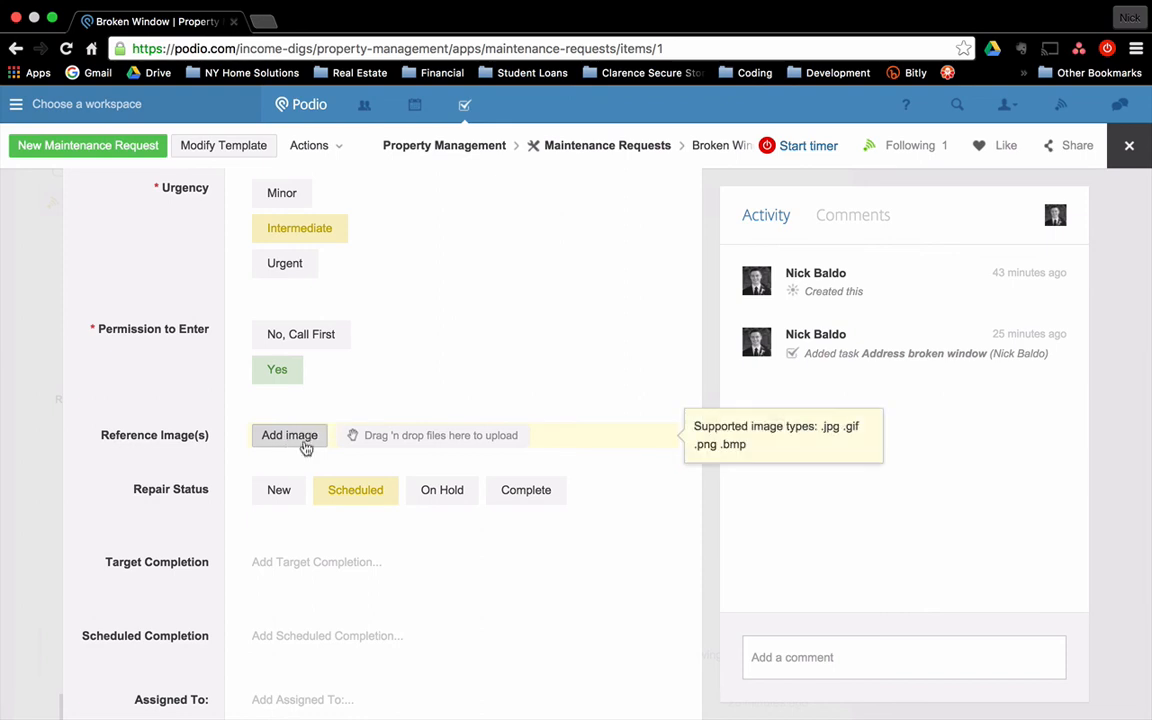
mouse_move(364, 464)
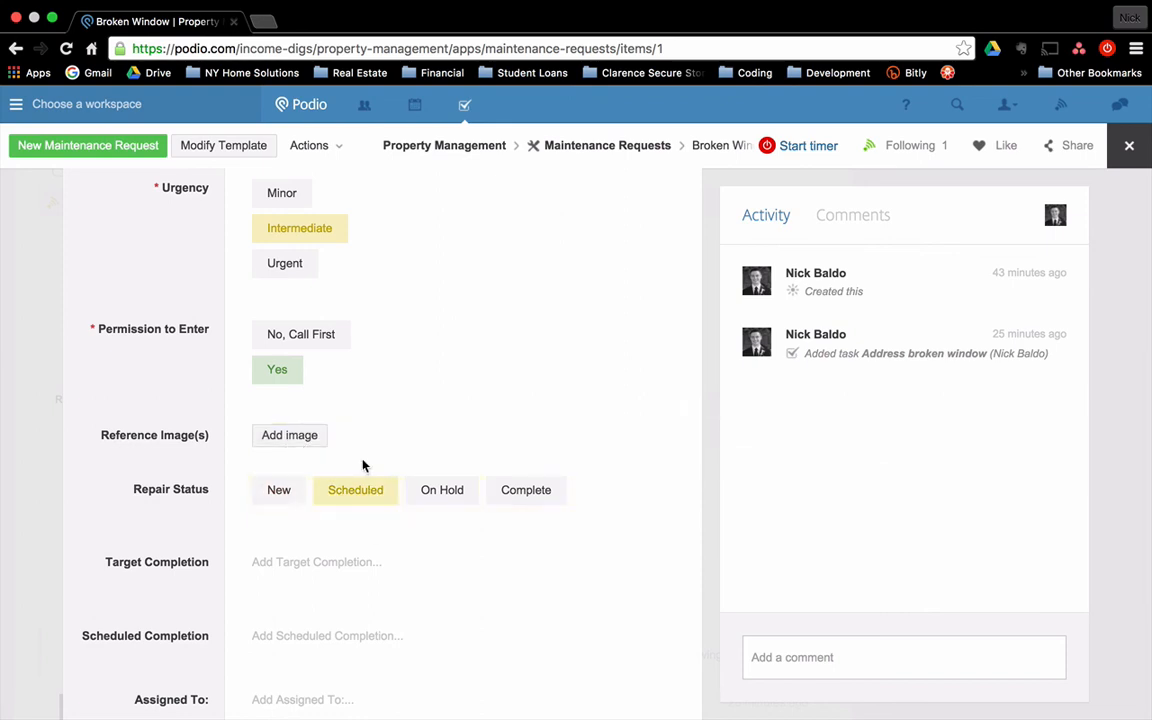
scroll(down, 3)
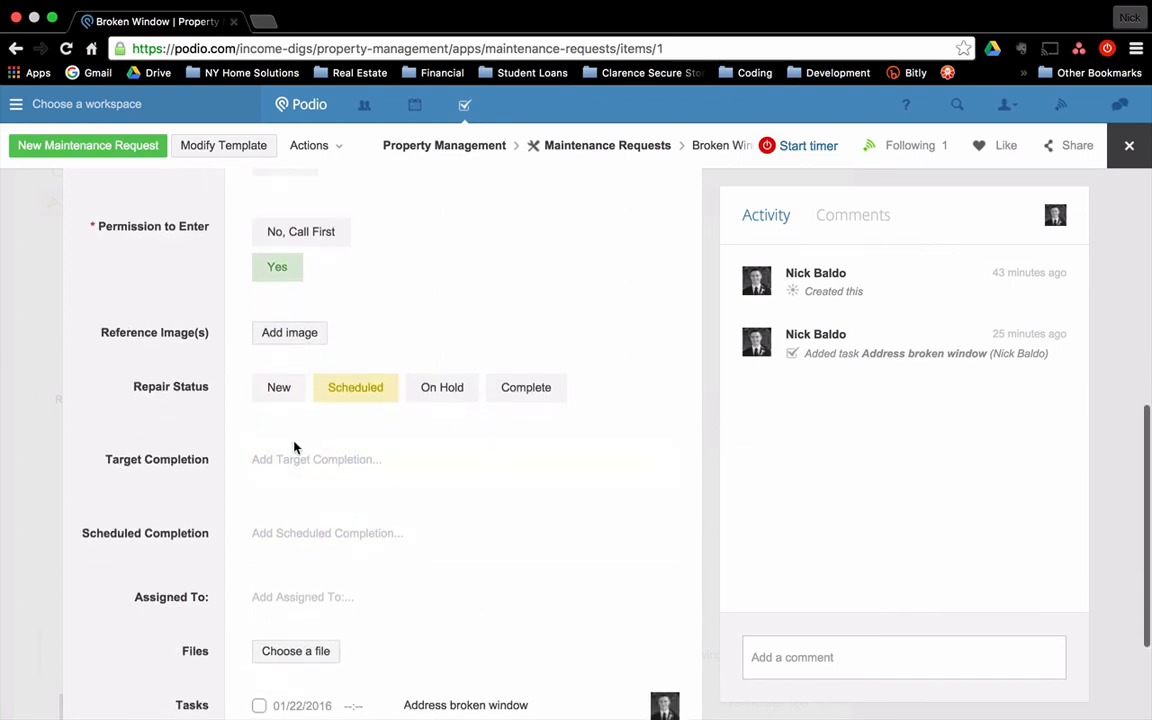
scroll(down, 3)
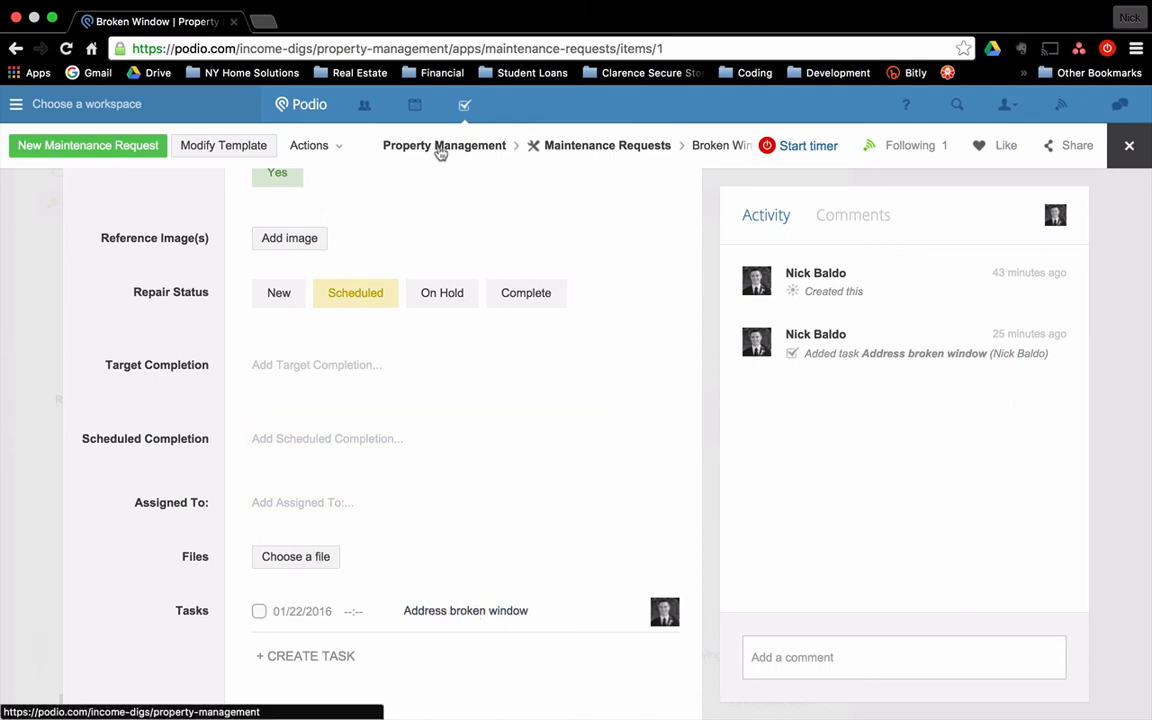
click(444, 144)
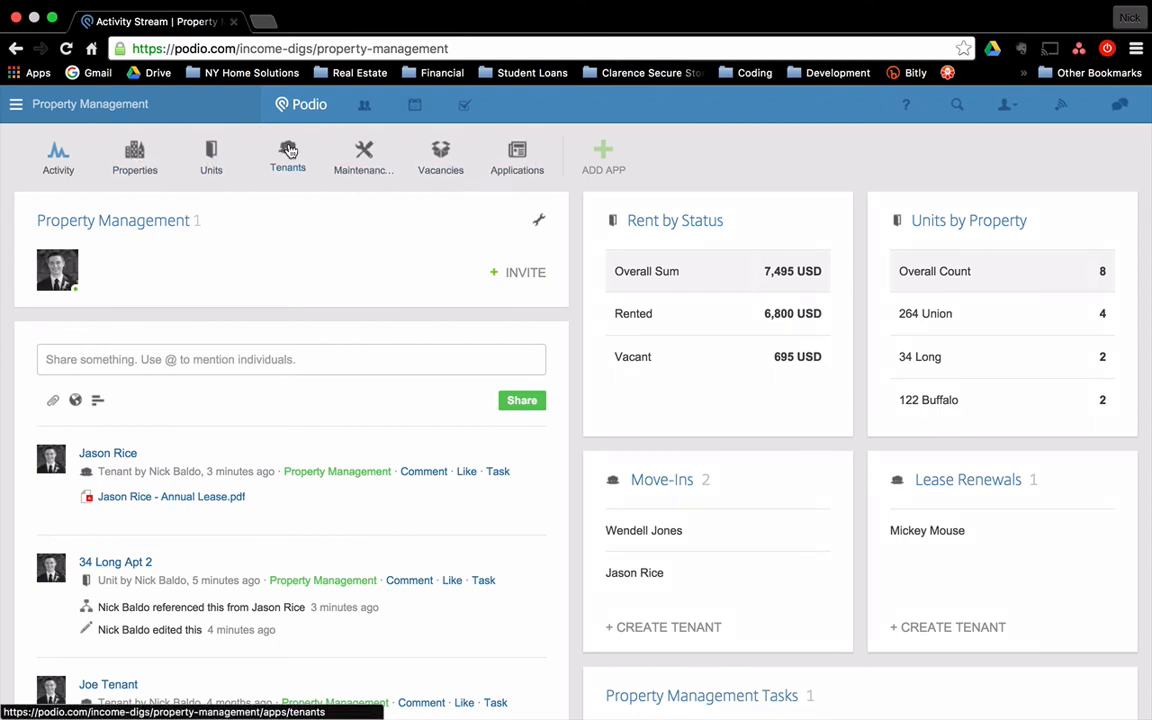
mouse_move(288, 156)
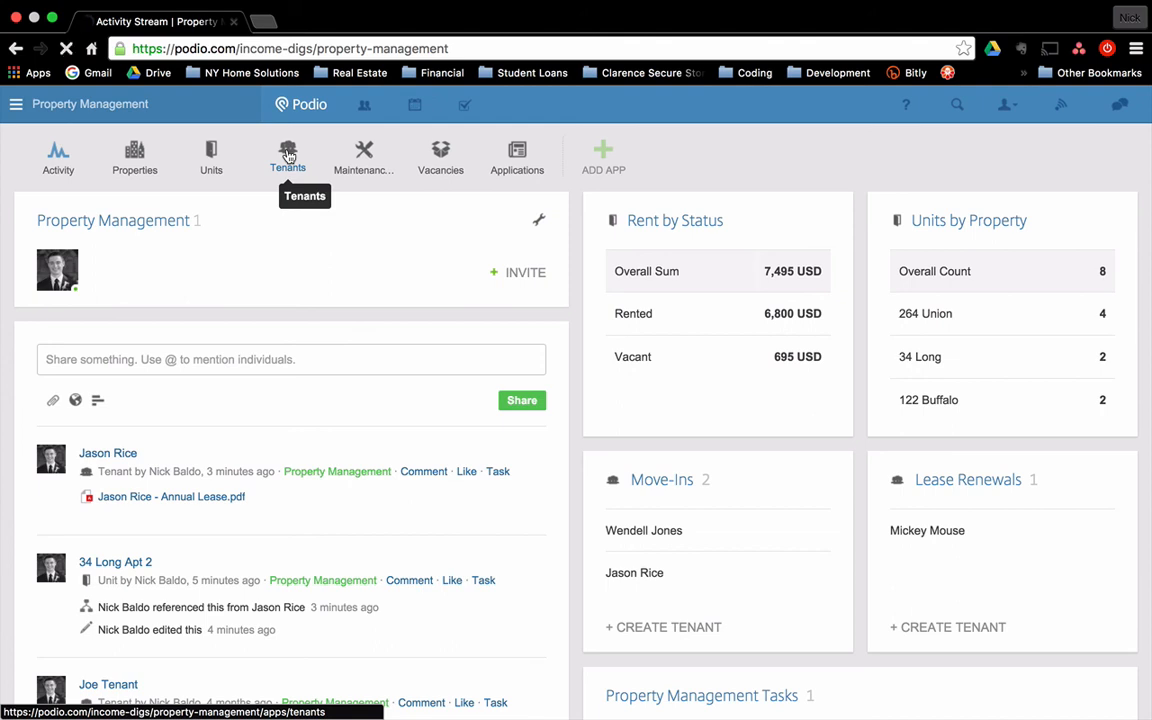
click(288, 156)
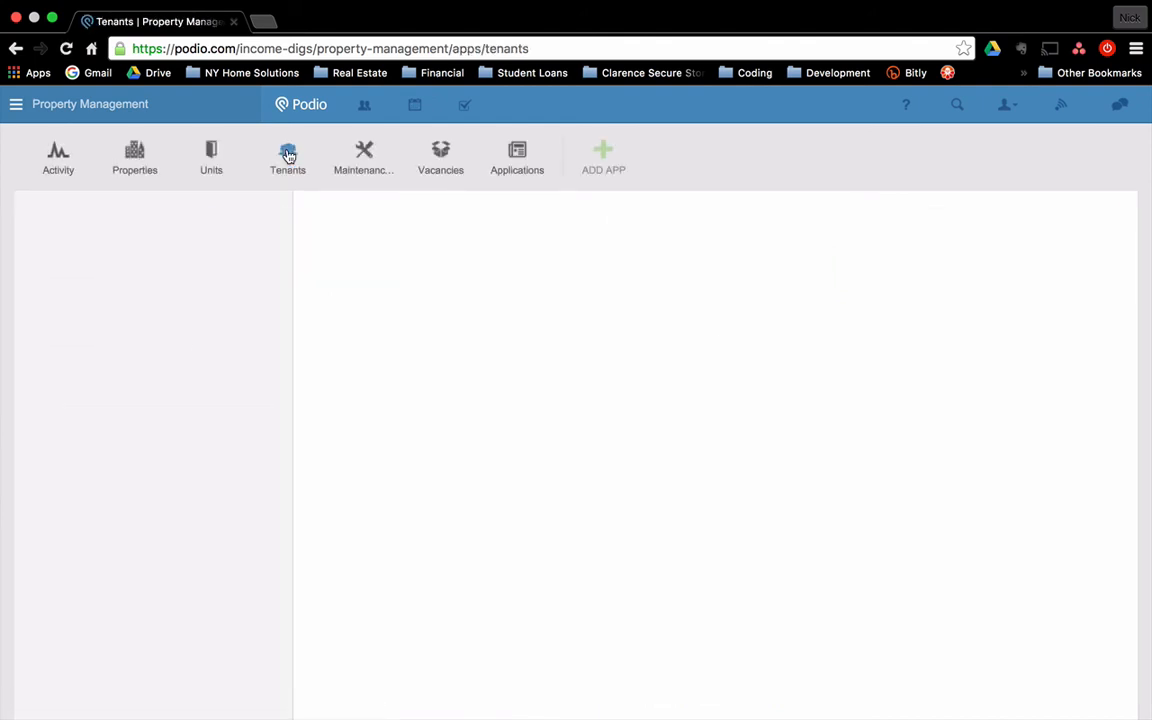
click(288, 156)
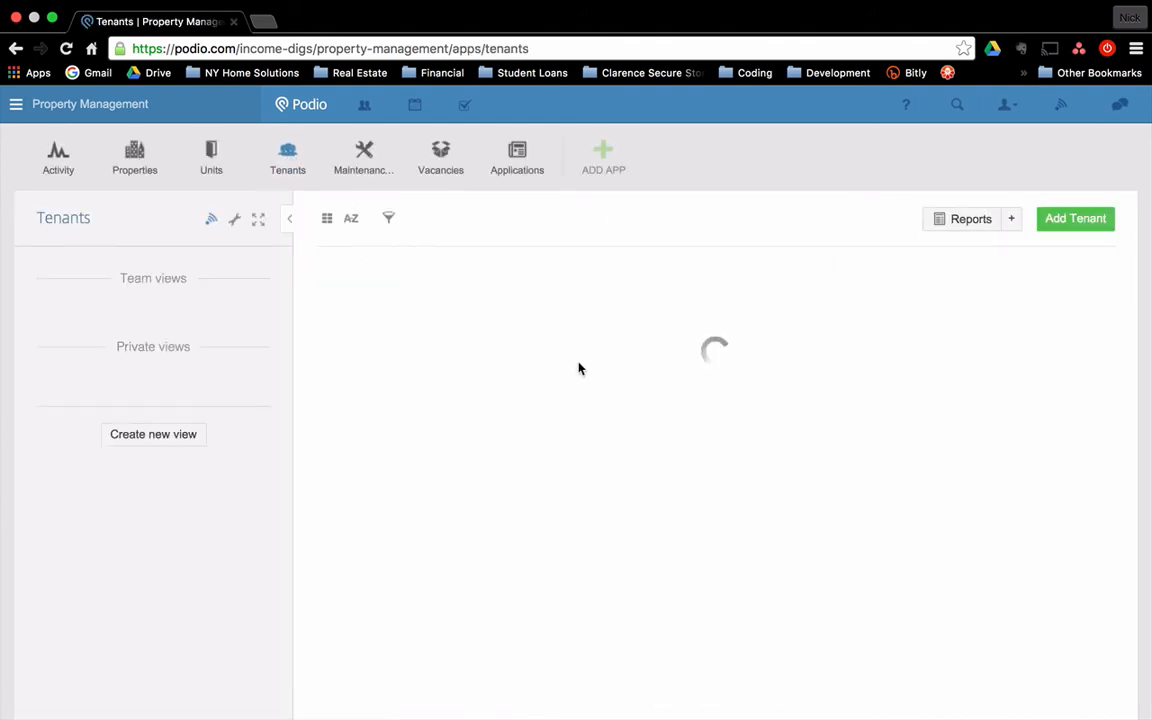
click(62, 564)
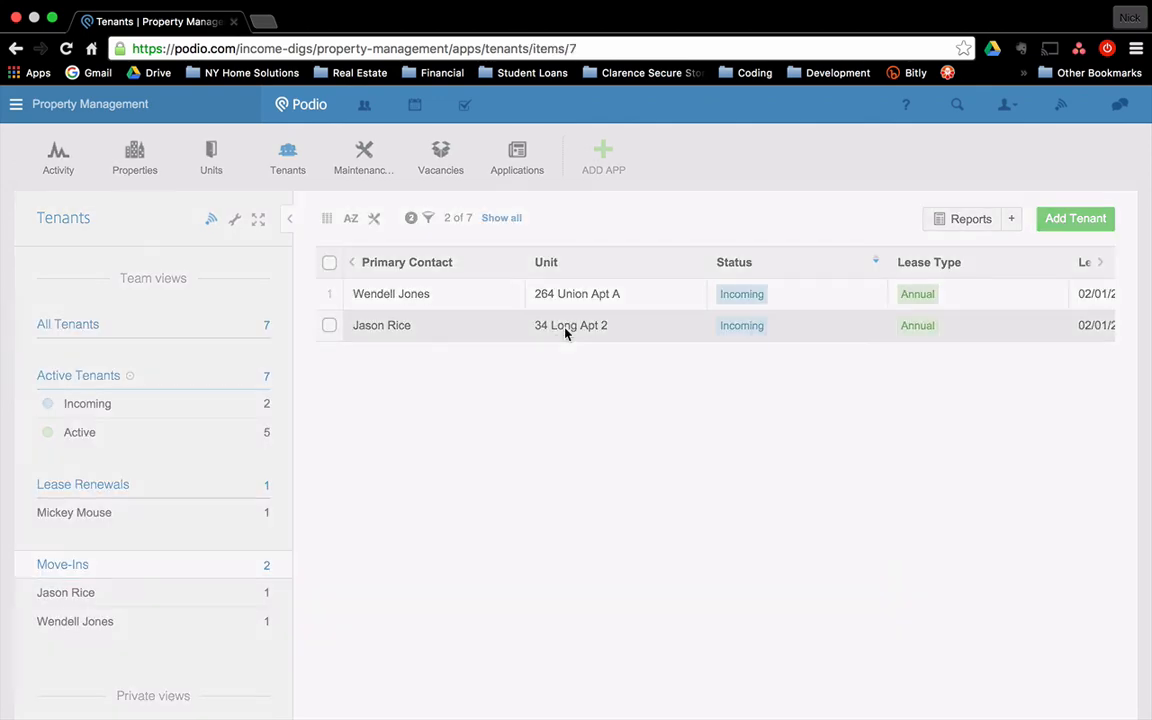
click(380, 324)
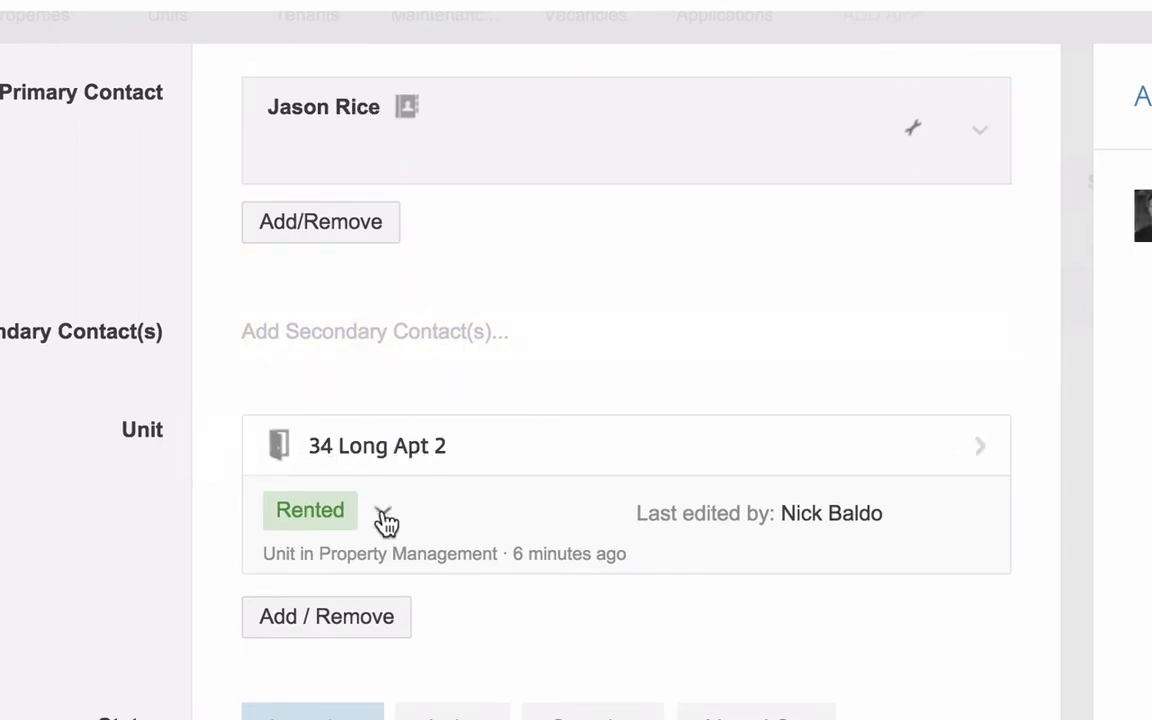
mouse_move(384, 510)
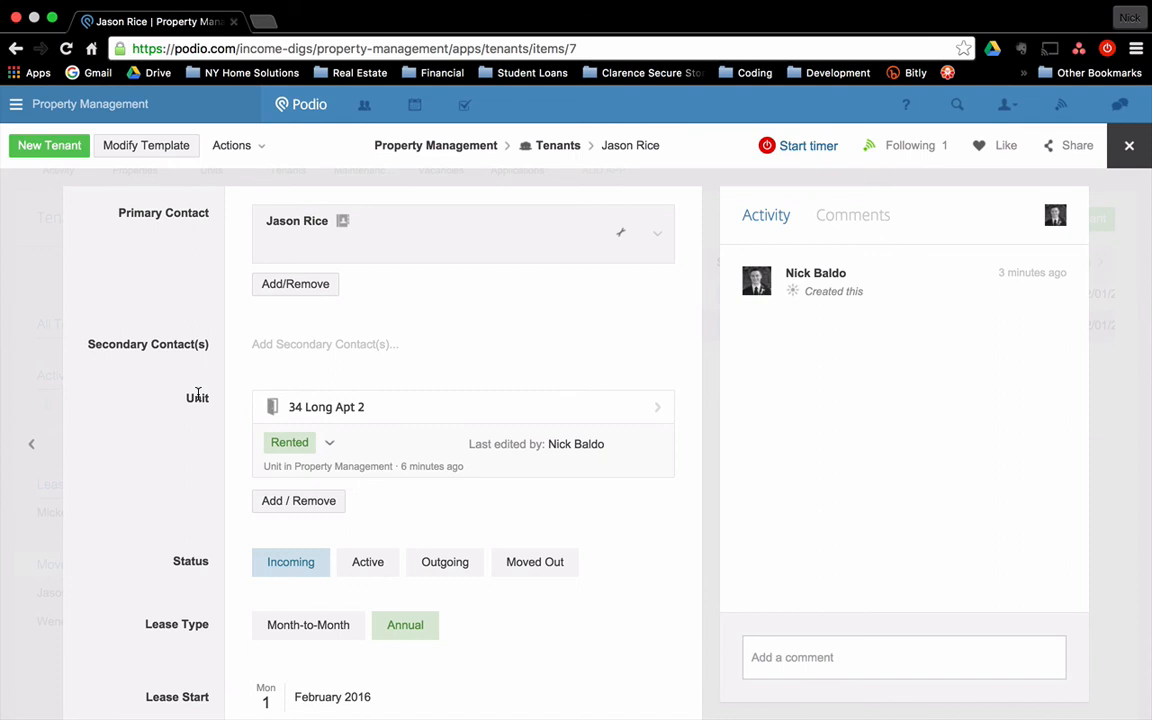
mouse_move(224, 414)
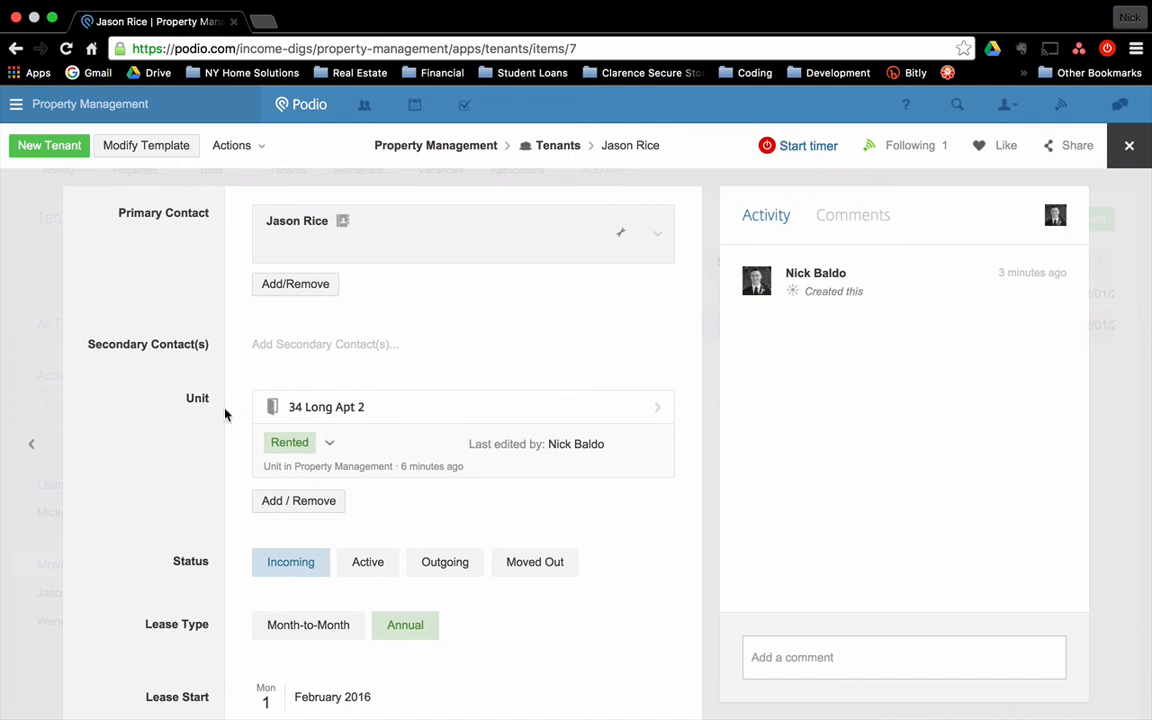
mouse_move(328, 452)
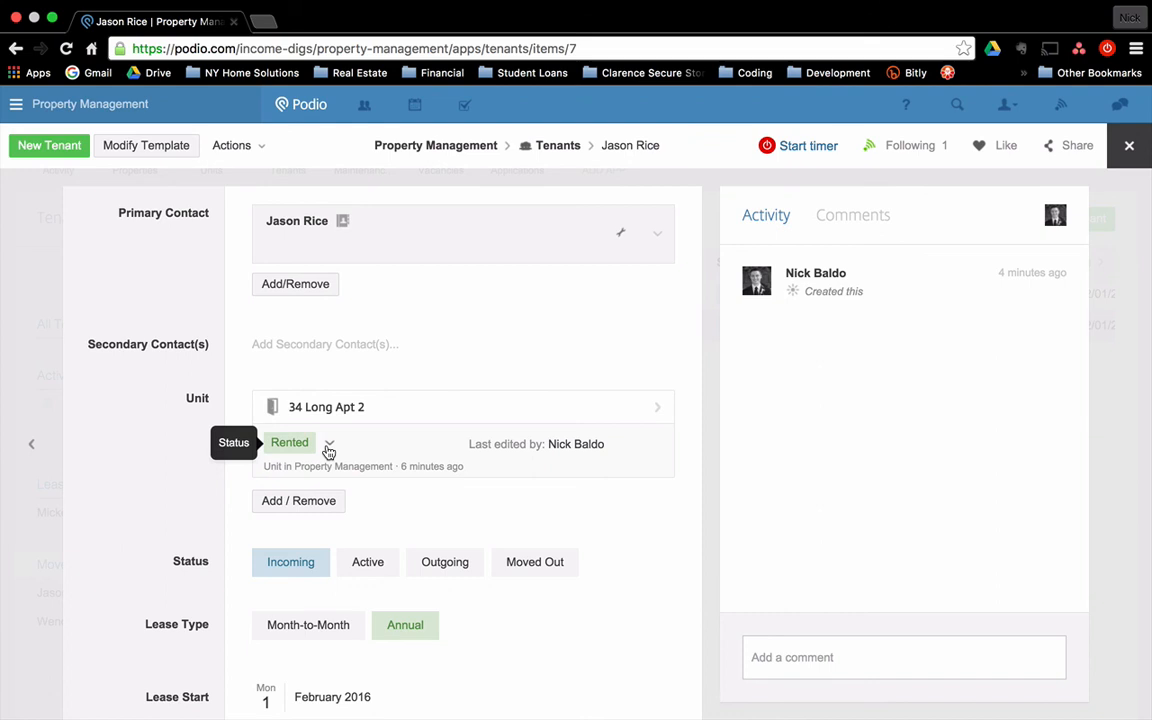
mouse_move(390, 464)
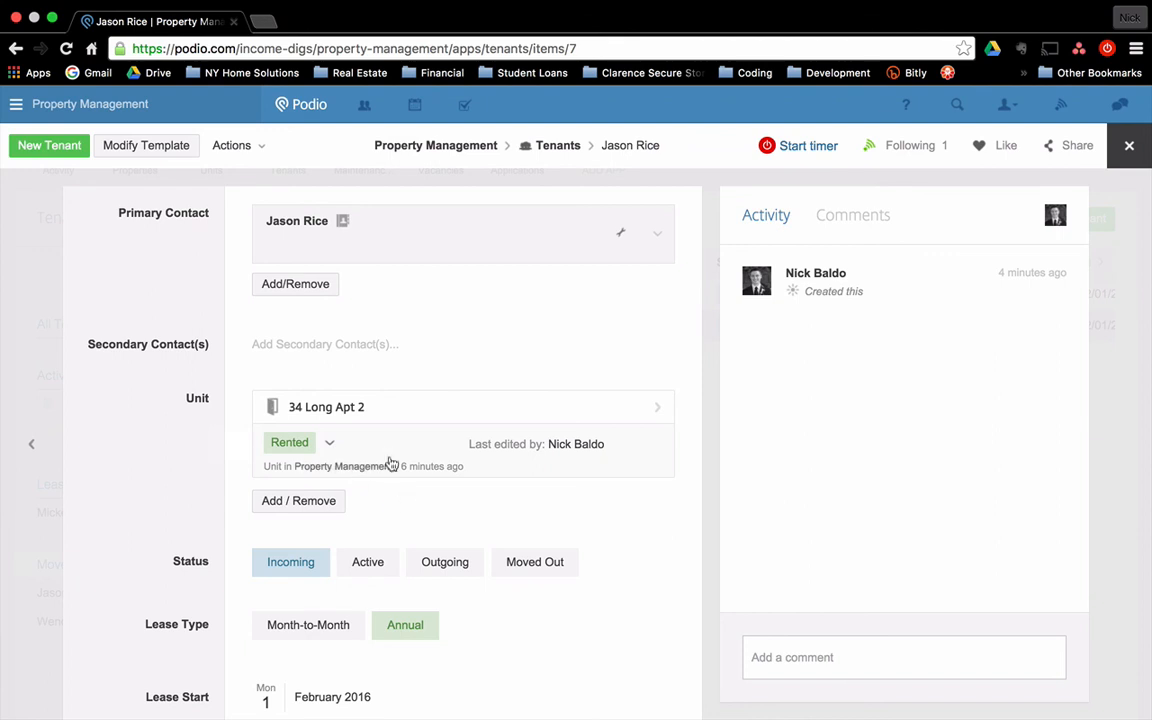
mouse_move(144, 318)
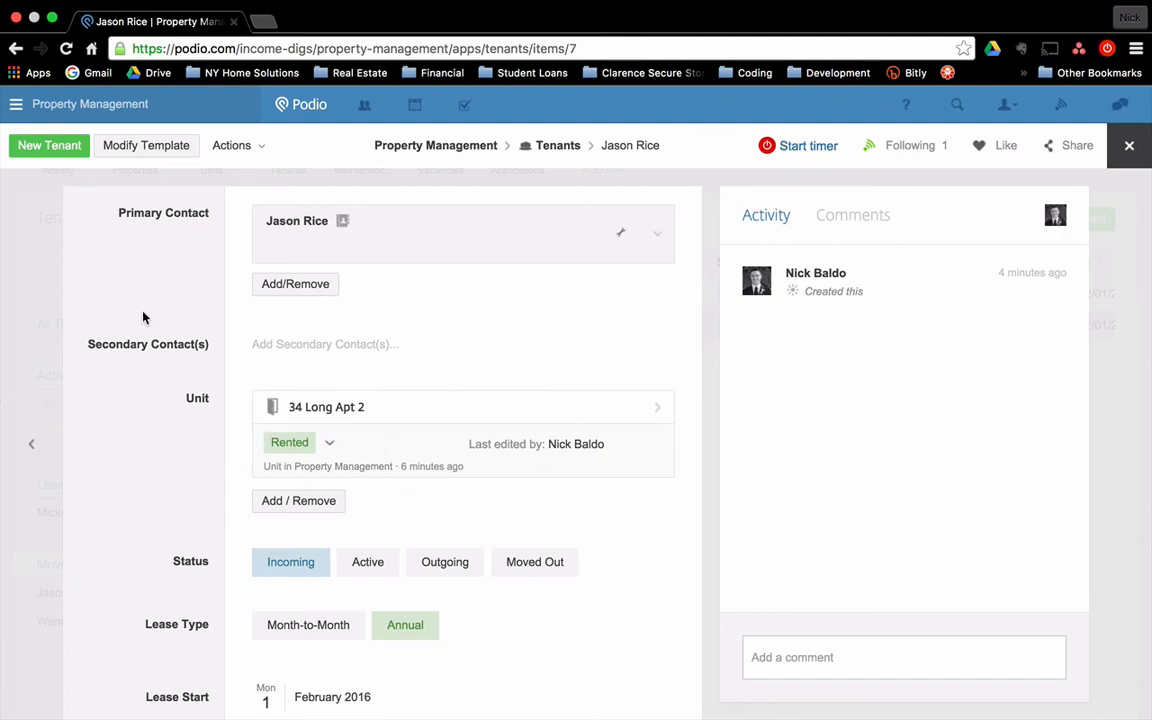
click(436, 144)
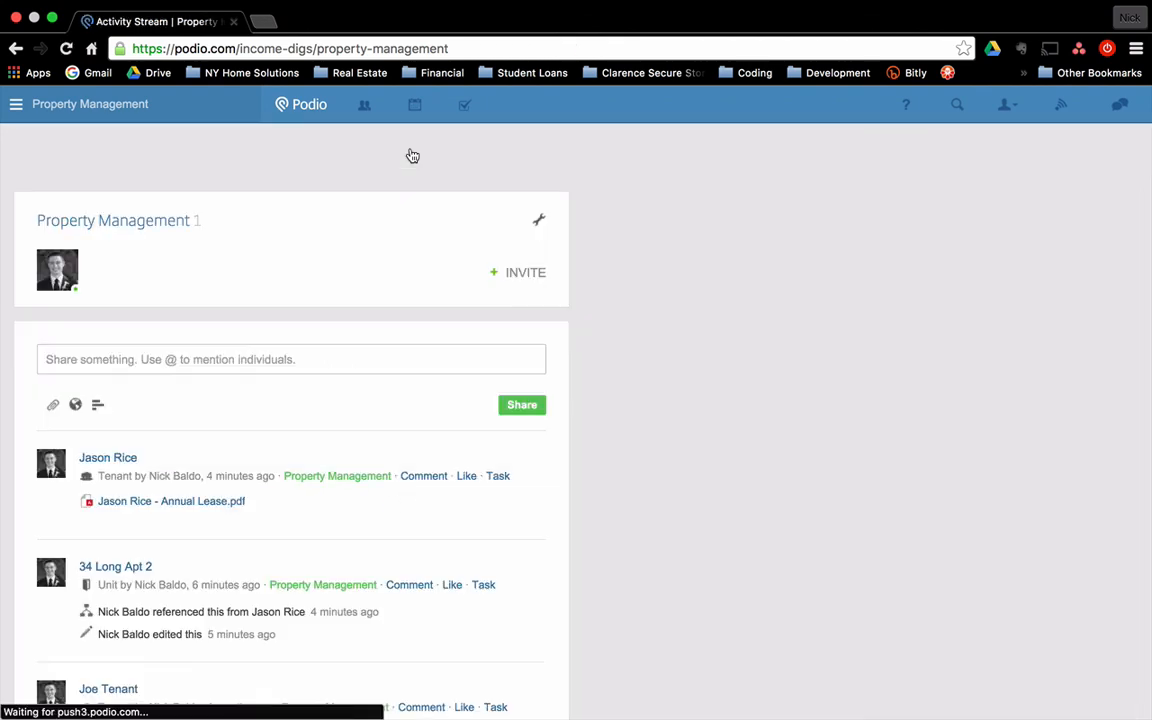